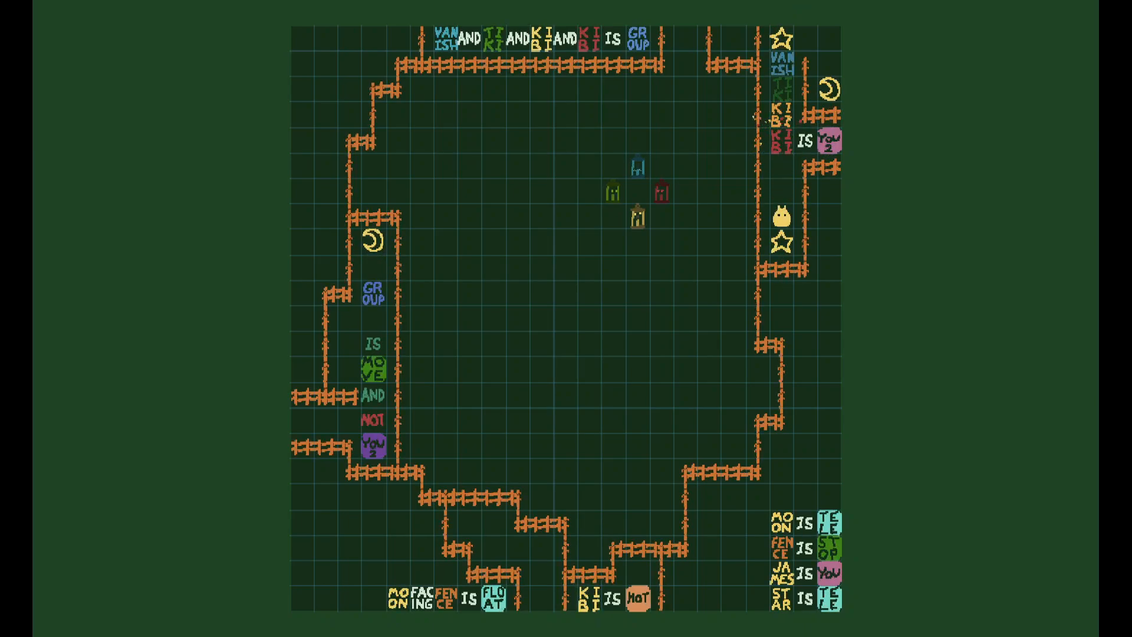
Place a STAR EAT TEXT rule above the bottom-right rules, playtest, then resume editing
{"action": "key", "text": "escape"}
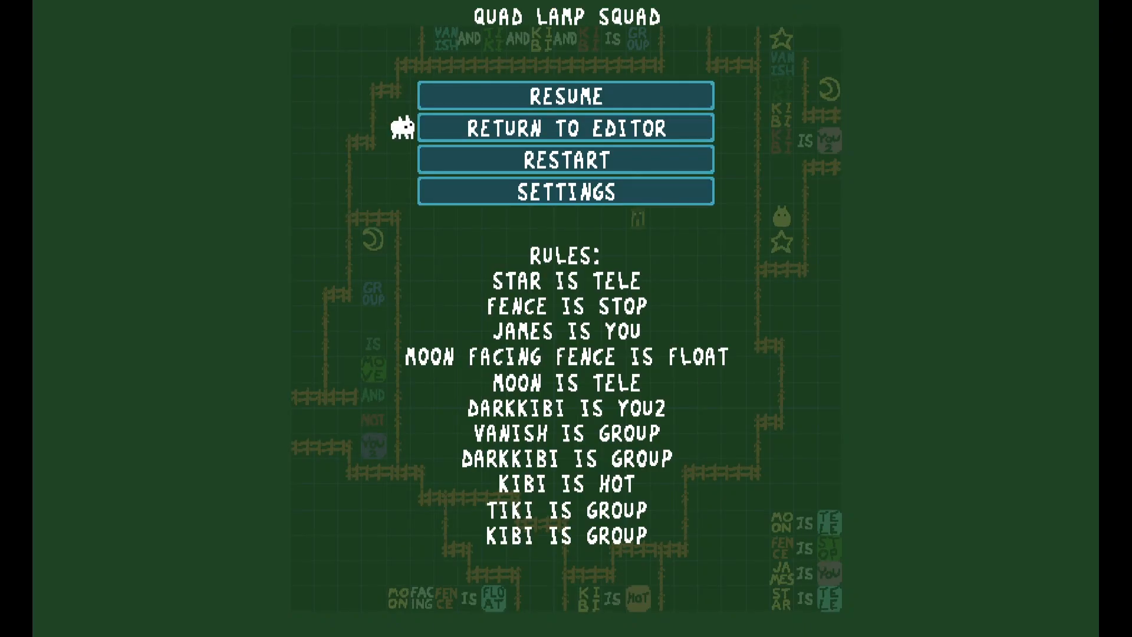
{"action": "left_click", "coordinate": [565, 190]}
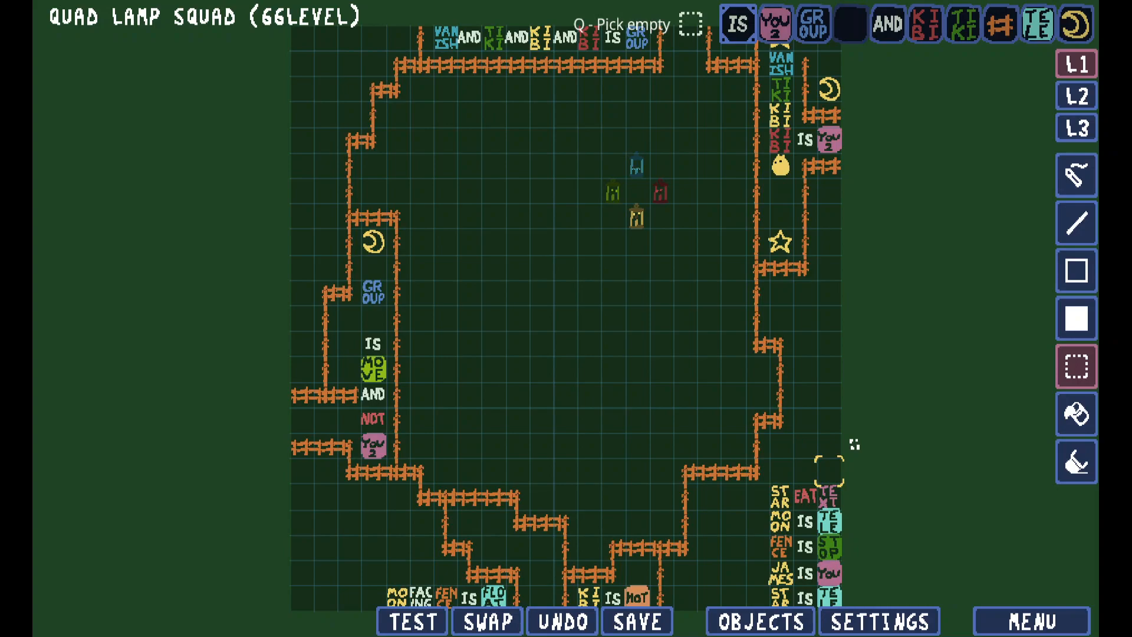
{"action": "left_click", "coordinate": [410, 621]}
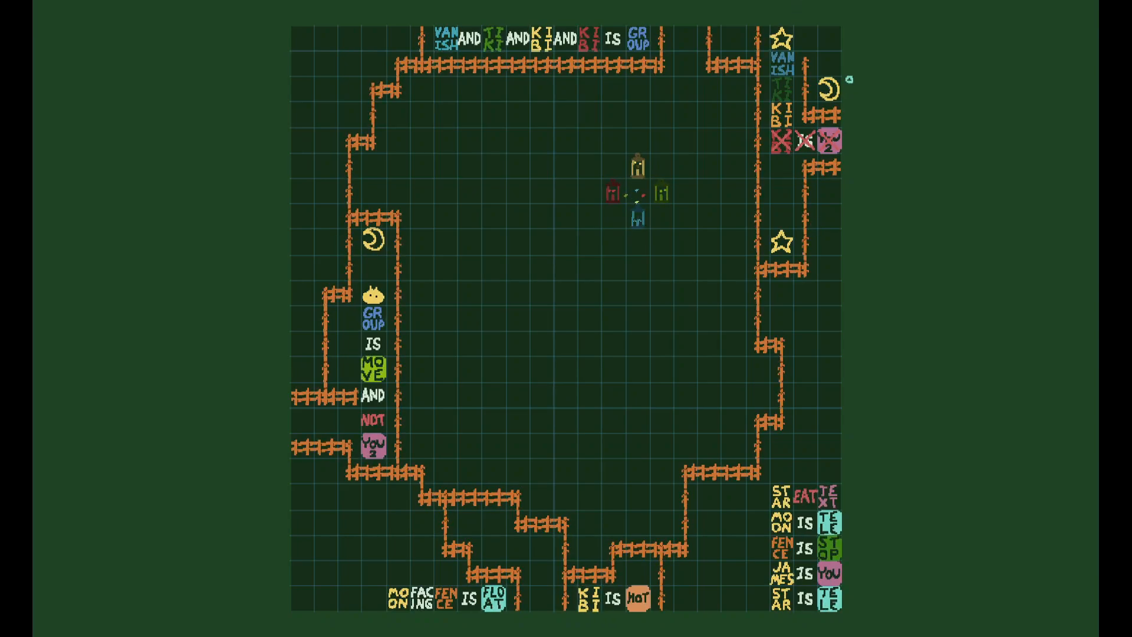
{"action": "key", "text": "Escape"}
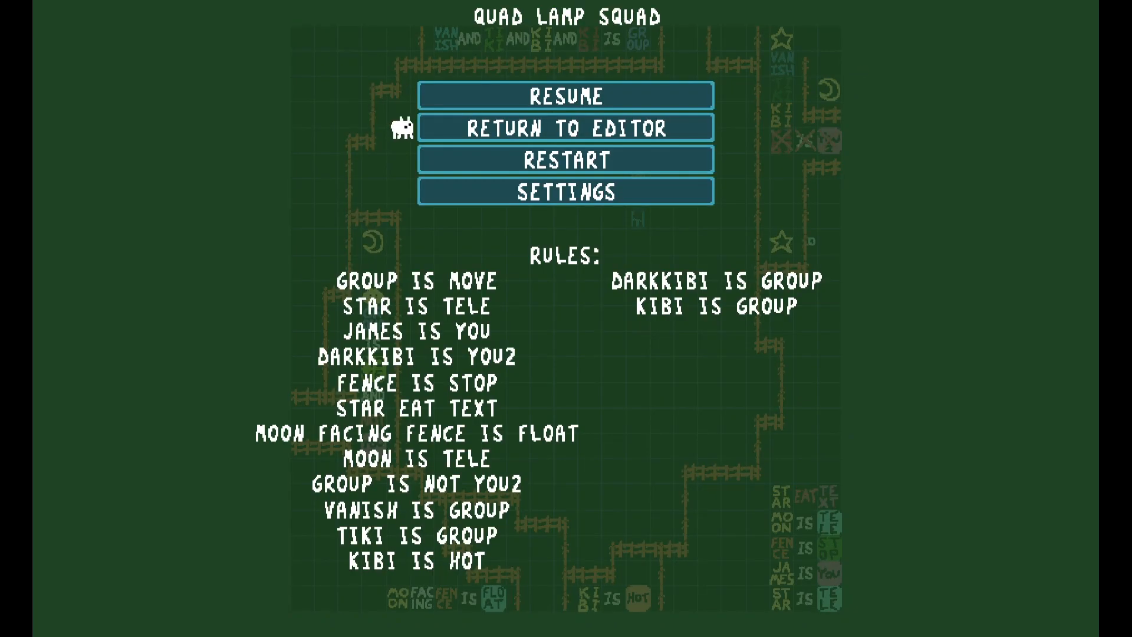
{"action": "left_click", "coordinate": [565, 128]}
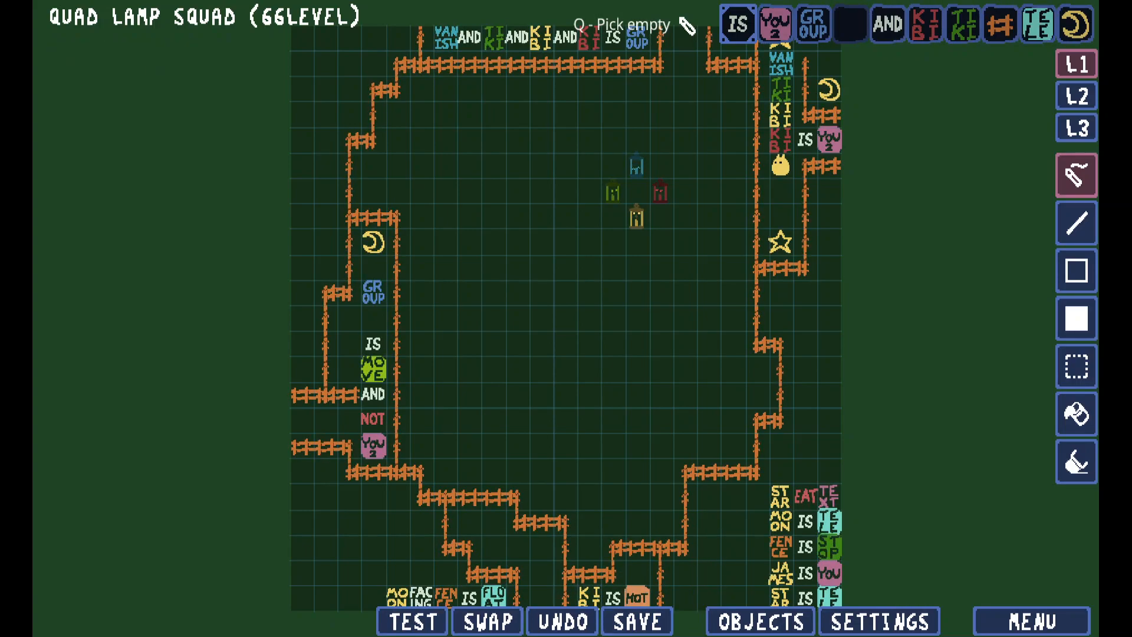
Draw a stepped fence from the top wall toward the right wall and save
{"action": "left_click", "coordinate": [636, 620]}
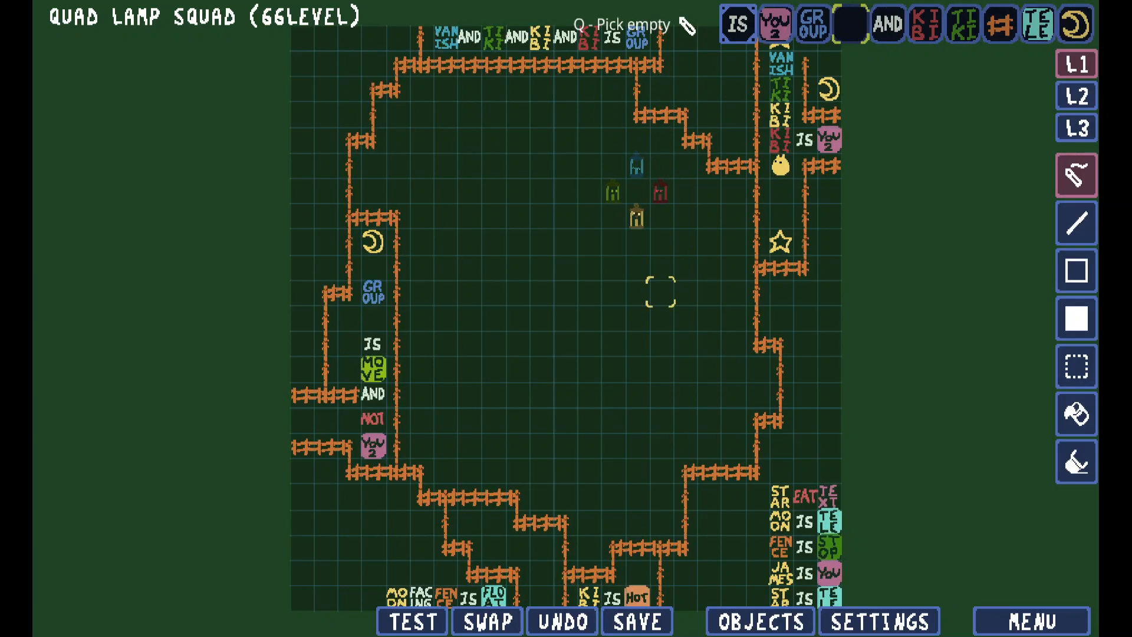
{"action": "left_click", "coordinate": [636, 621]}
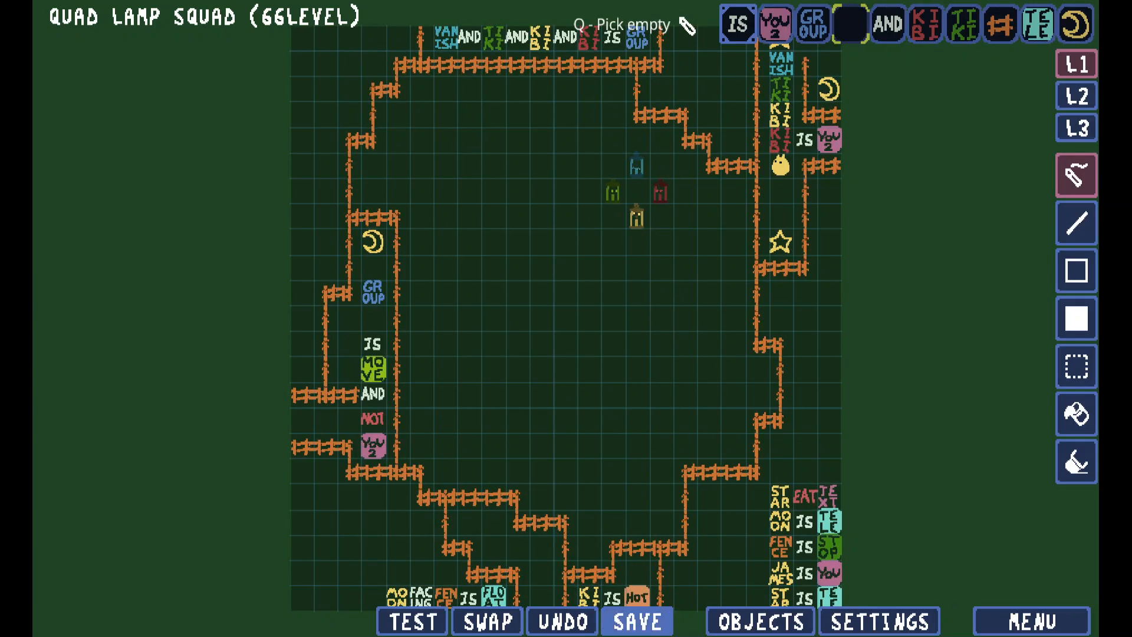
Add Grass, paint grass tiles across the whole floor, and start a playtest
{"action": "left_click", "coordinate": [757, 620]}
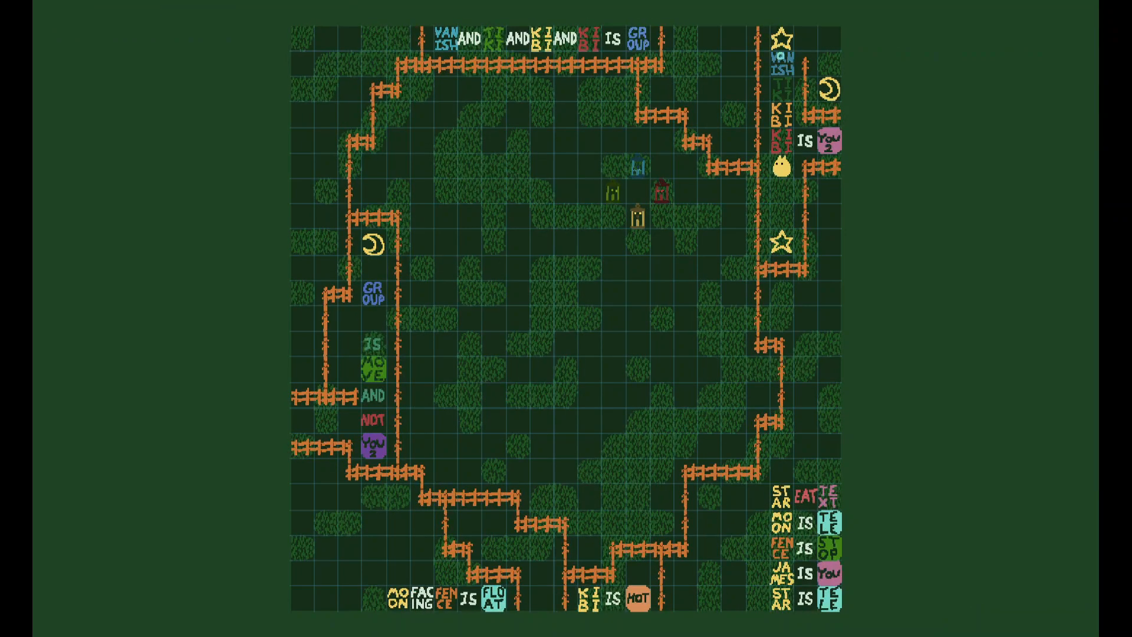
Leave the playtest and change the Grass object's colour to the dark green swatch
{"action": "key", "text": "Escape"}
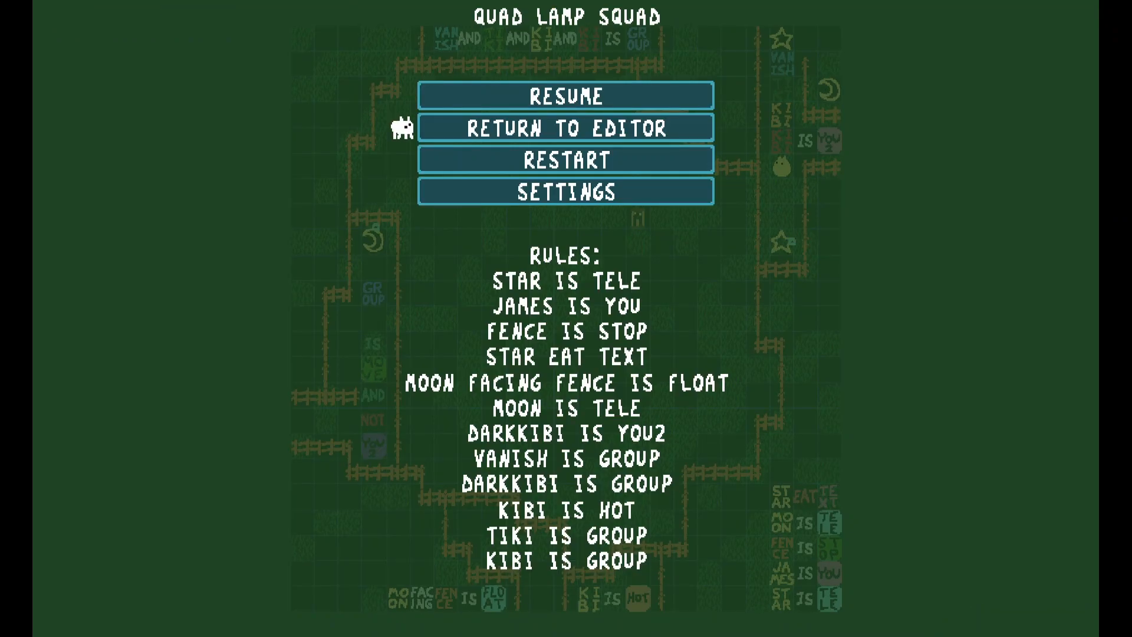
{"action": "left_click", "coordinate": [565, 128]}
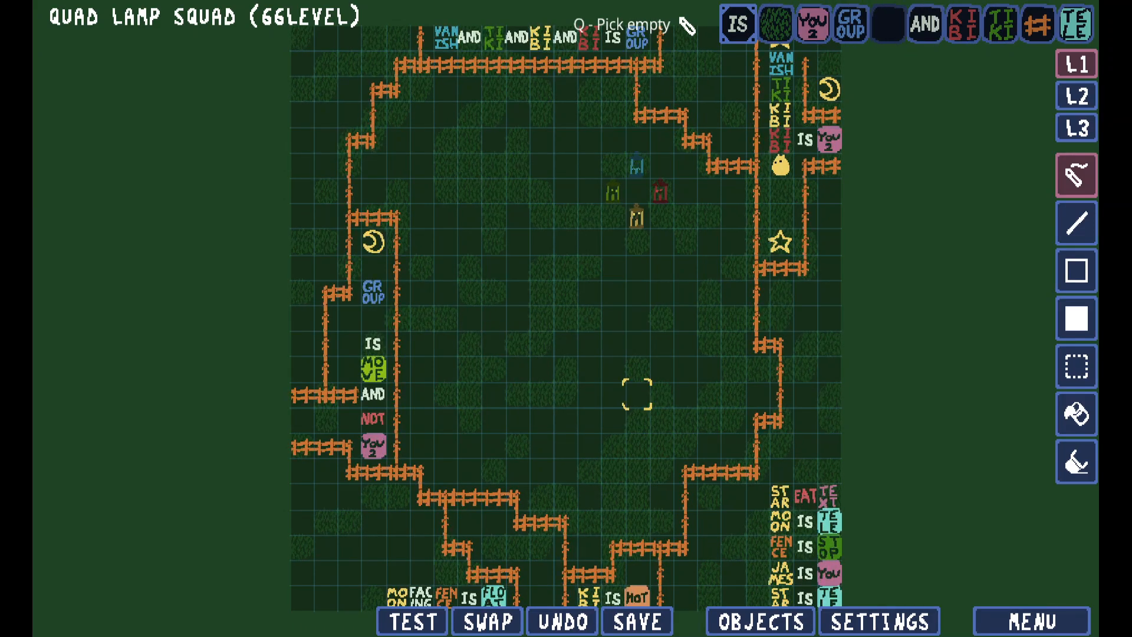
{"action": "left_click", "coordinate": [758, 621]}
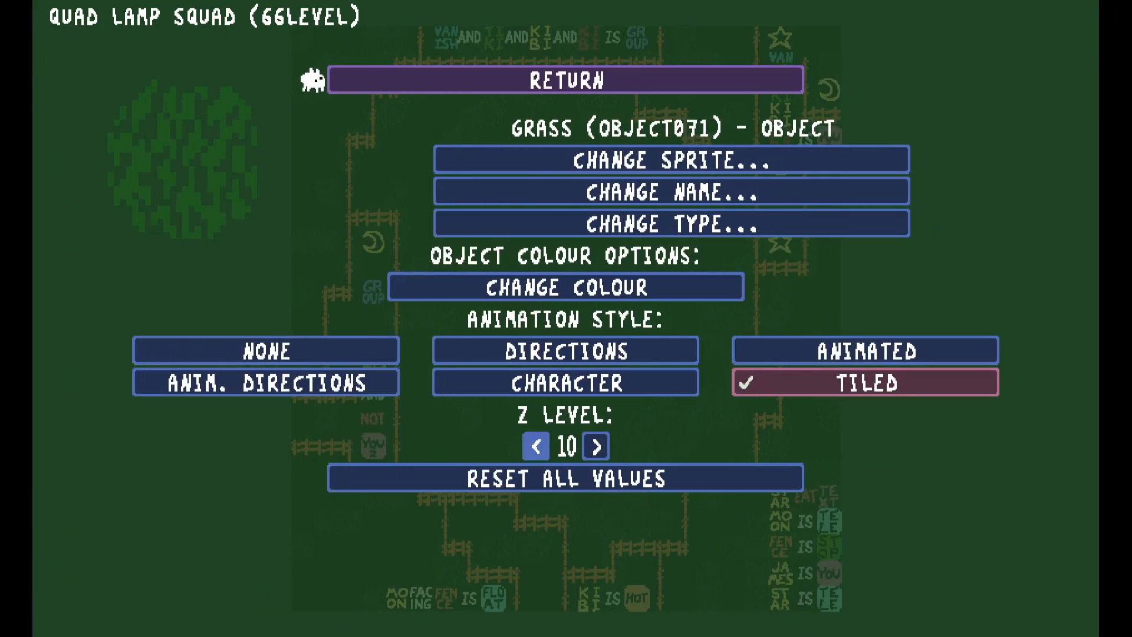
{"action": "left_click", "coordinate": [573, 79]}
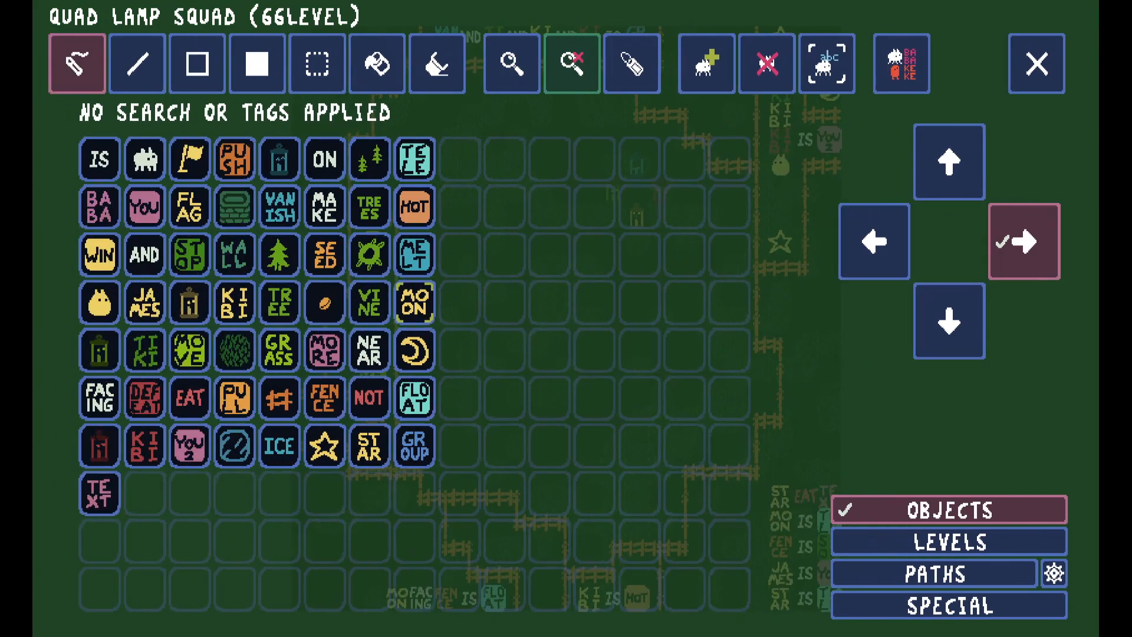
{"action": "left_click", "coordinate": [279, 350]}
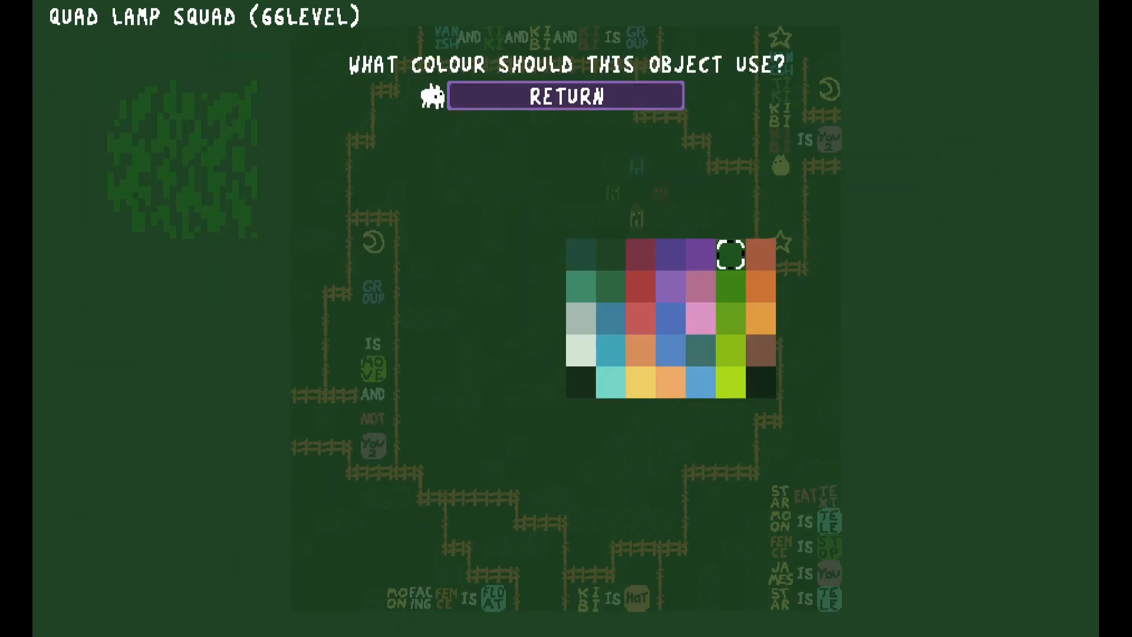
{"action": "left_click", "coordinate": [730, 257]}
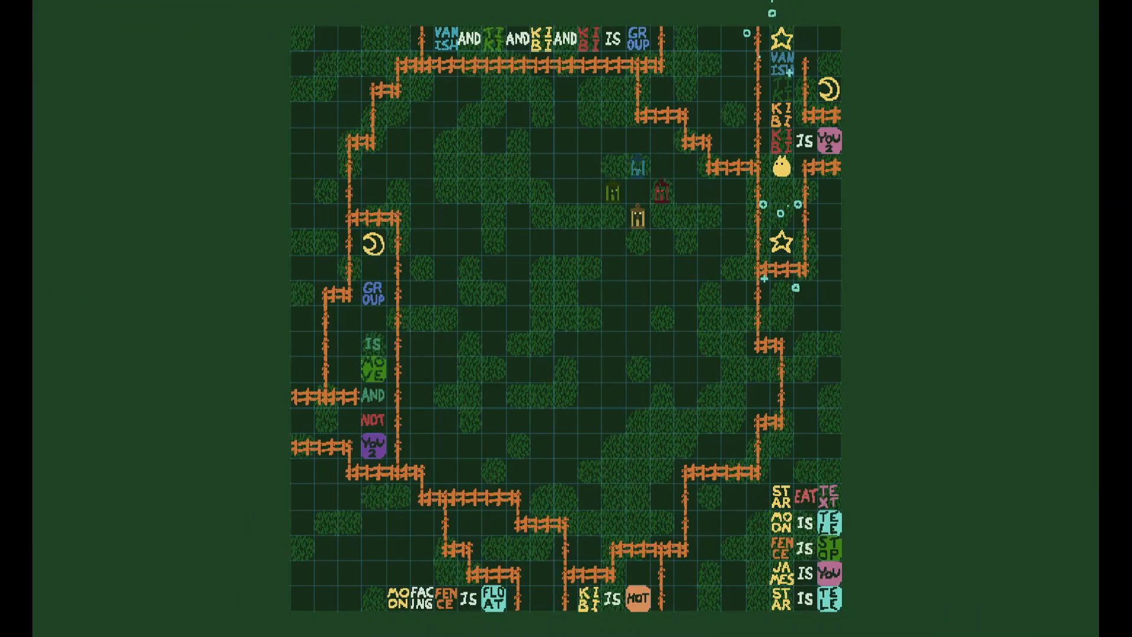
Resume the grassy playtest briefly, then pause and go back to the editor
{"action": "key", "text": "Escape"}
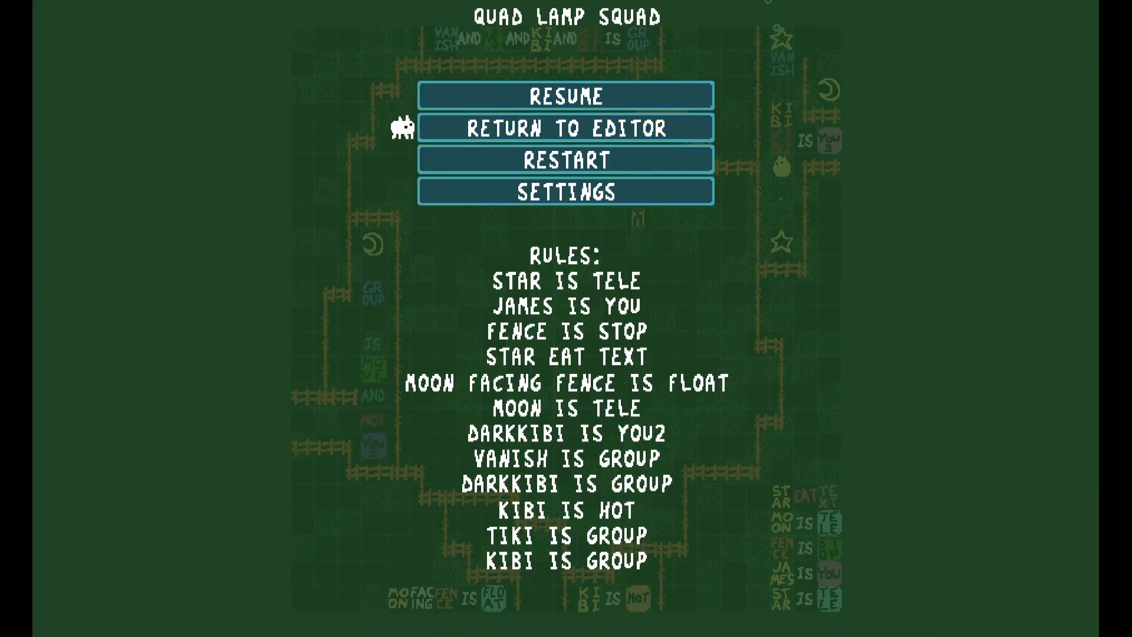
{"action": "left_click", "coordinate": [566, 128]}
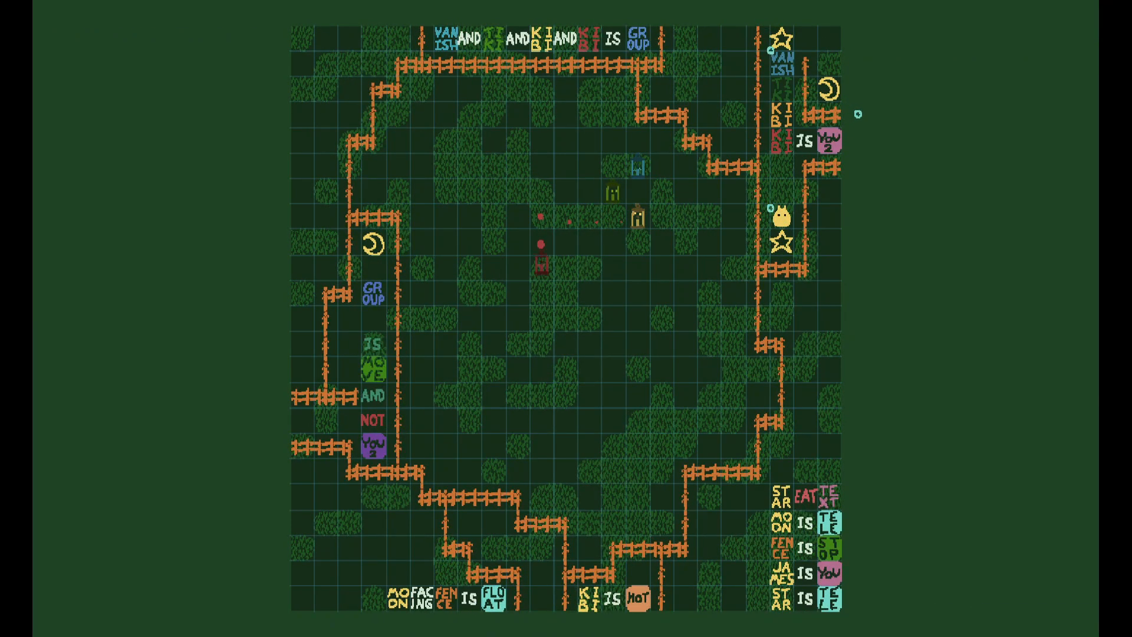
{"action": "key", "text": "Escape"}
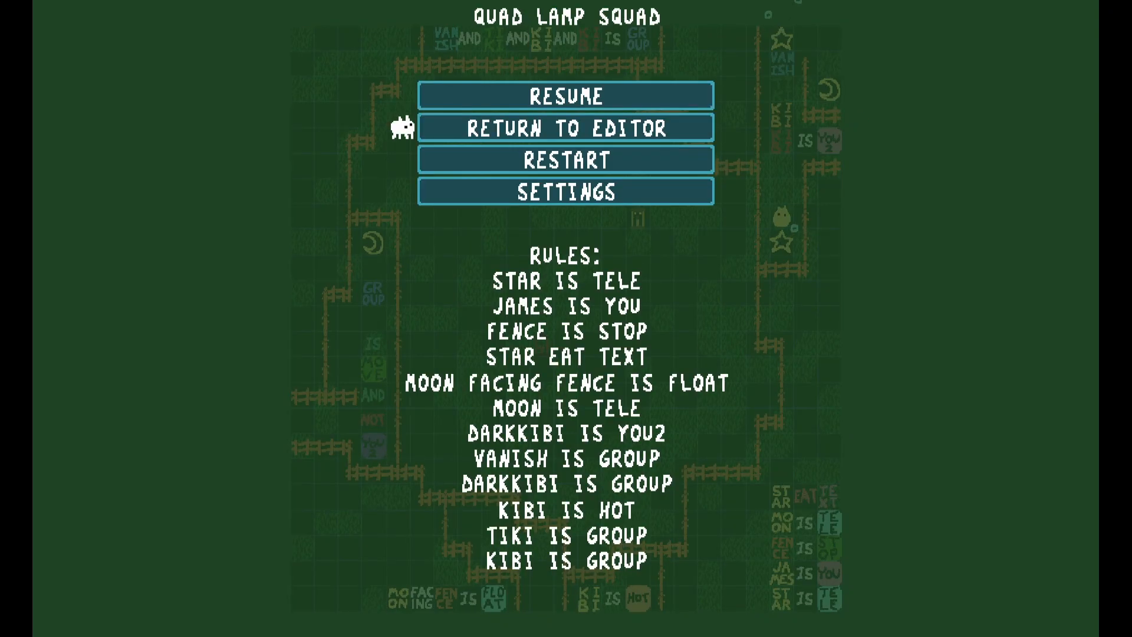
{"action": "left_click", "coordinate": [565, 127]}
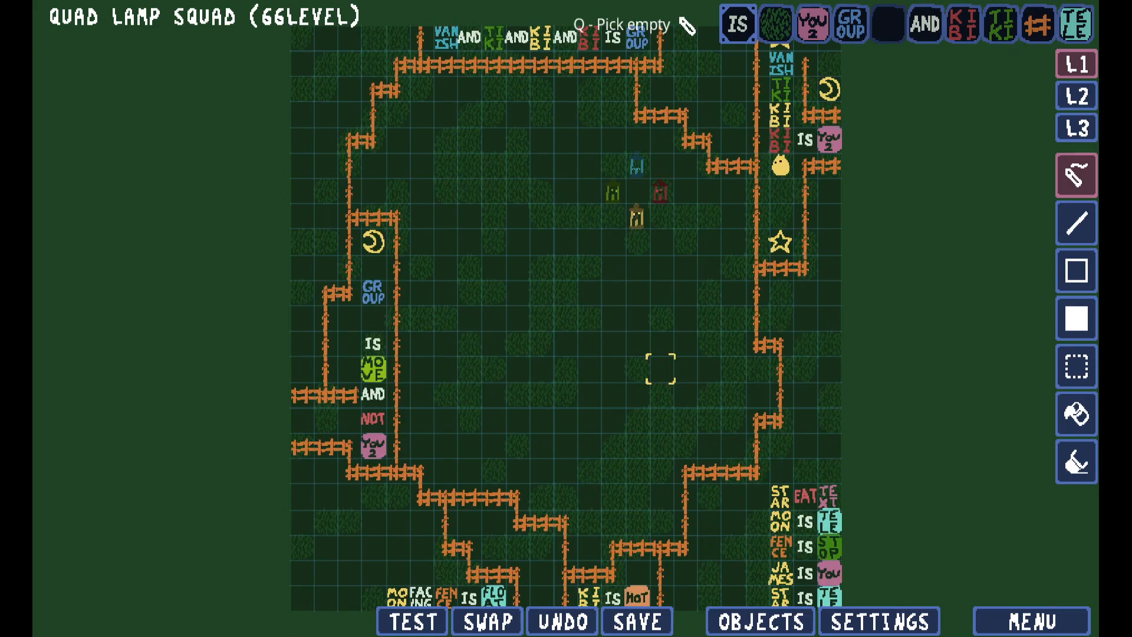
Reshape the lower-left fence corner with Fence pieces and save the level
{"action": "left_click", "coordinate": [636, 620]}
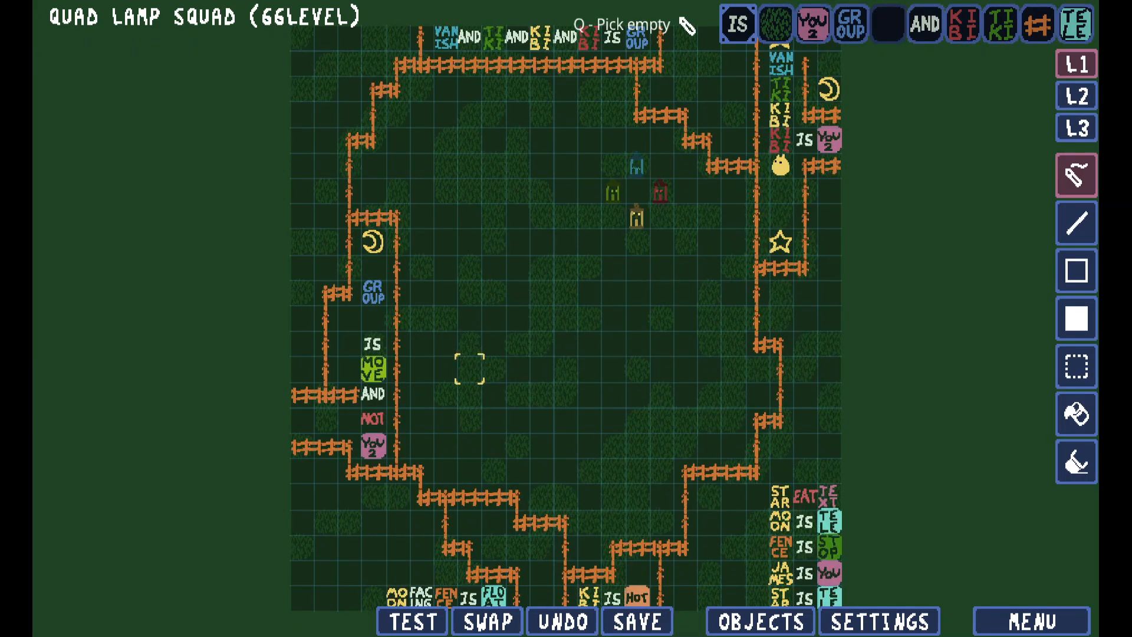
{"action": "left_click", "coordinate": [636, 620]}
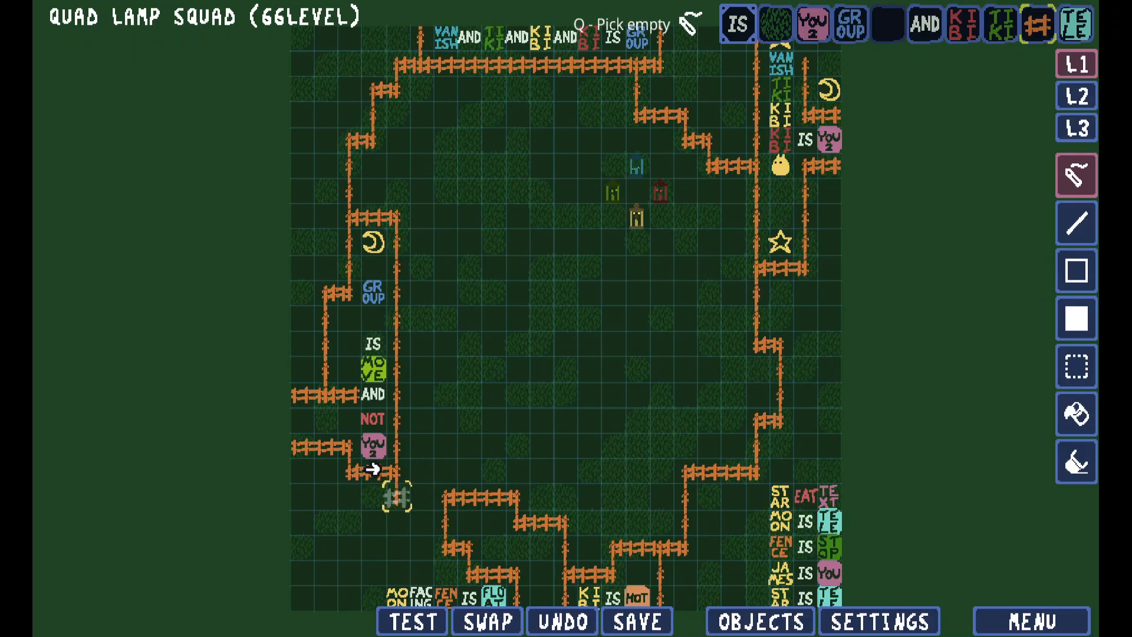
{"action": "left_click", "coordinate": [635, 621]}
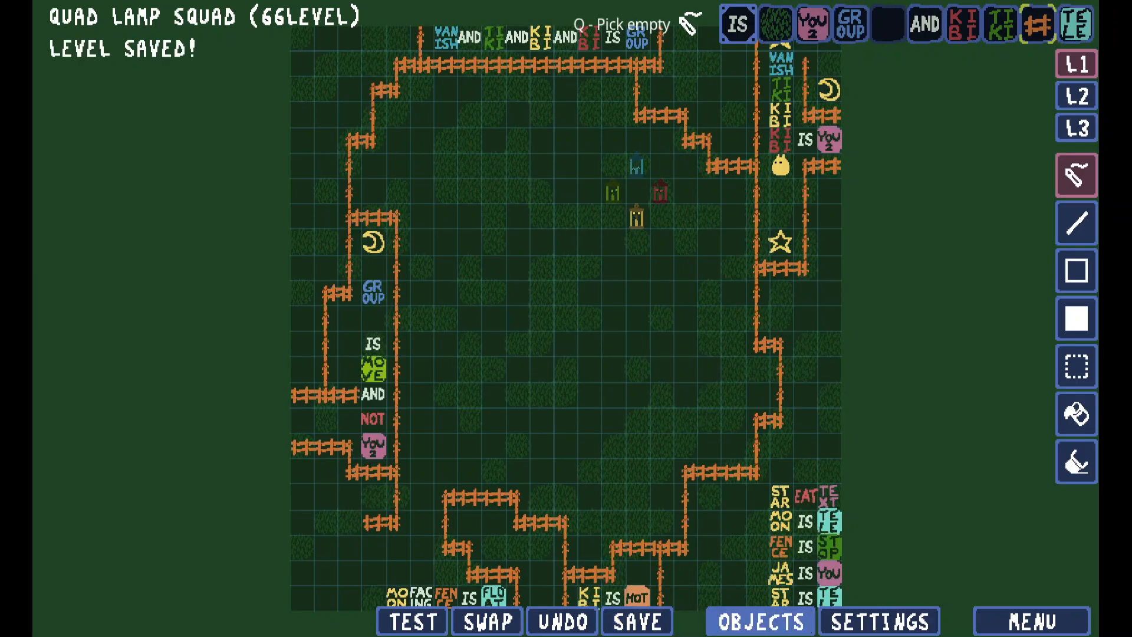
Add the orange round object and a Tree to the level's objects
{"action": "left_click", "coordinate": [759, 620]}
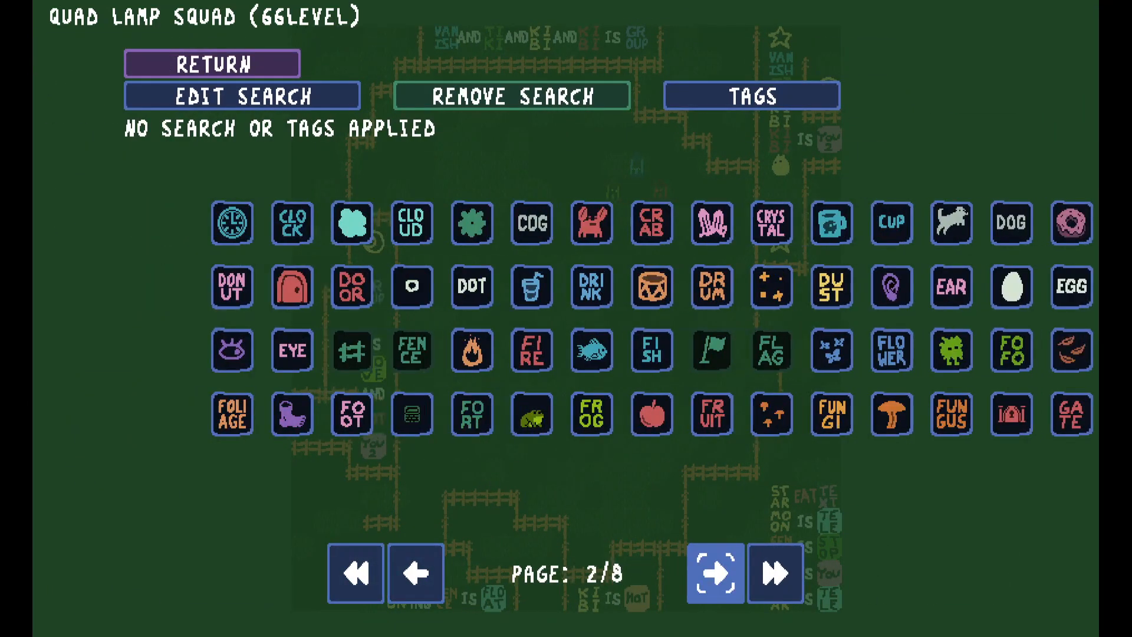
{"action": "left_click", "coordinate": [416, 573]}
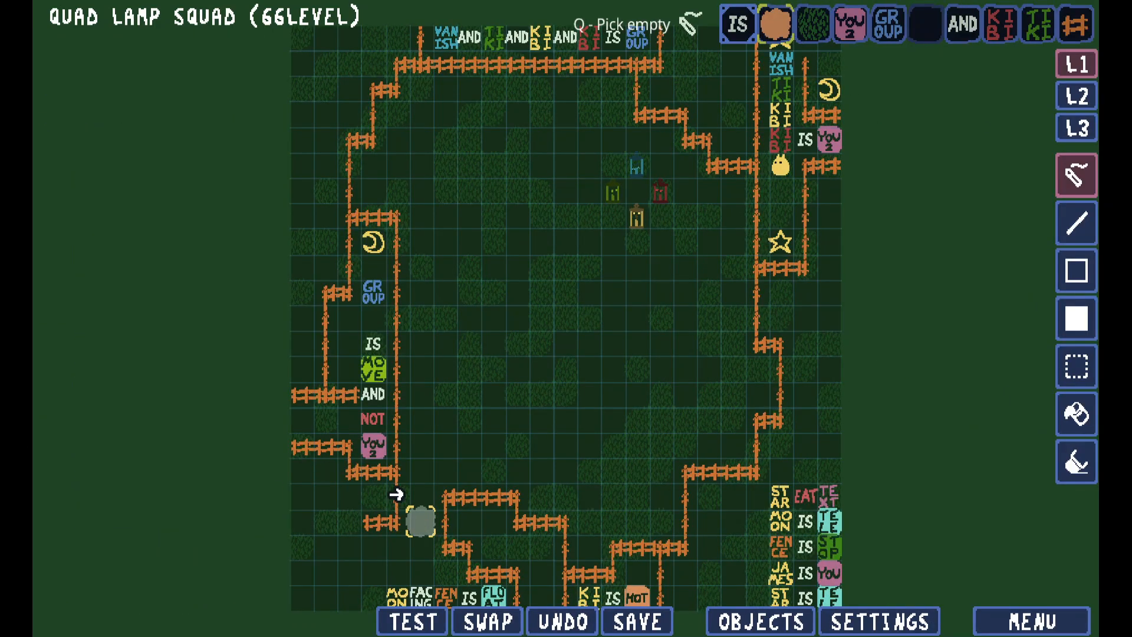
{"action": "left_click", "coordinate": [636, 621]}
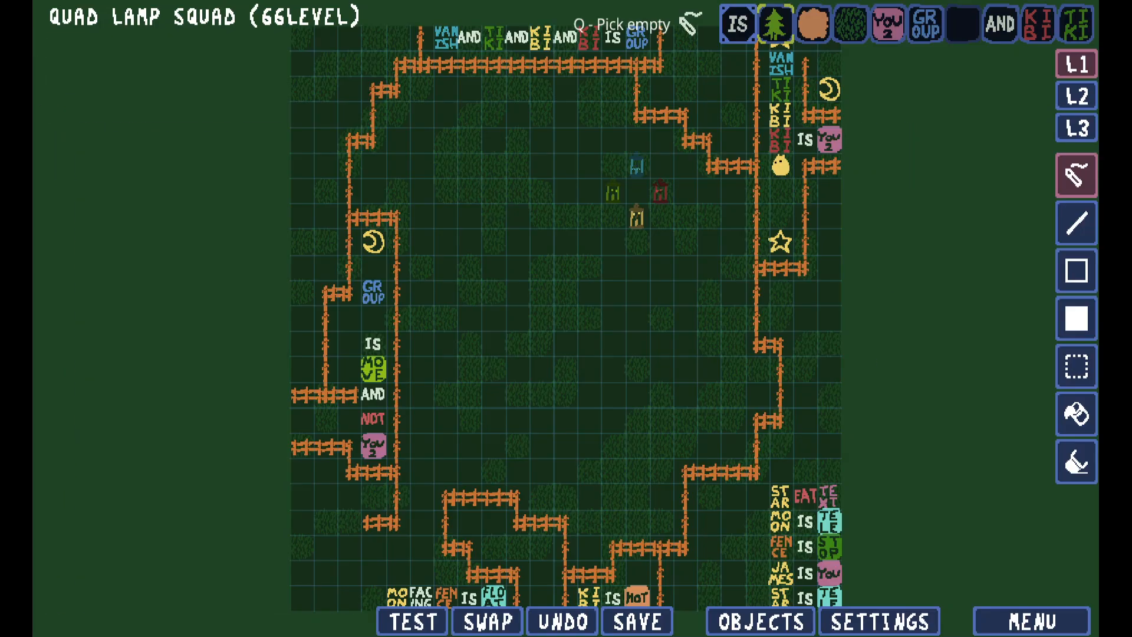
{"action": "left_click", "coordinate": [759, 621]}
{"action": "type", "text": "vine ea"}
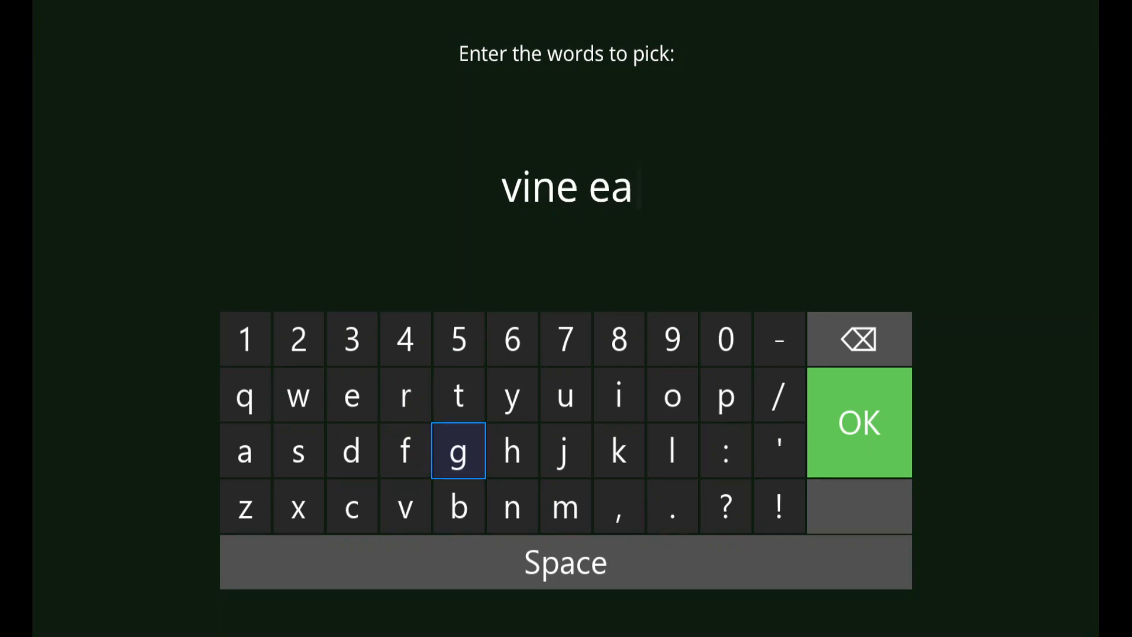
Place VINE EAT GROUP and STAR EAT TEXT rule tiles along the arena's right side
{"action": "left_click", "coordinate": [859, 422]}
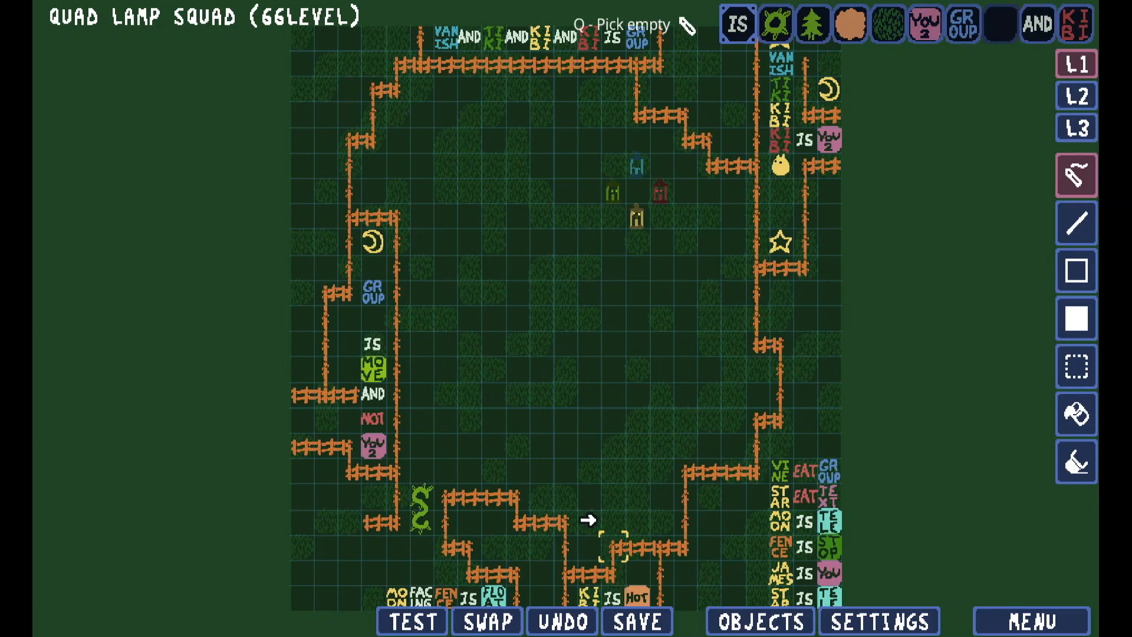
Save Quad Lamp Squad, then open and close the Objects palette without changes
{"action": "left_click", "coordinate": [636, 621]}
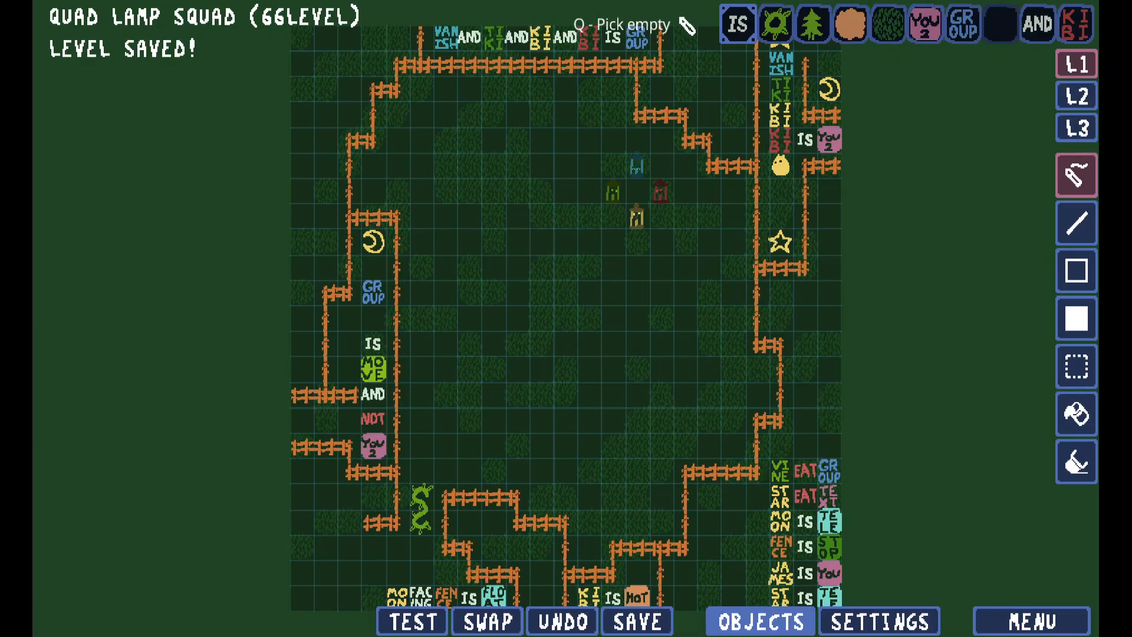
{"action": "left_click", "coordinate": [755, 621]}
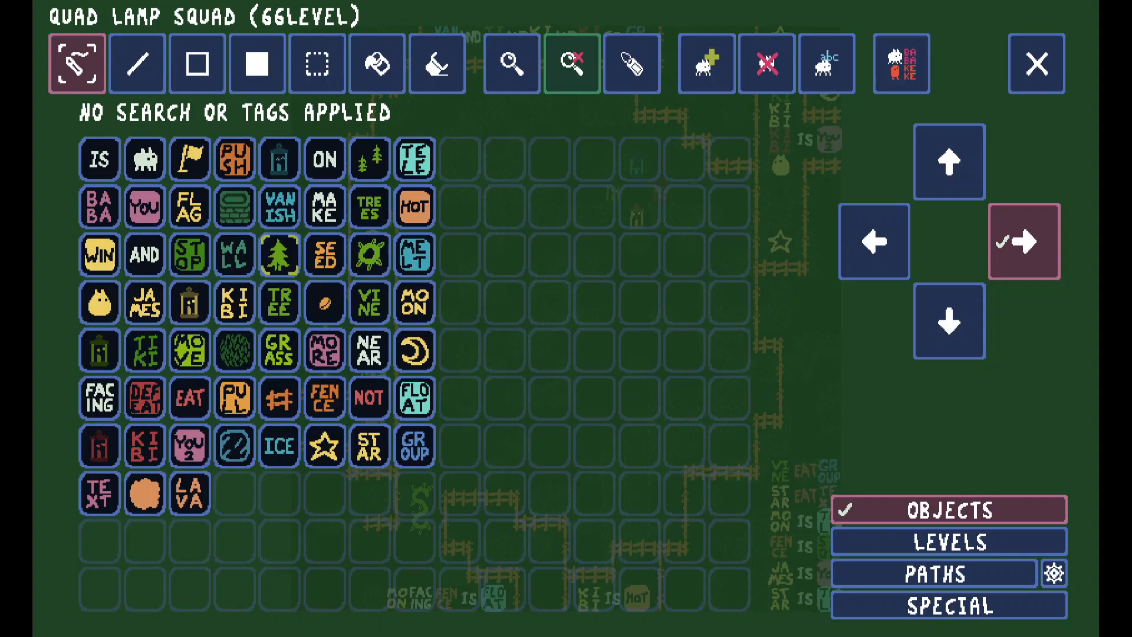
{"action": "left_click", "coordinate": [1035, 63]}
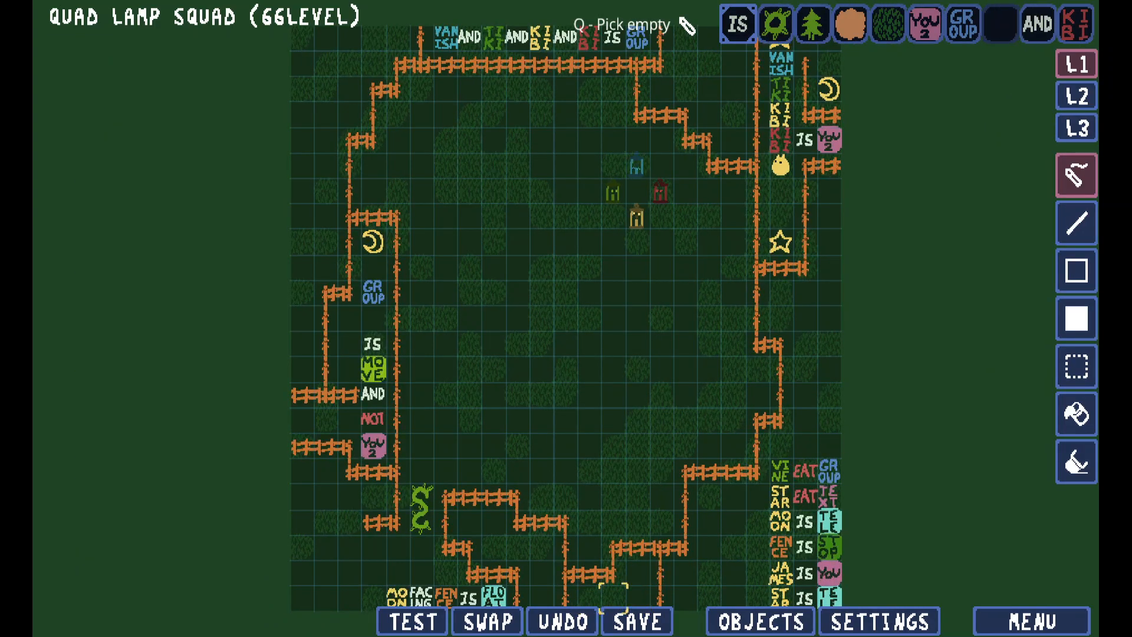
{"action": "left_click", "coordinate": [636, 620]}
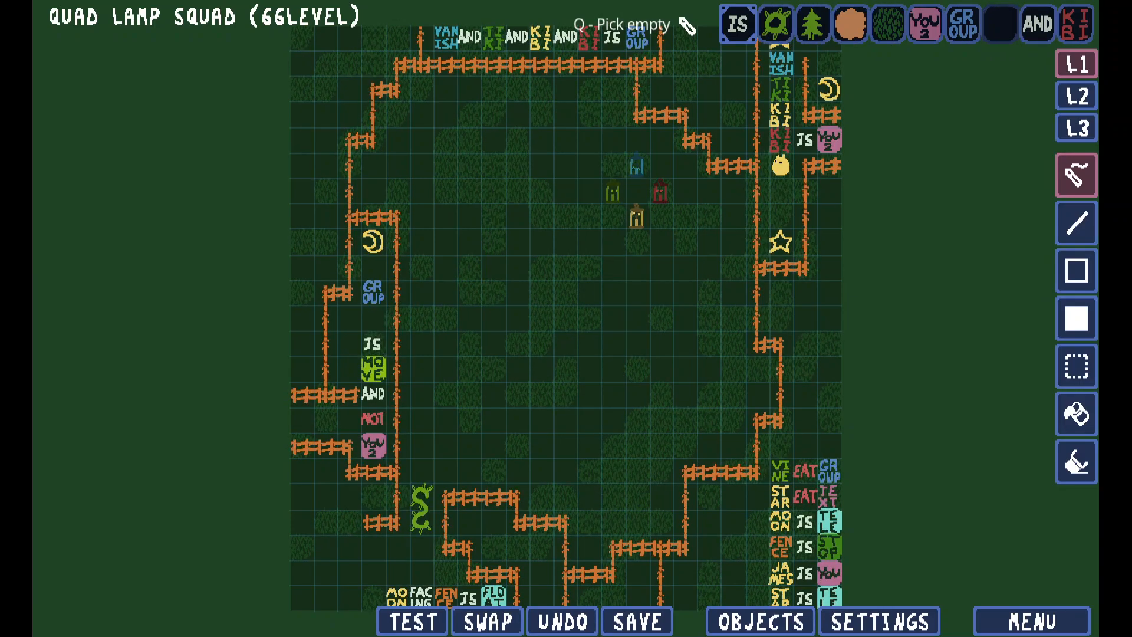
{"action": "left_click", "coordinate": [636, 620]}
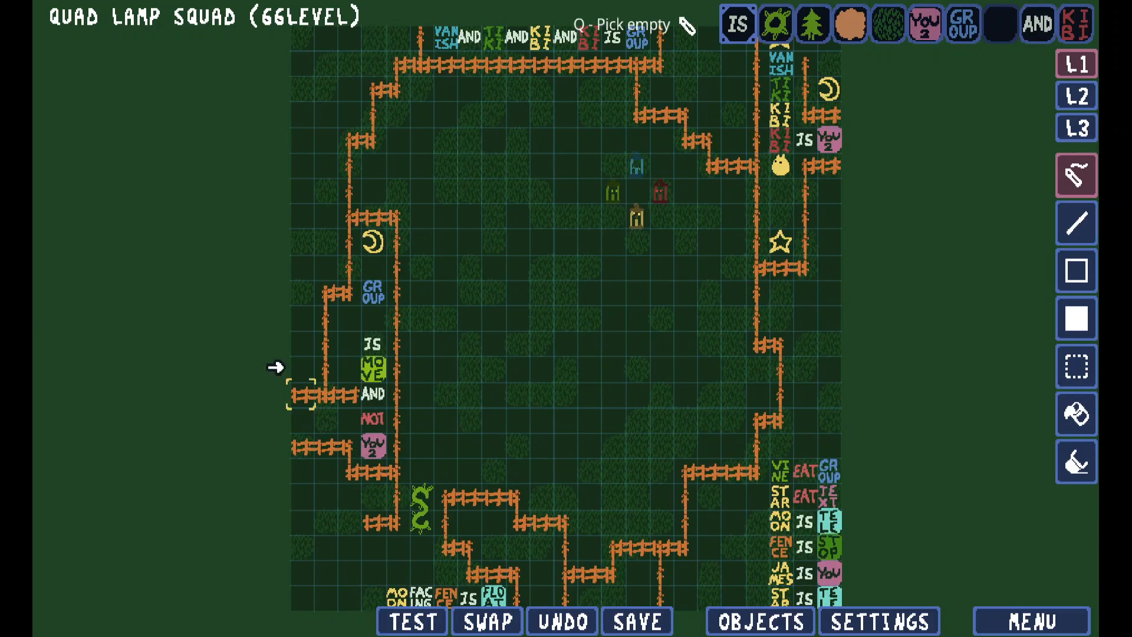
{"action": "left_click", "coordinate": [635, 621]}
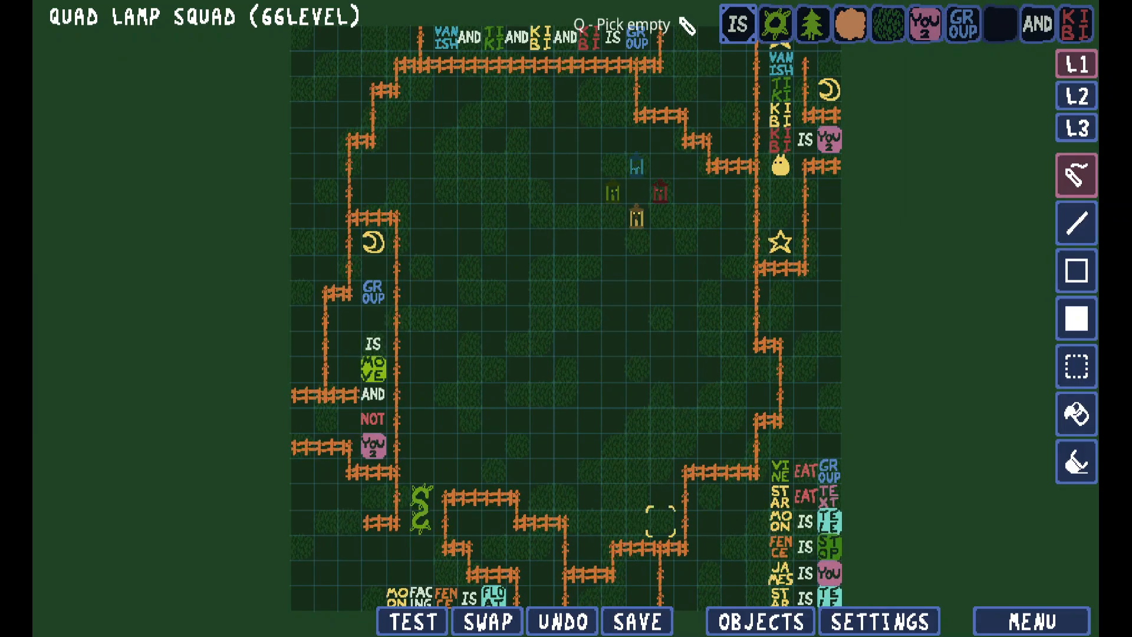
{"action": "left_click", "coordinate": [636, 620]}
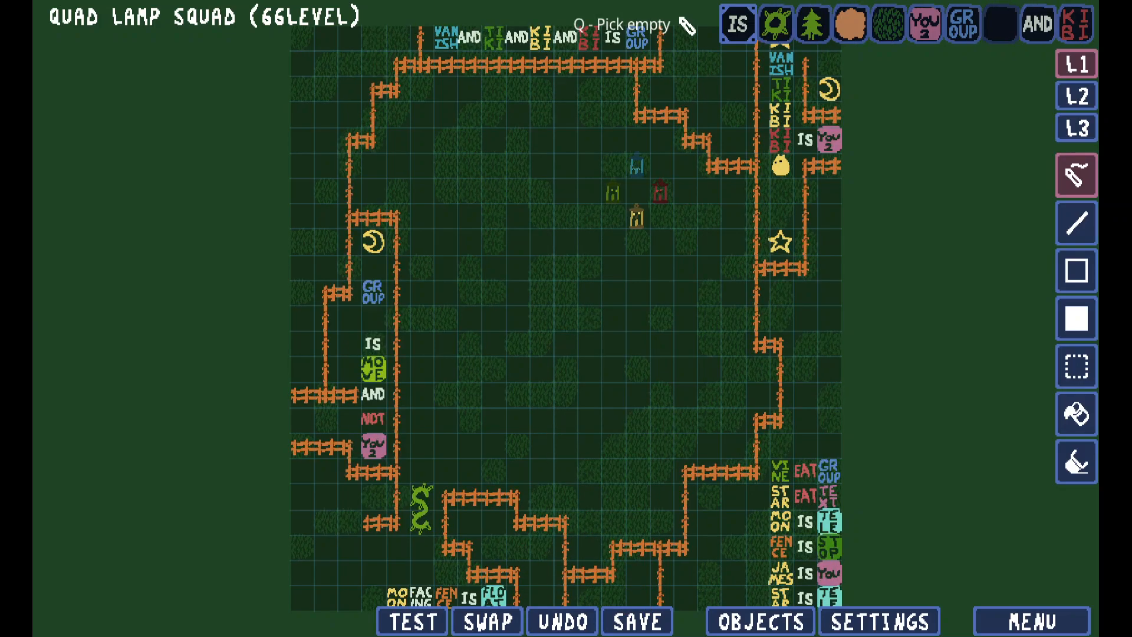
{"action": "left_click", "coordinate": [636, 621]}
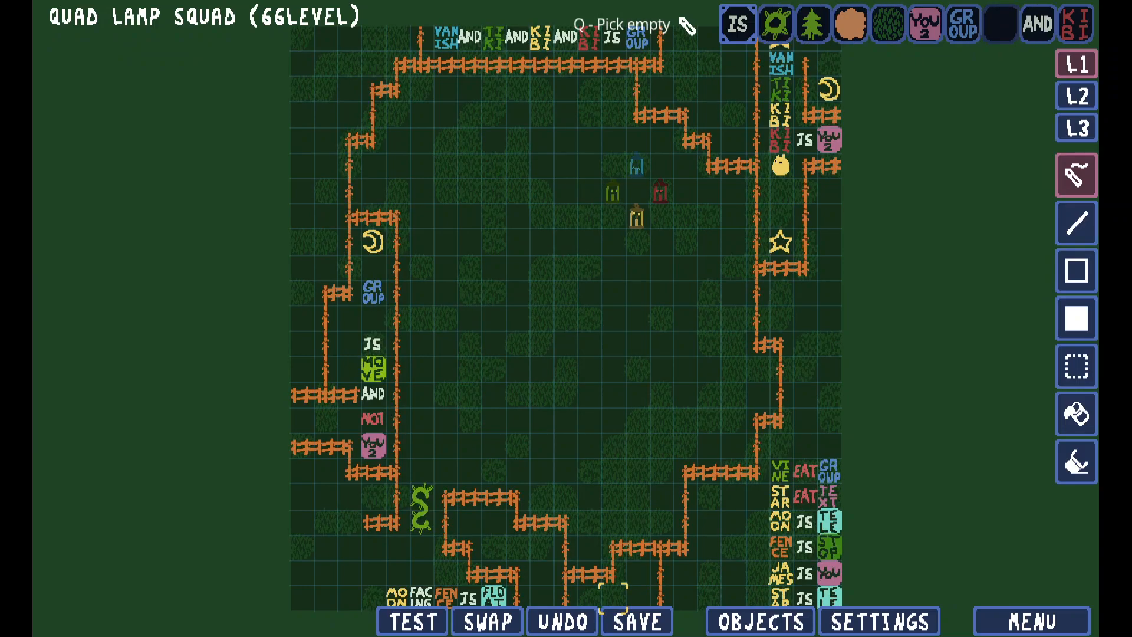
Save the level and open the full object list from the palette
{"action": "left_click", "coordinate": [638, 621]}
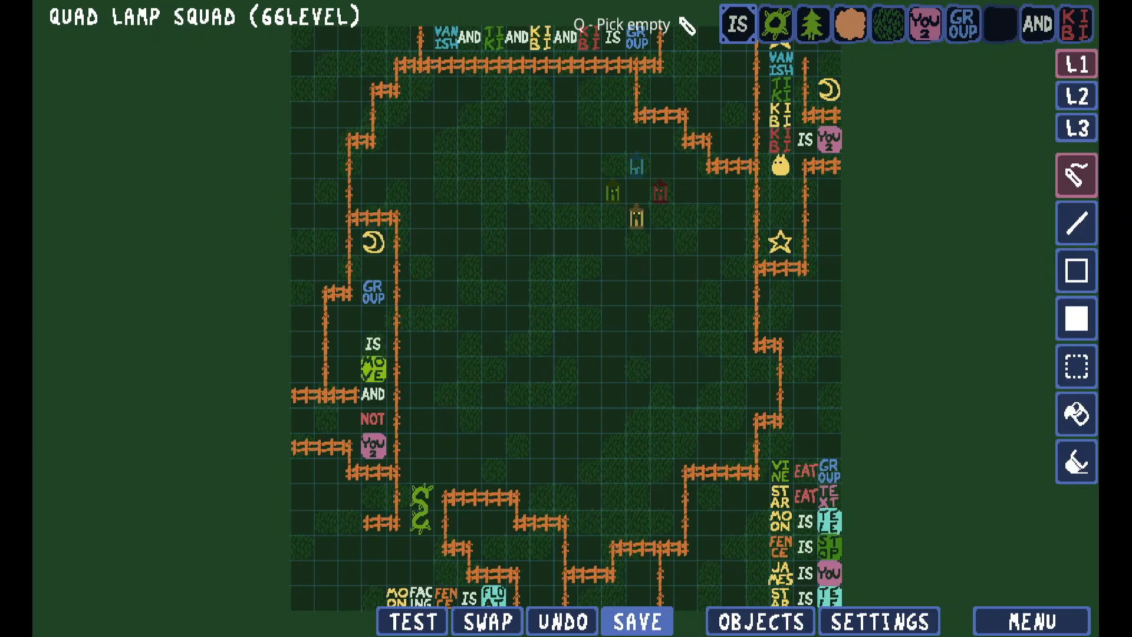
{"action": "left_click", "coordinate": [637, 620]}
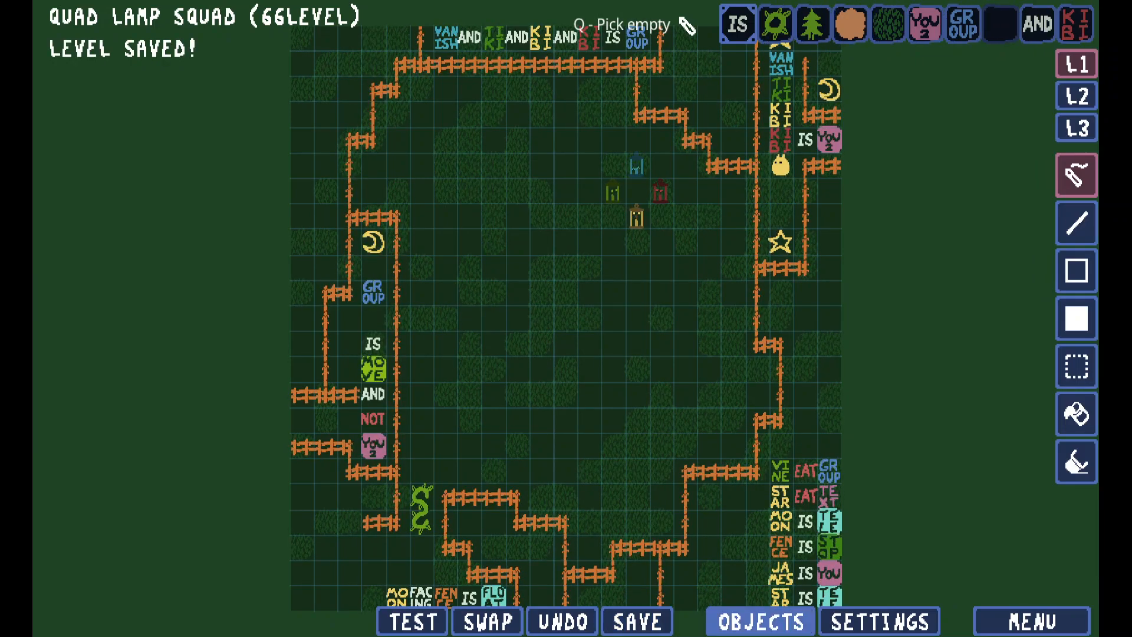
{"action": "left_click", "coordinate": [758, 621]}
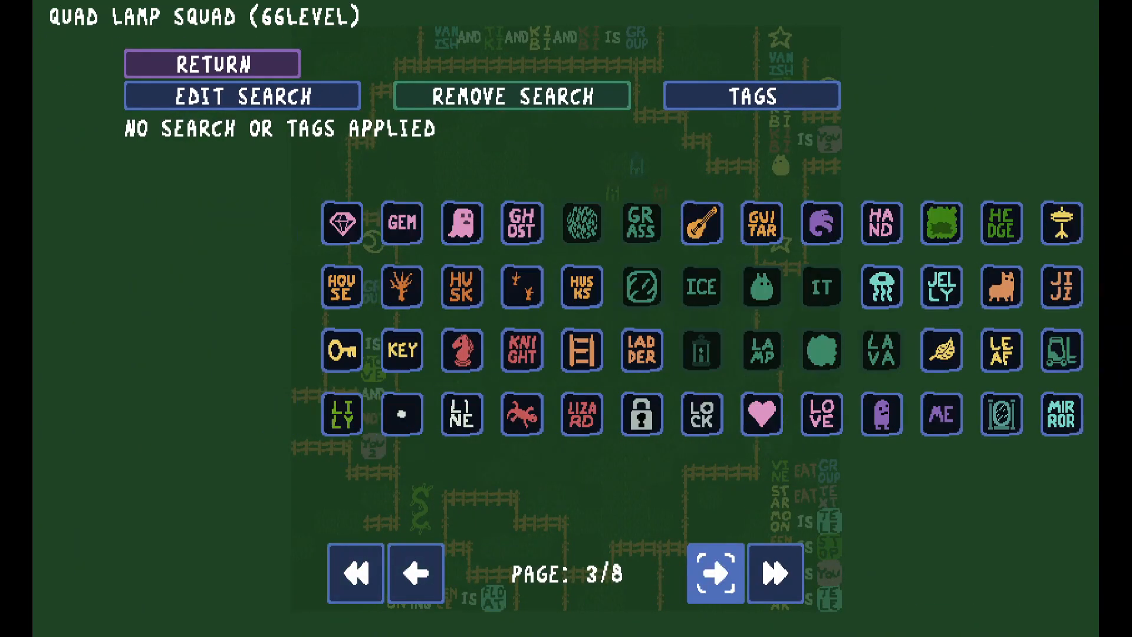
Page forward and back through the object catalogue, then return to the palette
{"action": "left_click", "coordinate": [714, 572]}
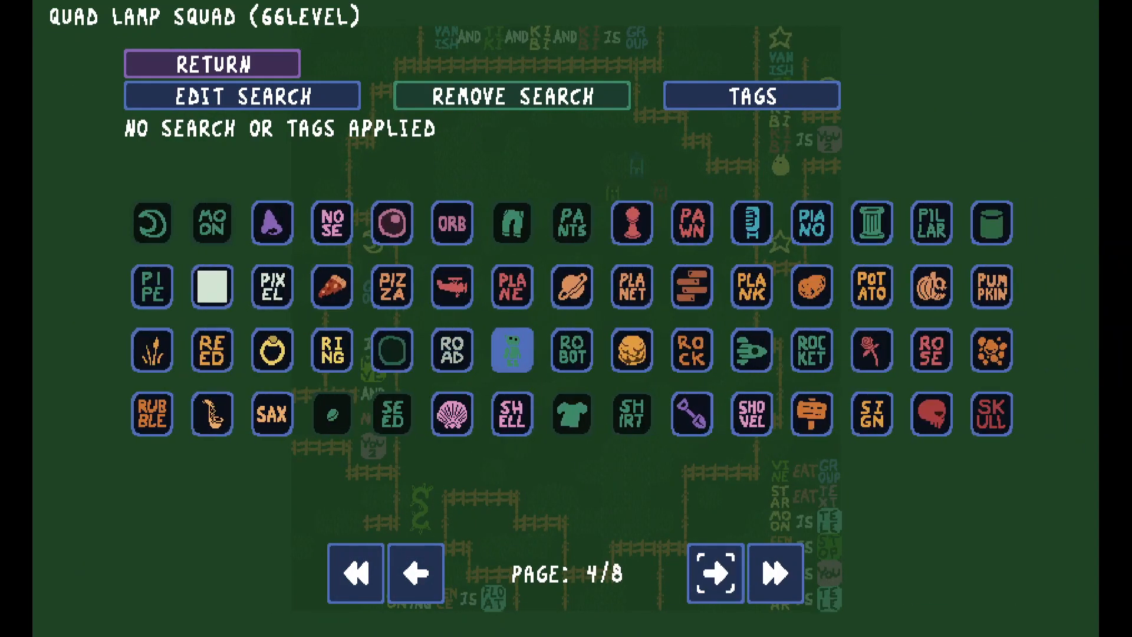
{"action": "left_click", "coordinate": [713, 572]}
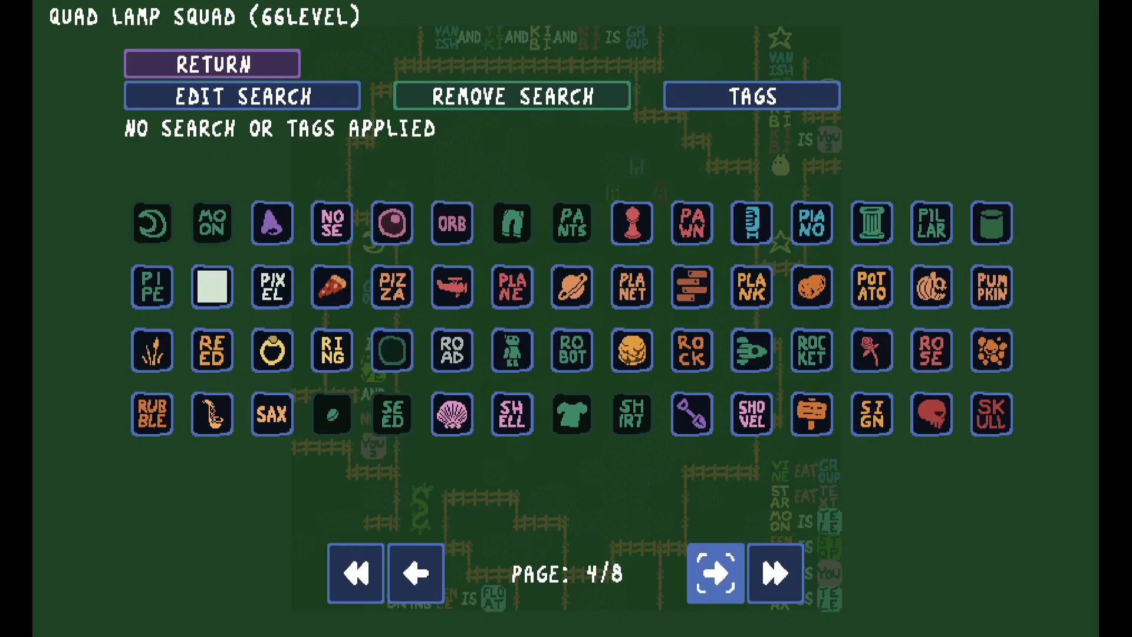
{"action": "left_click", "coordinate": [714, 572]}
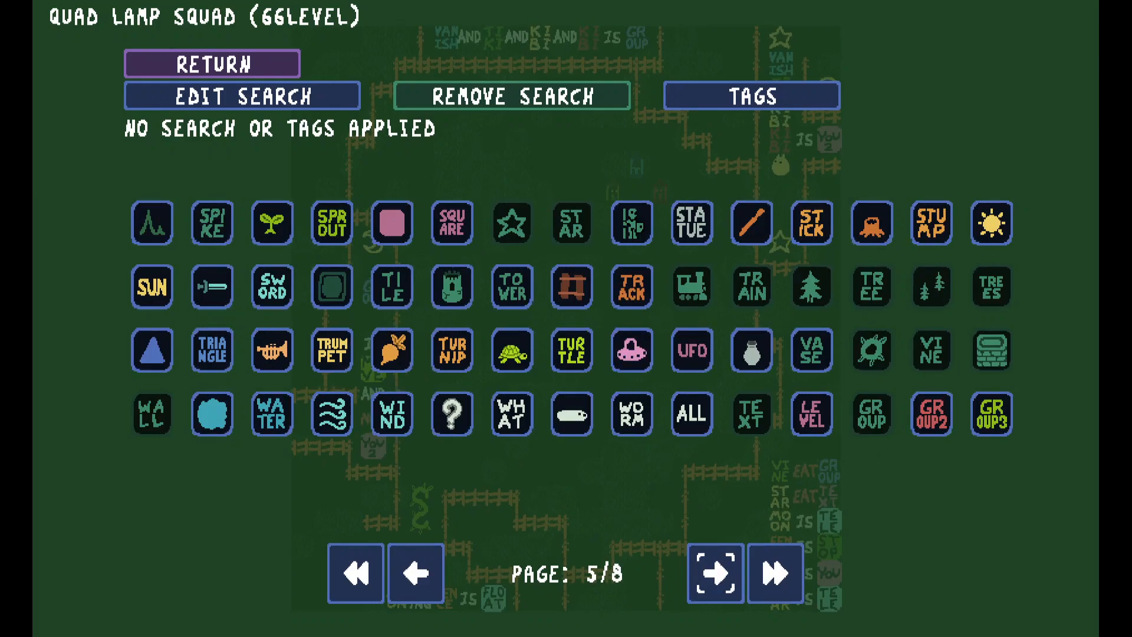
{"action": "left_click", "coordinate": [416, 572]}
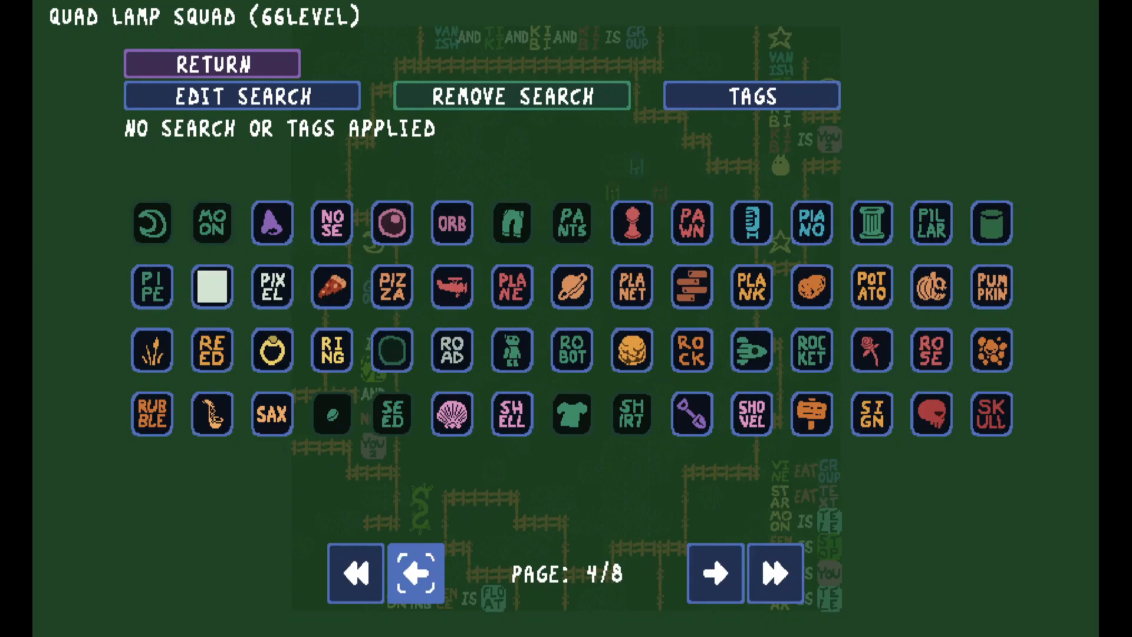
{"action": "left_click", "coordinate": [714, 573]}
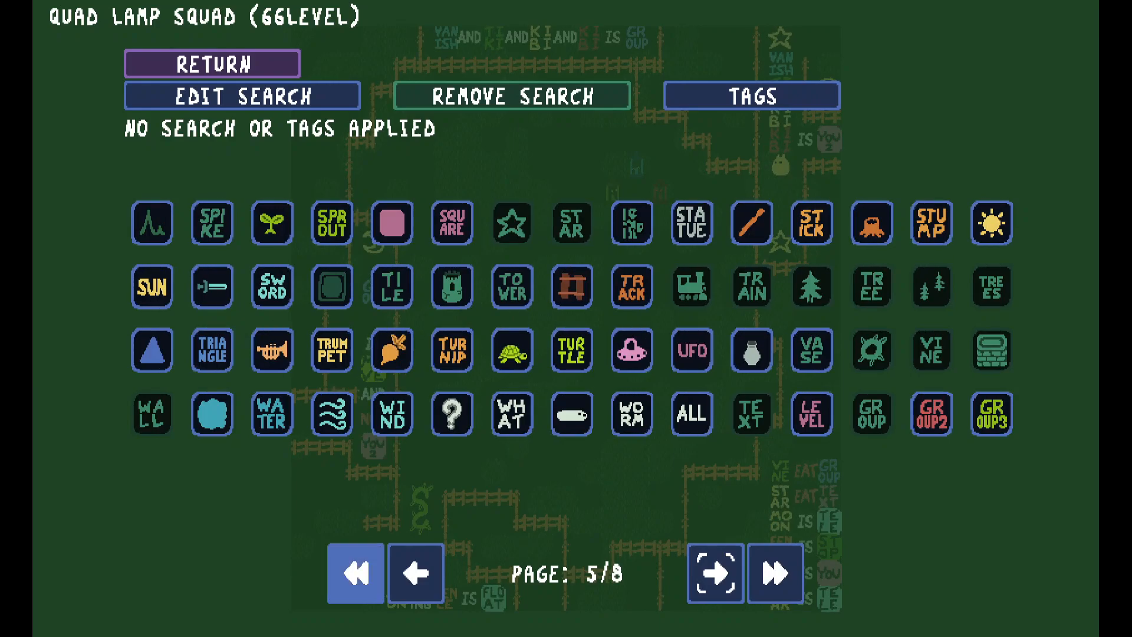
{"action": "left_click", "coordinate": [416, 573]}
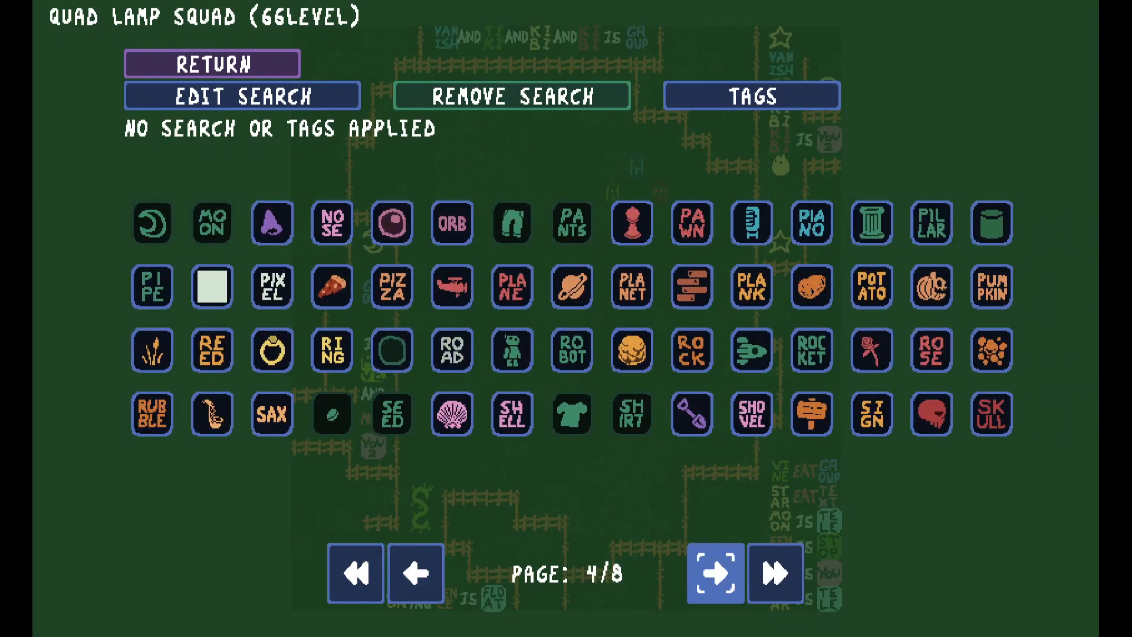
{"action": "left_click", "coordinate": [713, 572]}
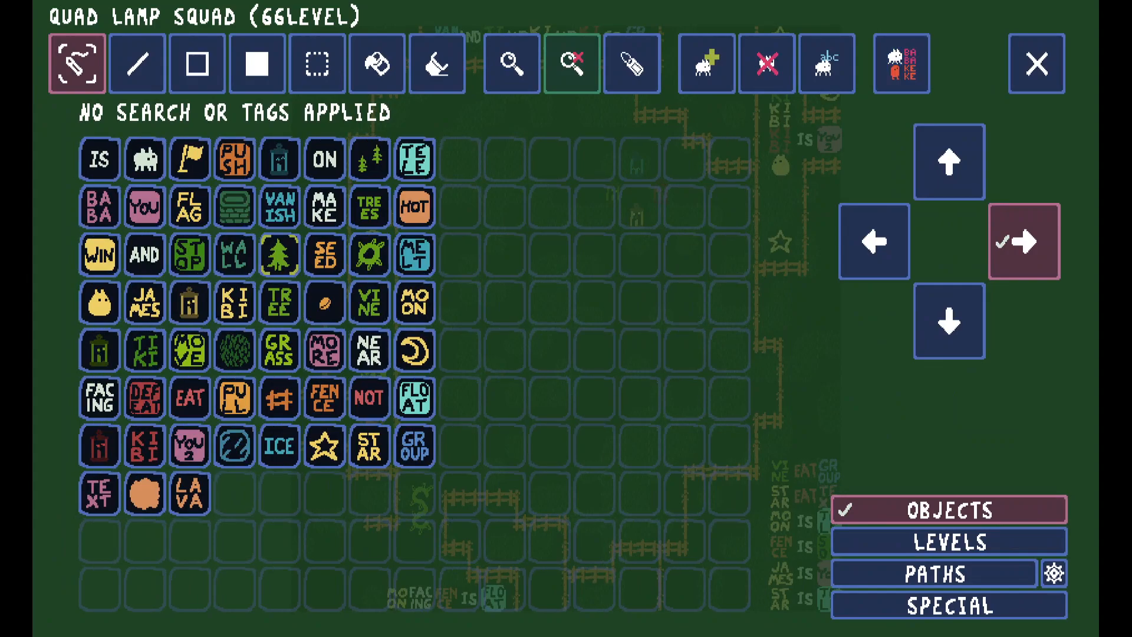
Replace the curly plant at lower left with the spiky plant and search 'not'
{"action": "left_click", "coordinate": [1037, 64]}
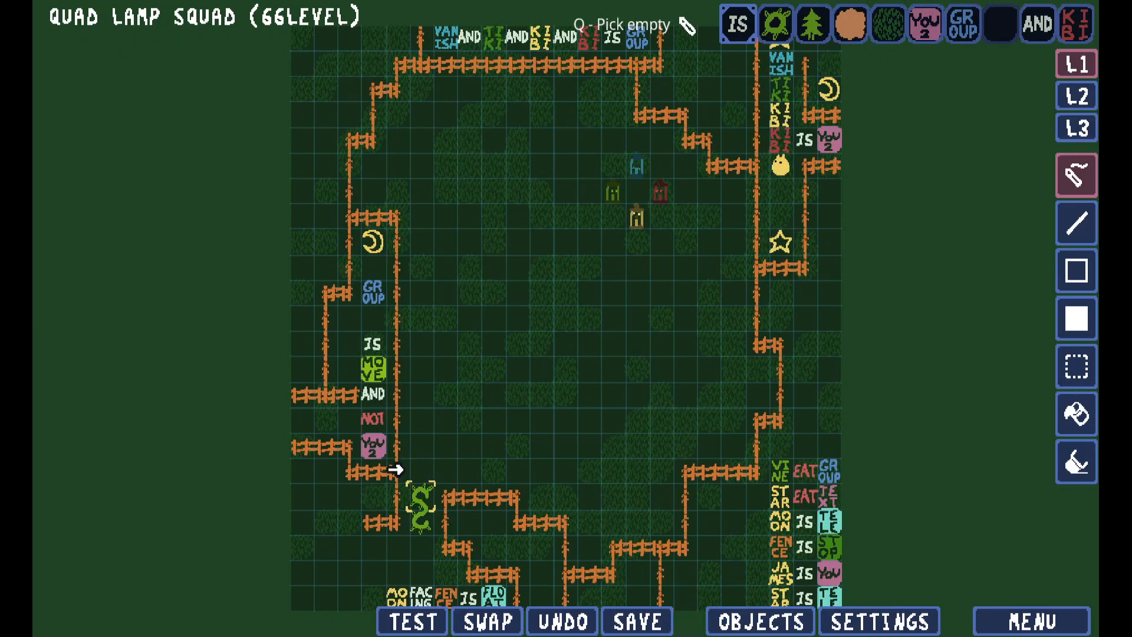
{"action": "left_click", "coordinate": [636, 621]}
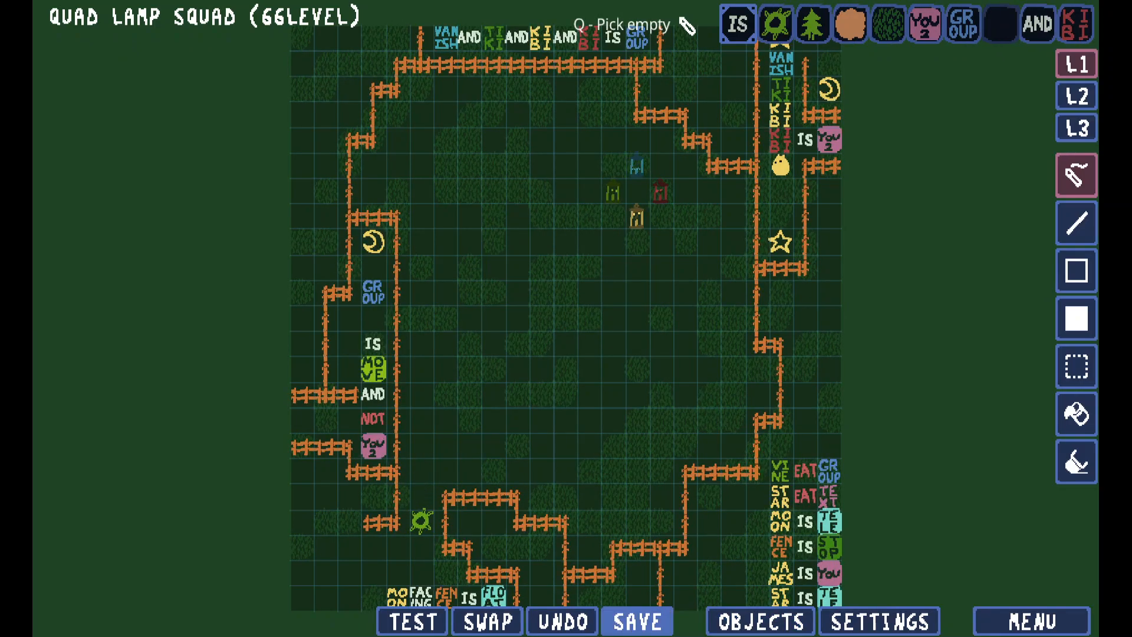
{"action": "left_click", "coordinate": [757, 621]}
{"action": "type", "text": "not"}
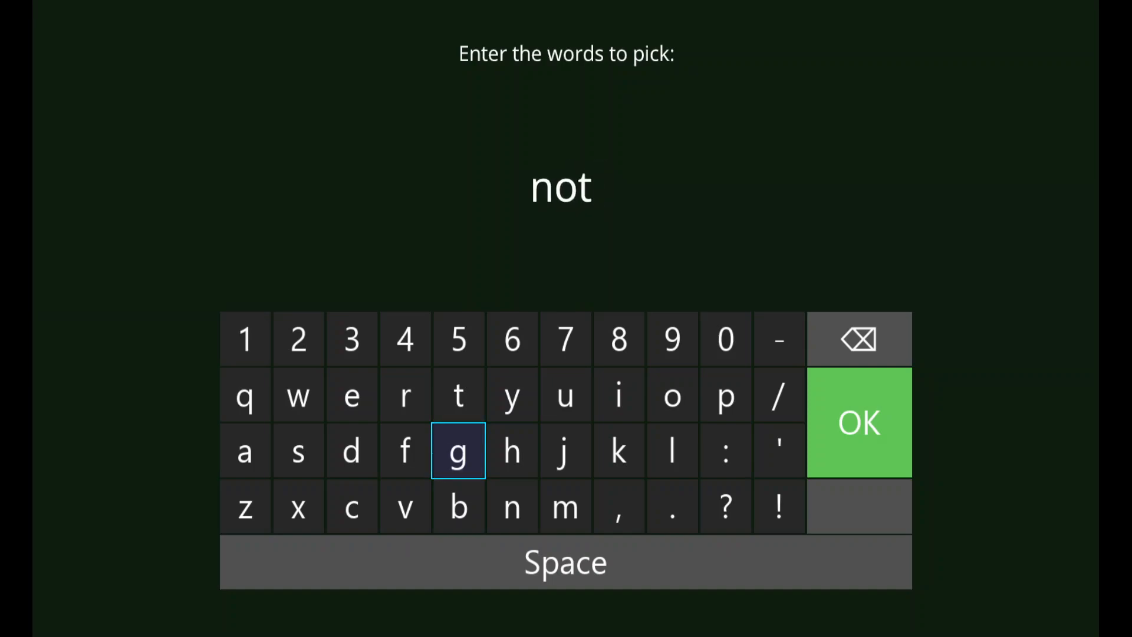
Add the LONELY word to the palette and select the new NOT LONELY SEED IS FALL row
{"action": "type", "text": "lonely seed is fall"}
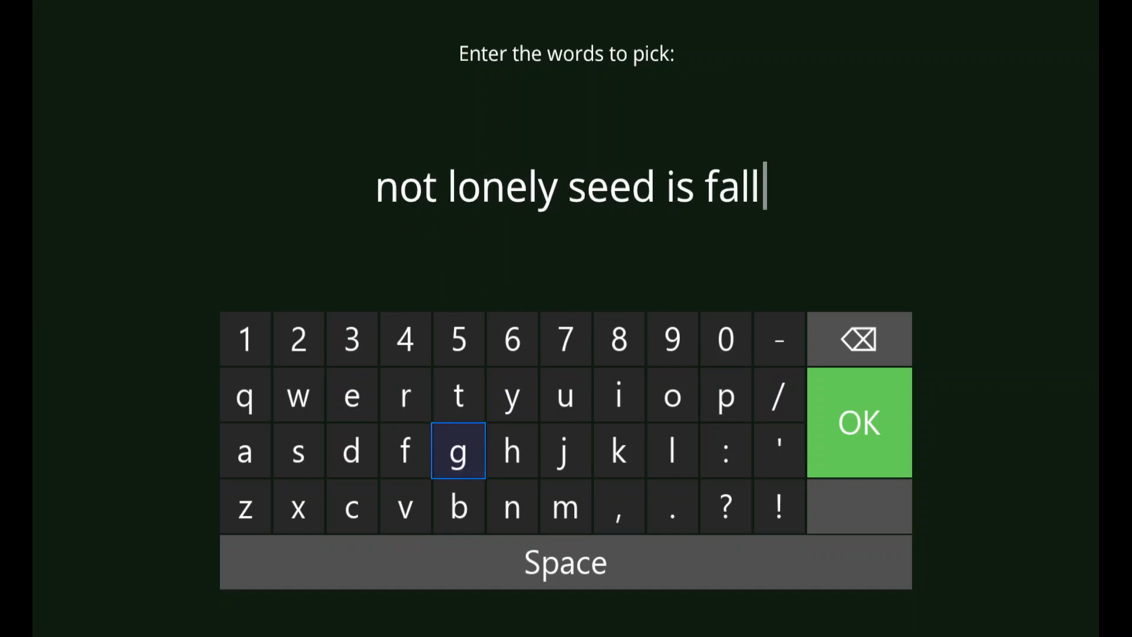
{"action": "left_click", "coordinate": [858, 422]}
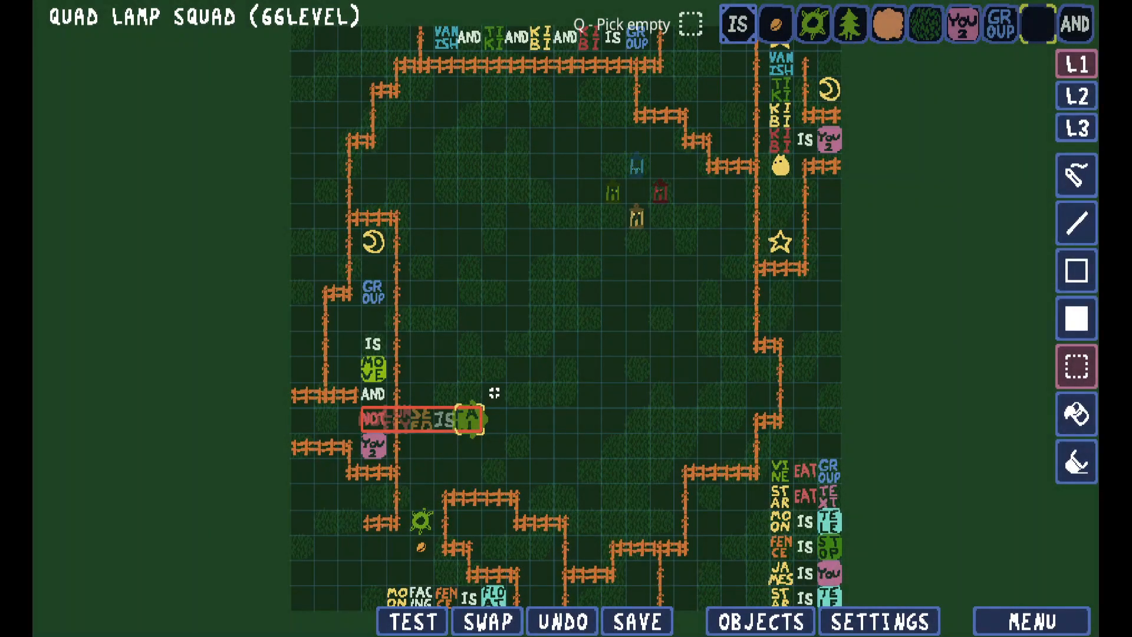
{"action": "left_click_drag", "start_coordinate": [466, 419], "coordinate": [396, 64]}
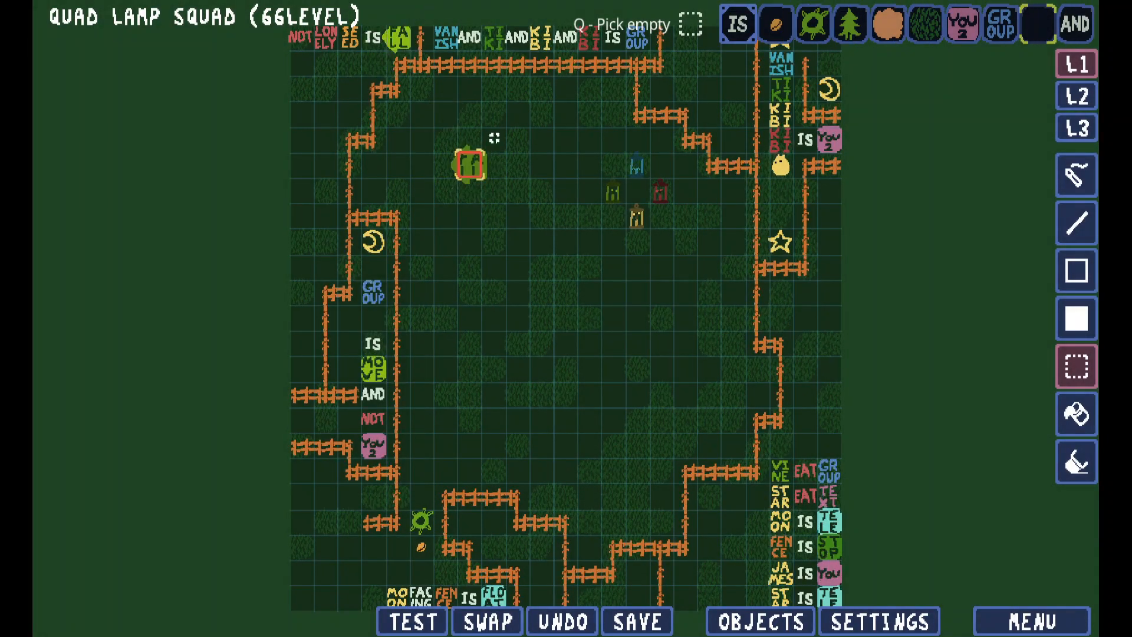
Remove the loose seed and browse the full object catalogue at page 5 of 8
{"action": "left_click", "coordinate": [636, 621]}
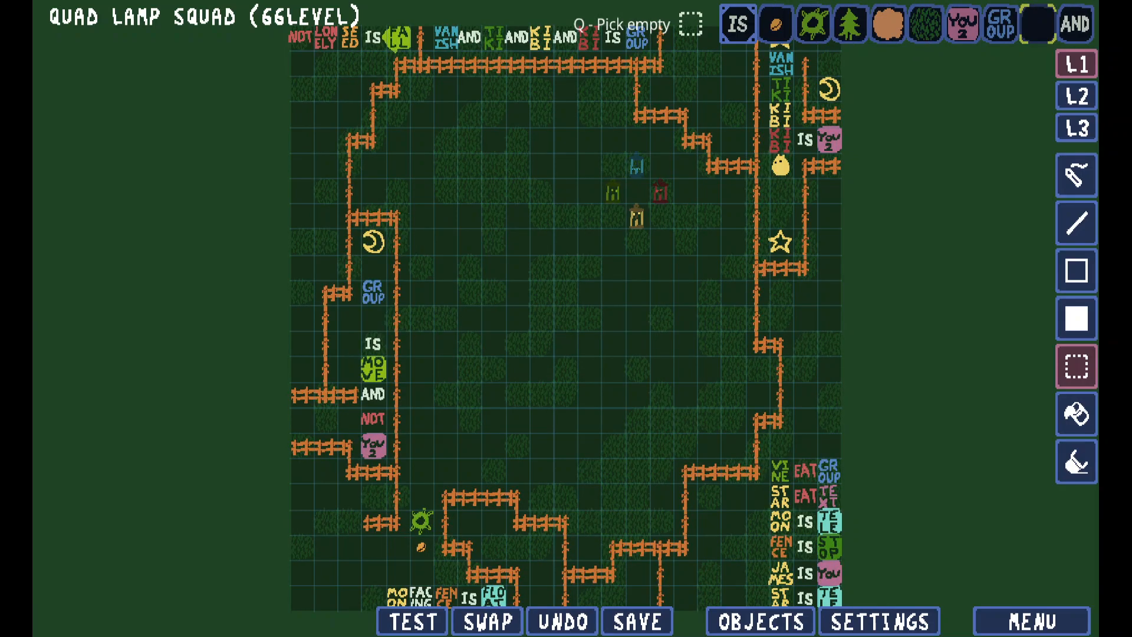
{"action": "left_click", "coordinate": [636, 620]}
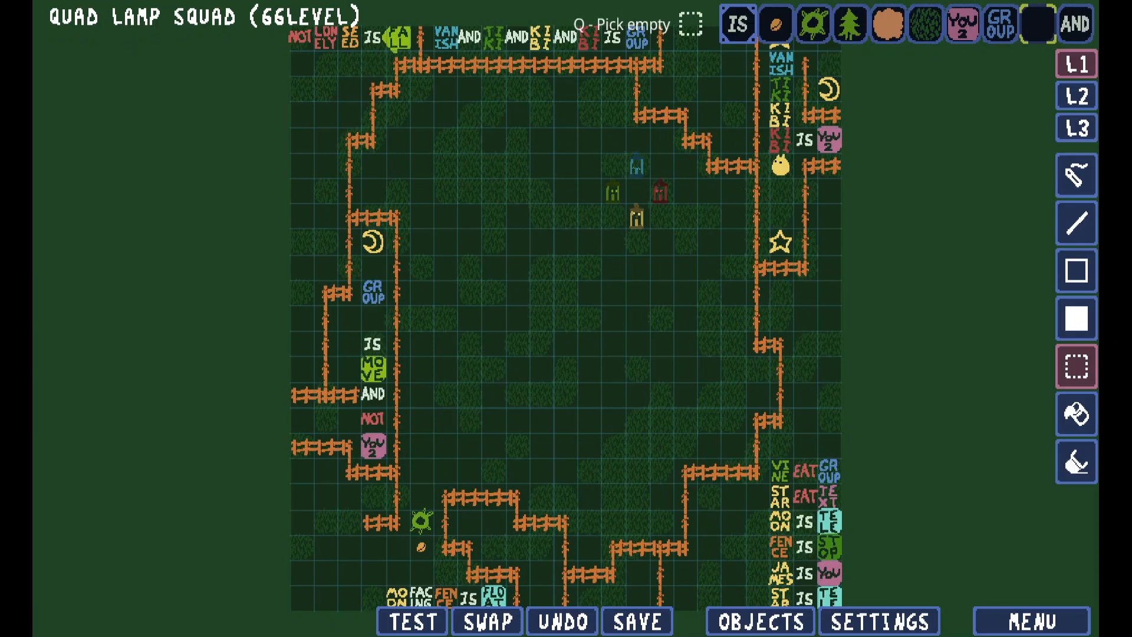
{"action": "left_click", "coordinate": [636, 621]}
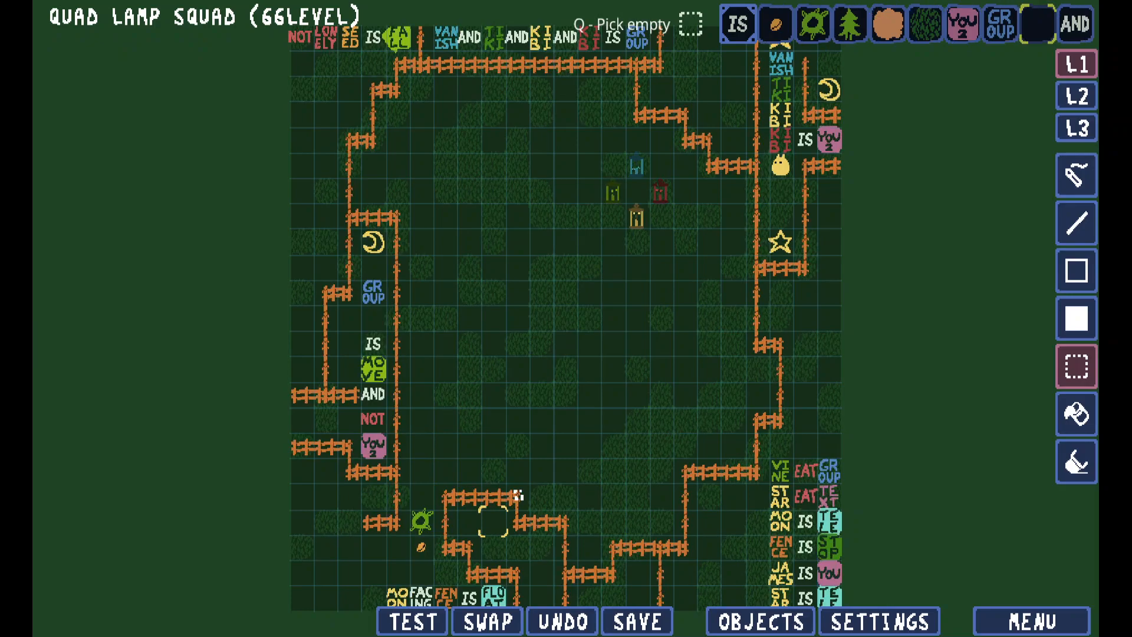
{"action": "left_click", "coordinate": [758, 621]}
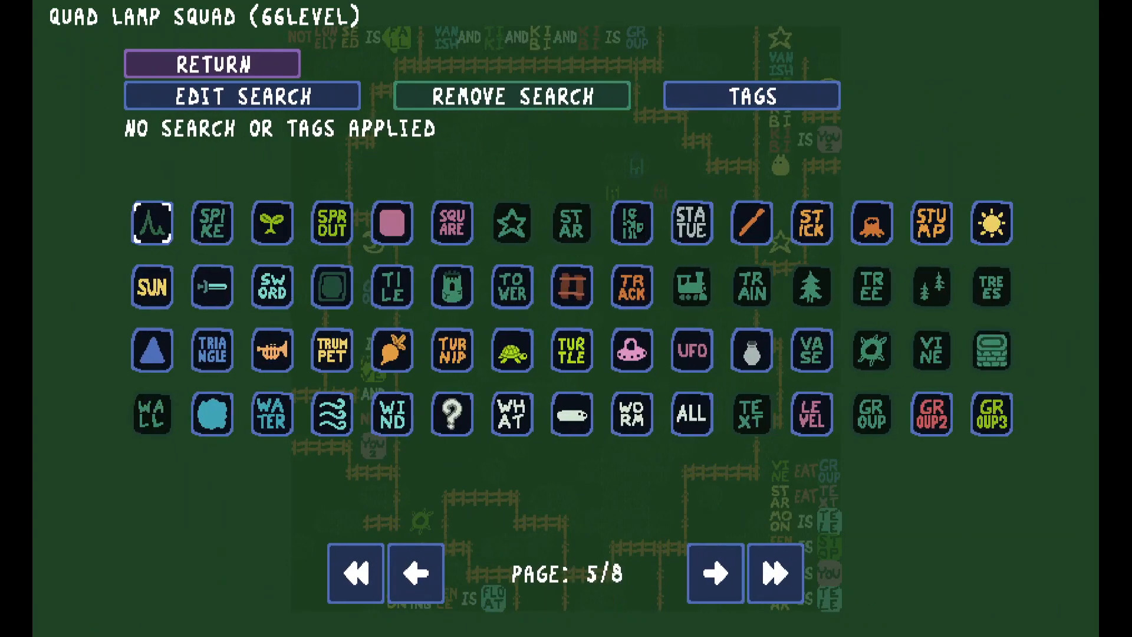
Page back through the object catalogue, return to the level, and start picking words
{"action": "left_click", "coordinate": [415, 572]}
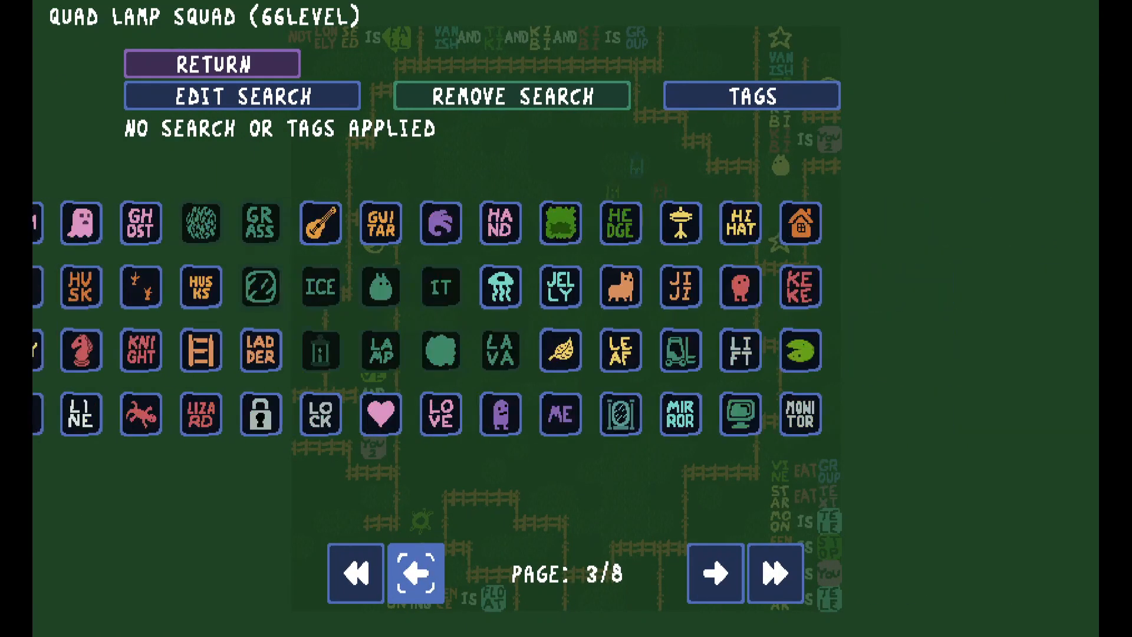
{"action": "left_click", "coordinate": [355, 573]}
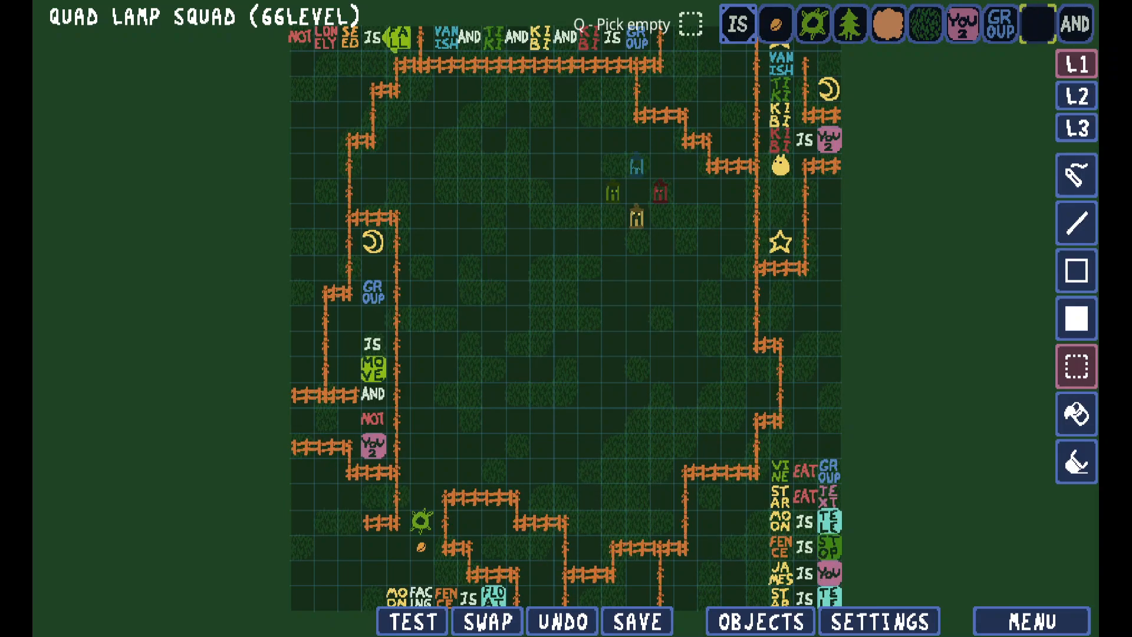
{"action": "left_click", "coordinate": [636, 620]}
{"action": "type", "text": "nud"}
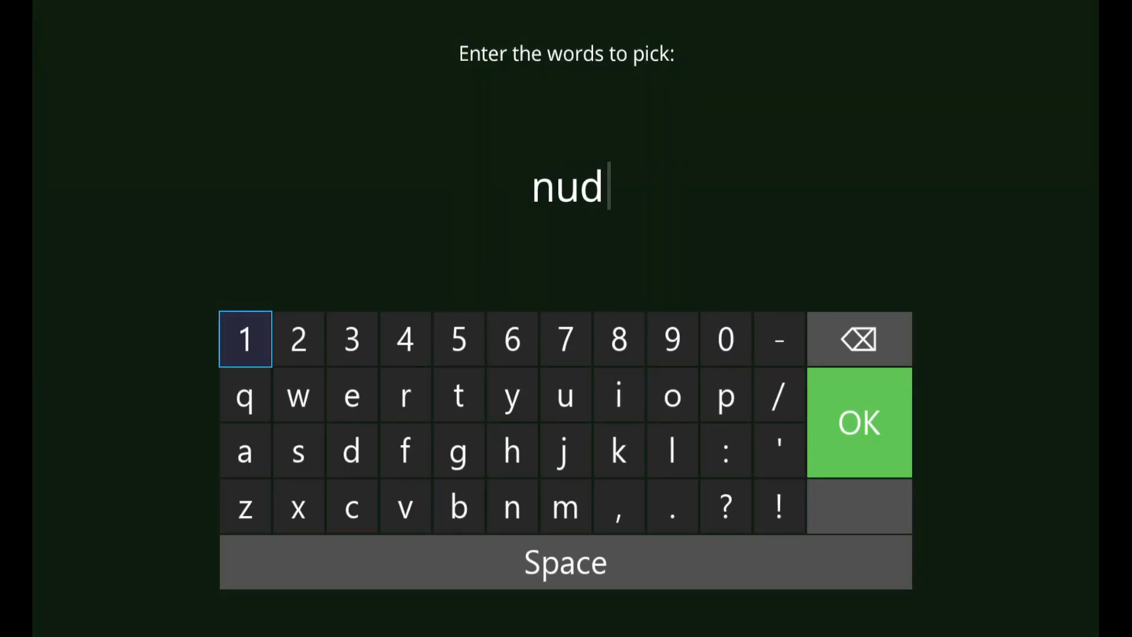
End the top rule in NUDGE and pick the JAMES word
{"action": "left_click", "coordinate": [858, 422]}
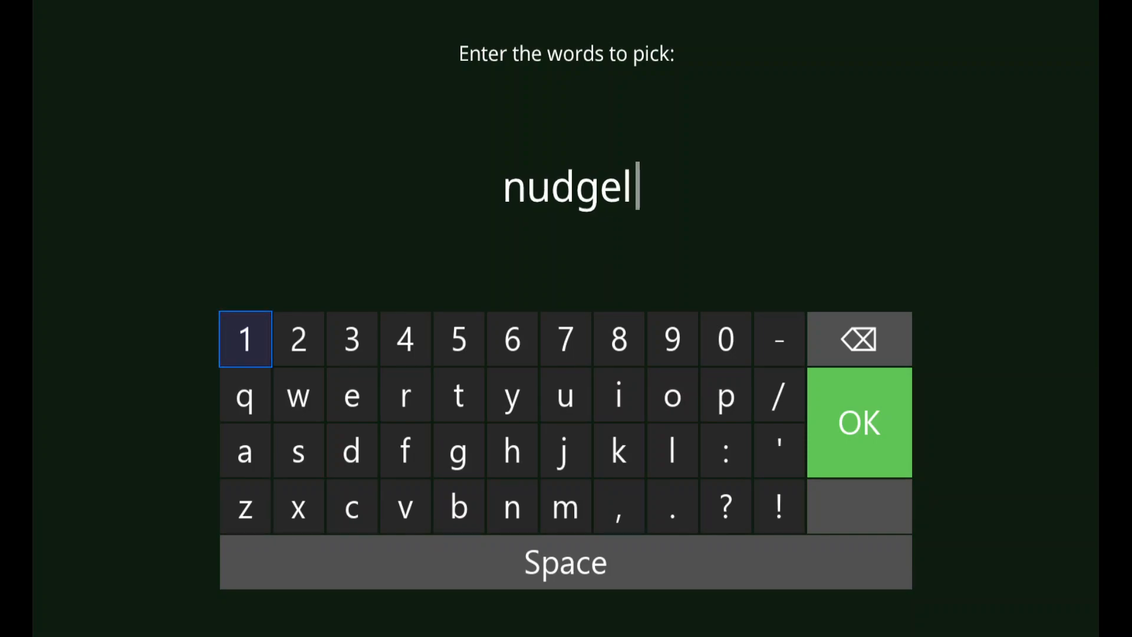
{"action": "left_click", "coordinate": [858, 422]}
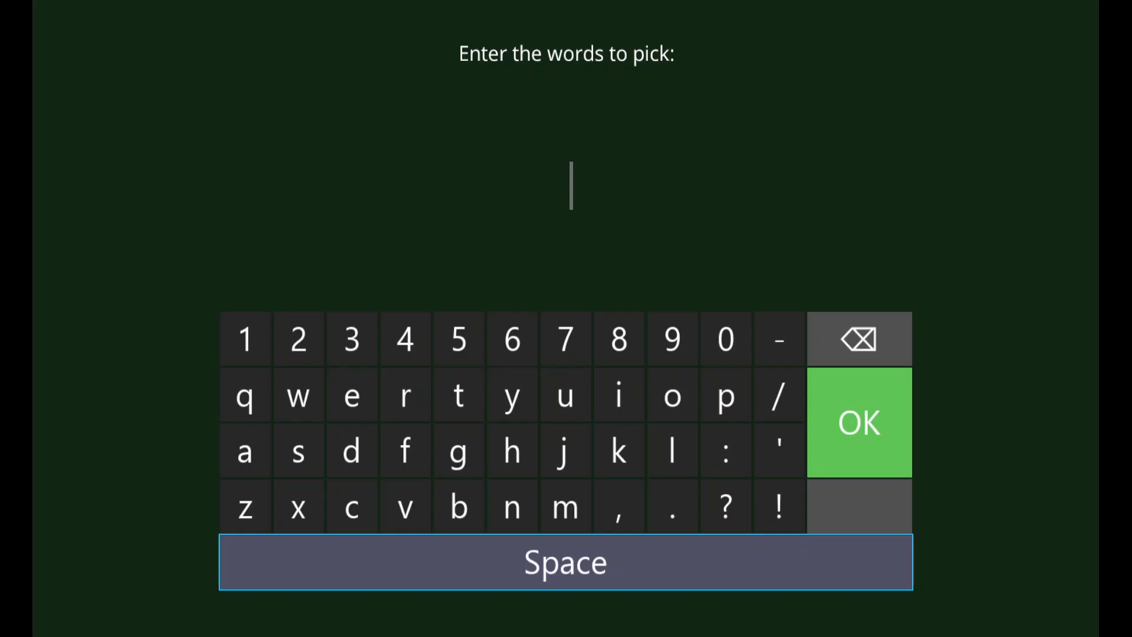
{"action": "type", "text": "james"}
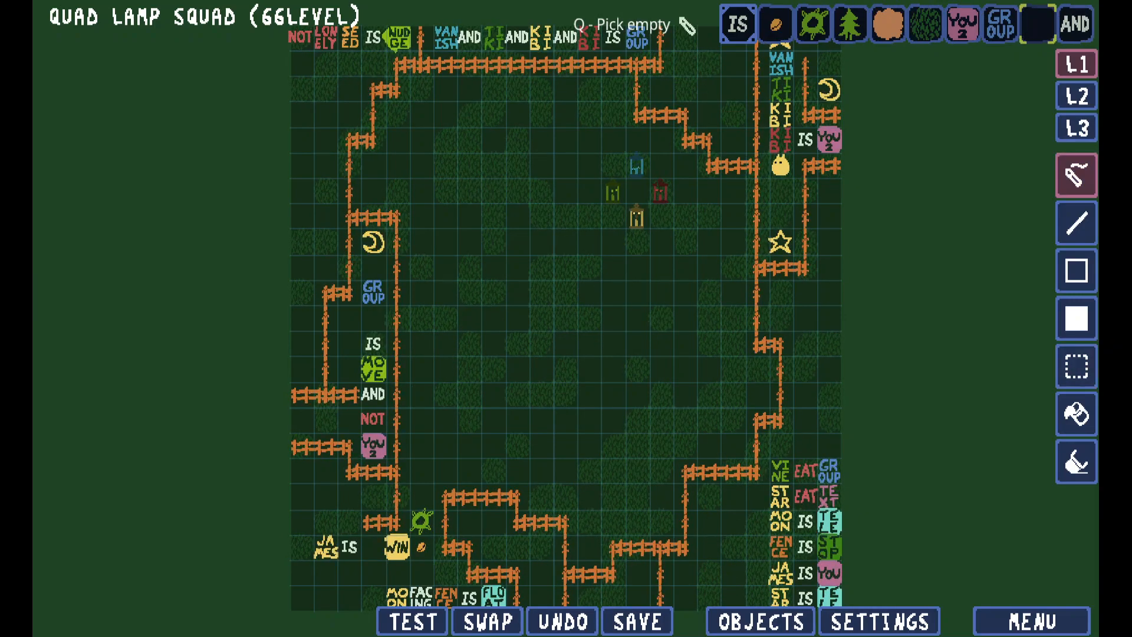
{"action": "left_click", "coordinate": [636, 620]}
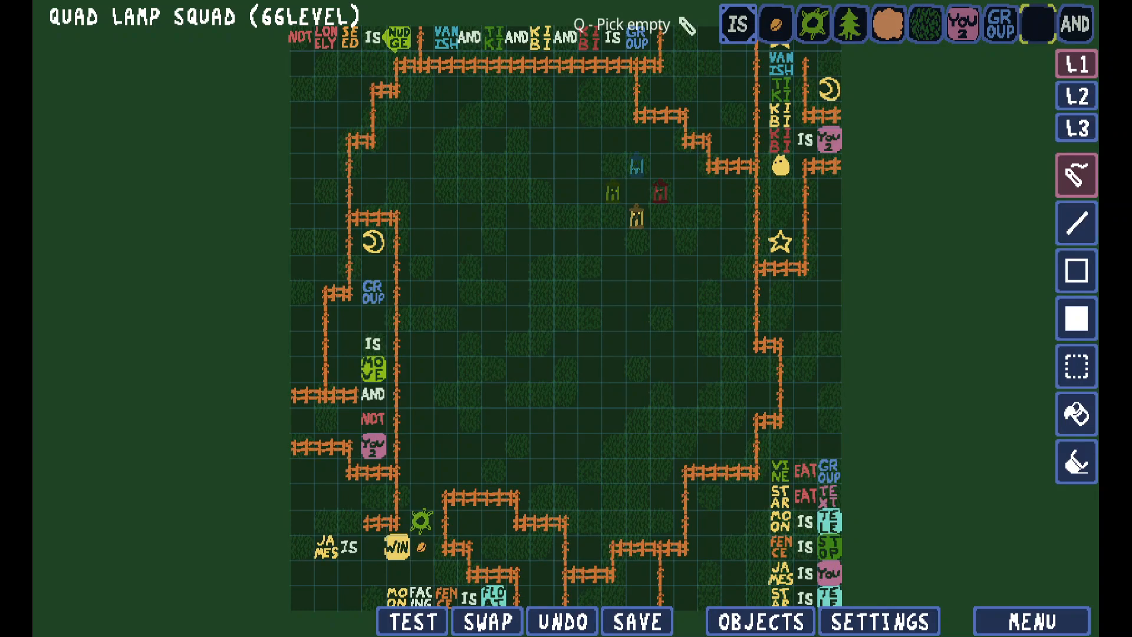
{"action": "left_click", "coordinate": [635, 620]}
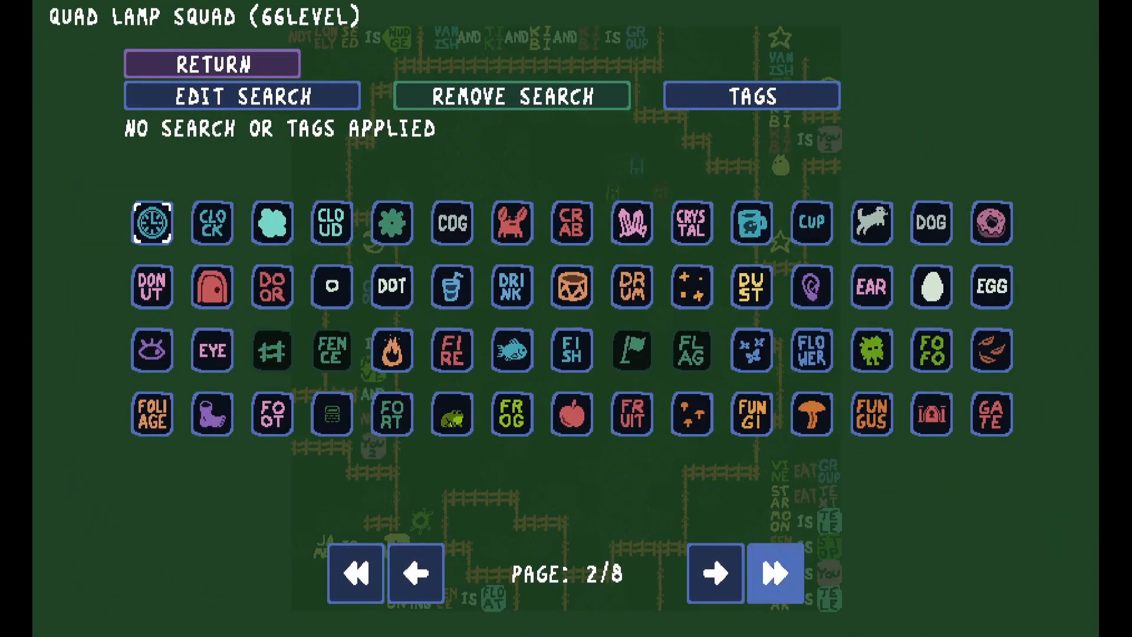
Page through the object browser to find the pipe and red creature
{"action": "left_click", "coordinate": [715, 573]}
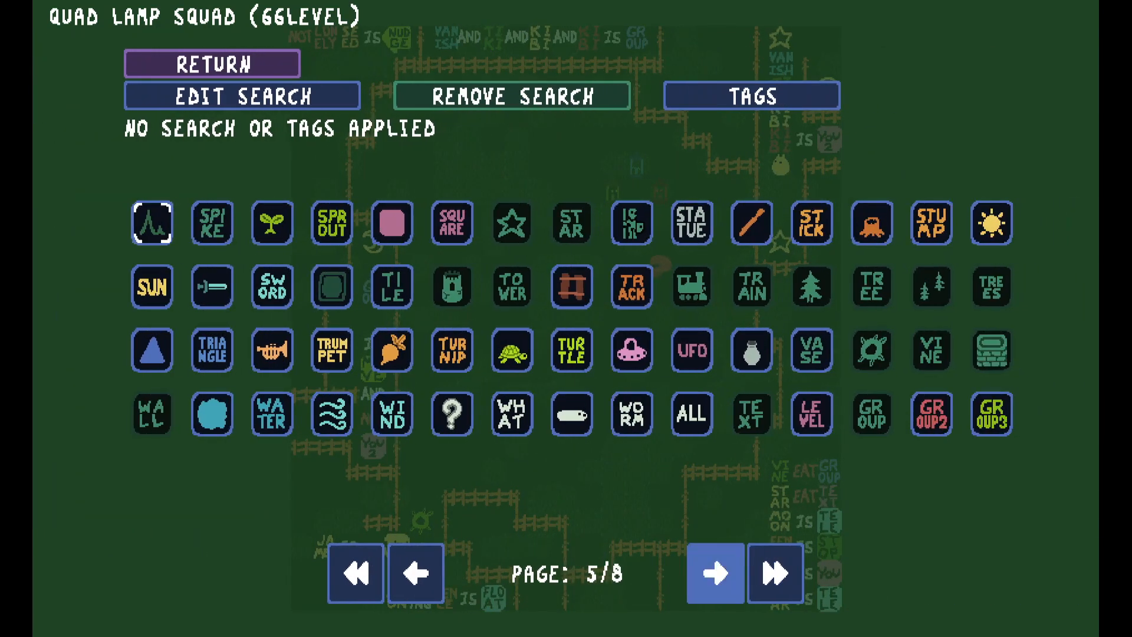
{"action": "left_click", "coordinate": [415, 572]}
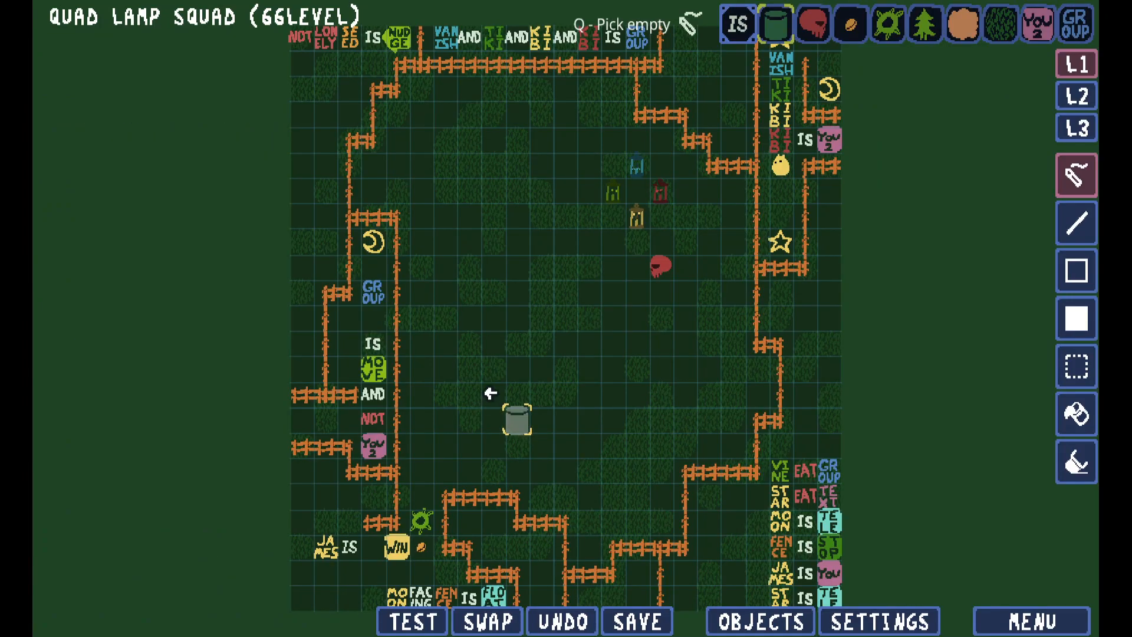
Draw a winding green pipe through the arena centre and save the level
{"action": "left_click_drag", "start_coordinate": [515, 419], "coordinate": [540, 444]}
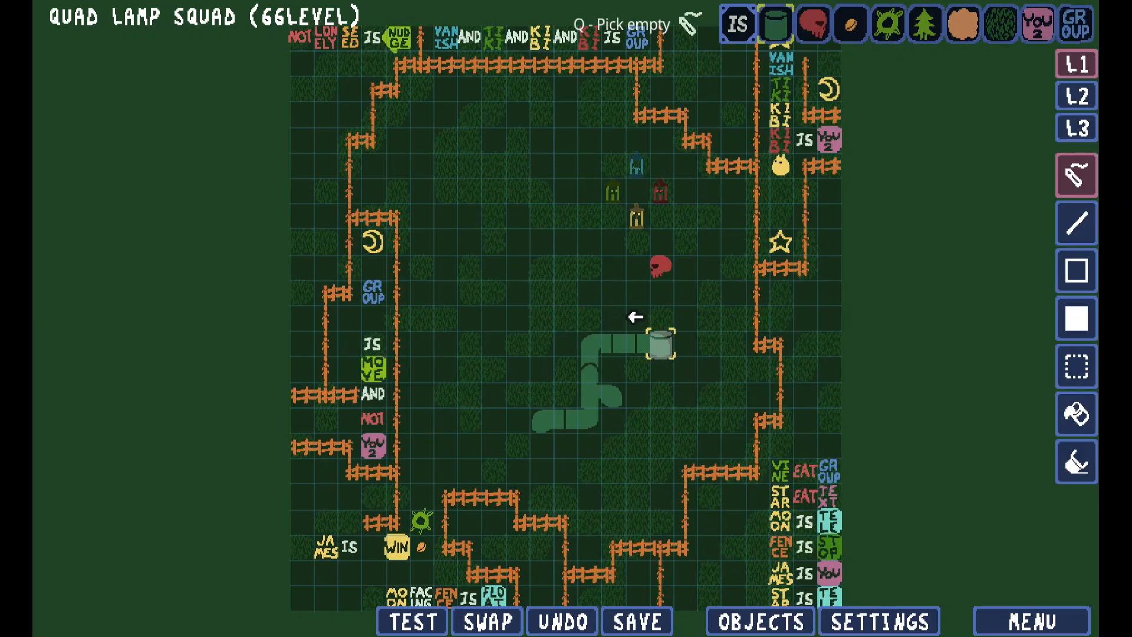
{"action": "left_click", "coordinate": [636, 620]}
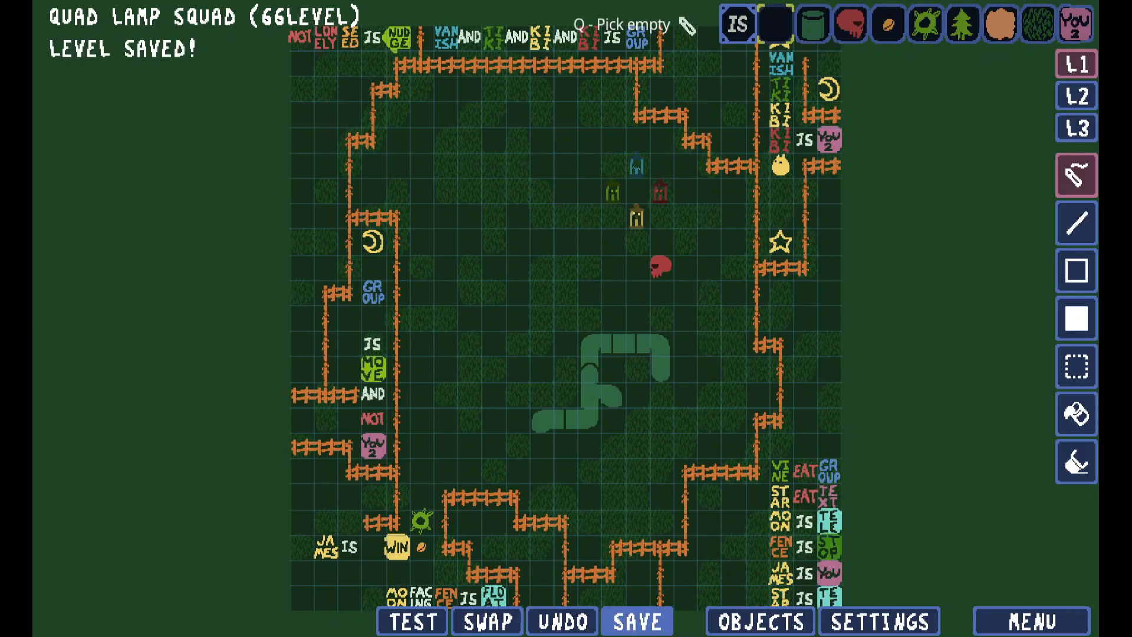
{"action": "mouse_move", "coordinate": [636, 620]}
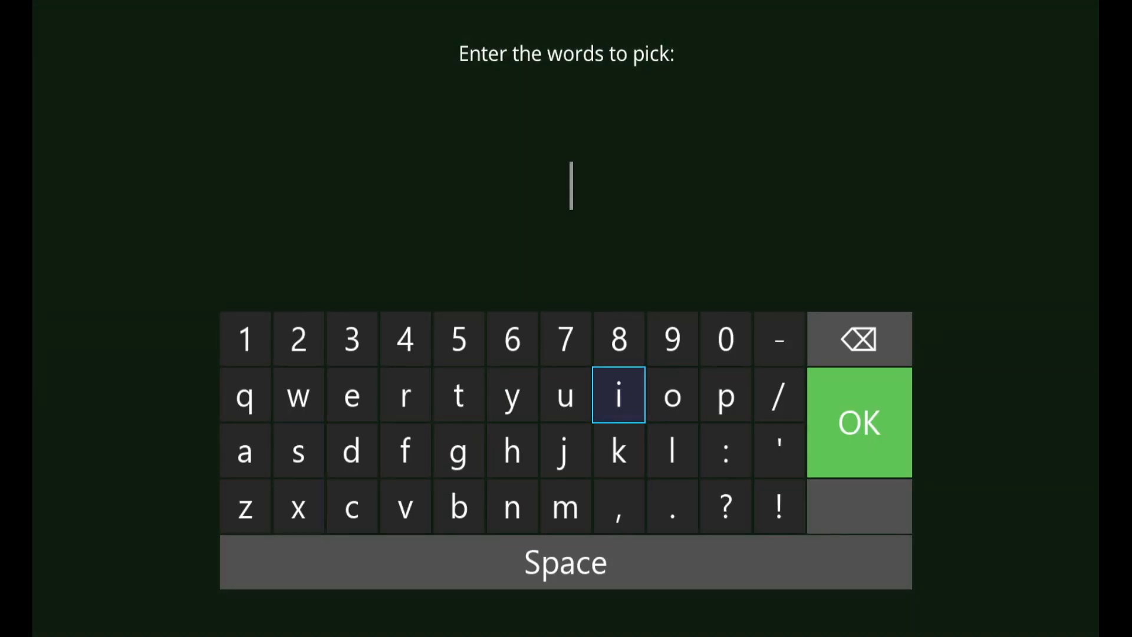
Pick the words PIPE IS STOP and place them along the top edge
{"action": "type", "text": "pipe is stop"}
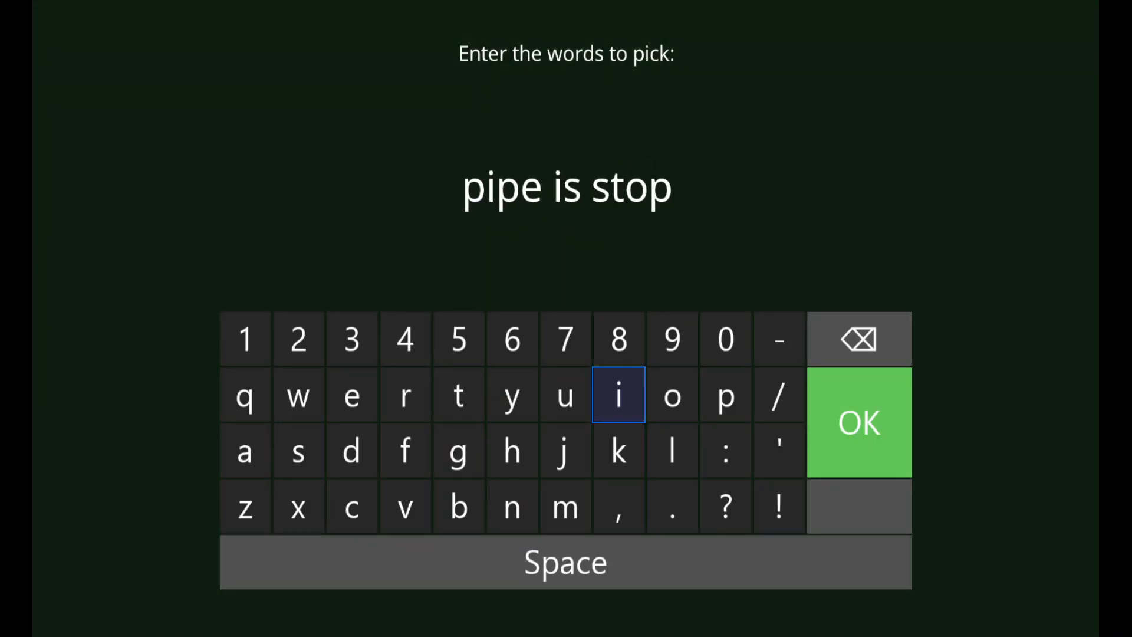
{"action": "left_click", "coordinate": [858, 421]}
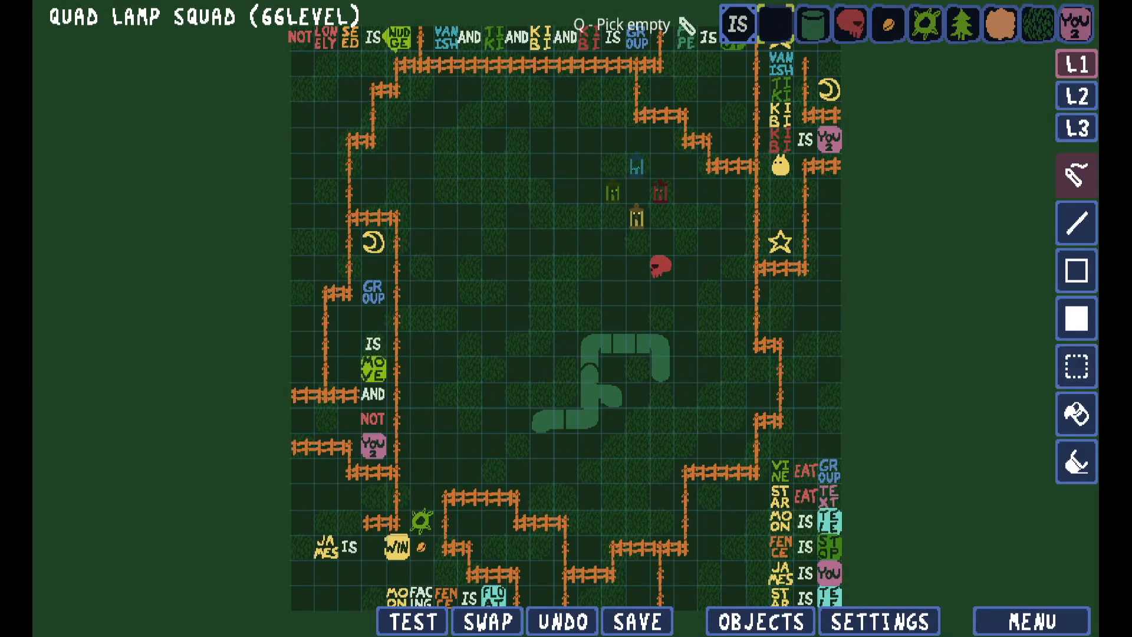
{"action": "left_click", "coordinate": [636, 621]}
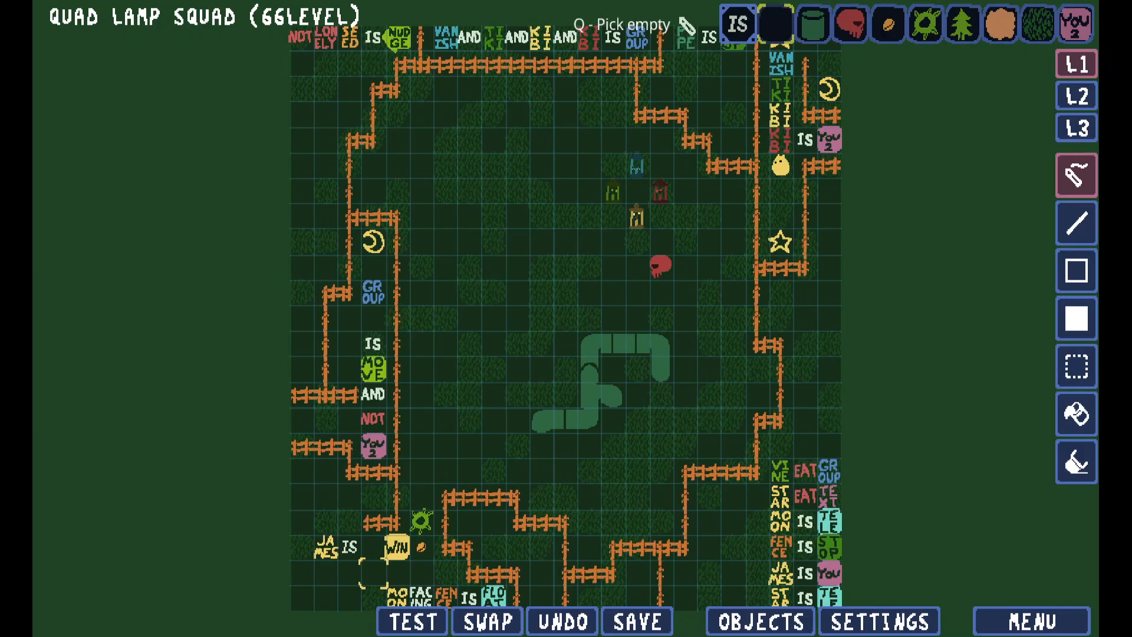
{"action": "left_click", "coordinate": [636, 621]}
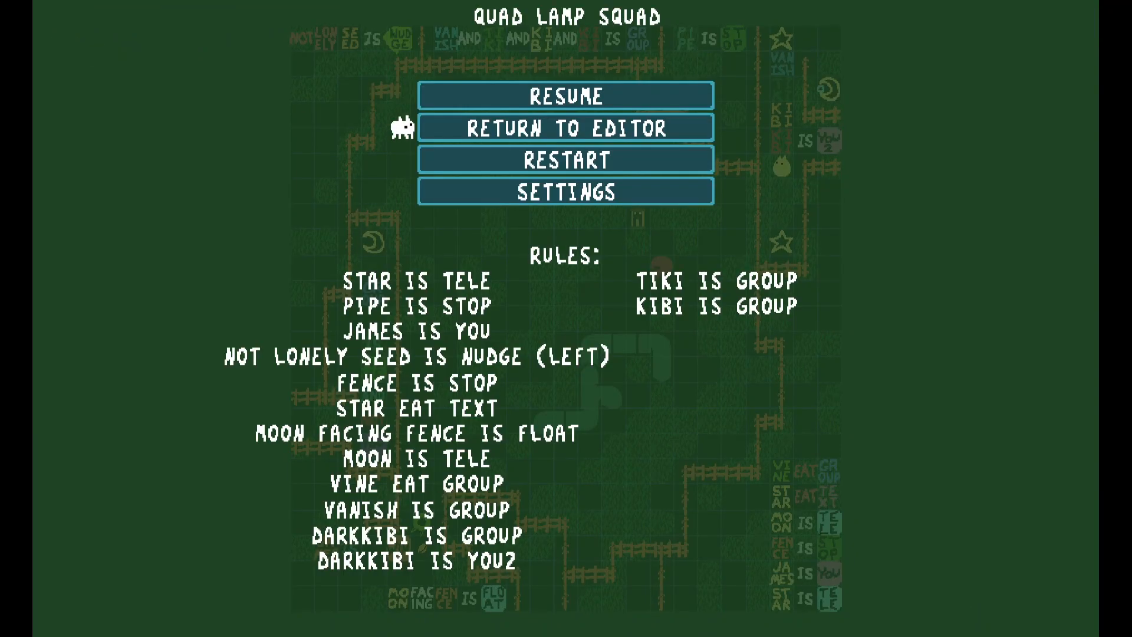
Leave the PIPE IS STOP playtest via RETURN TO EDITOR
{"action": "left_click", "coordinate": [565, 127]}
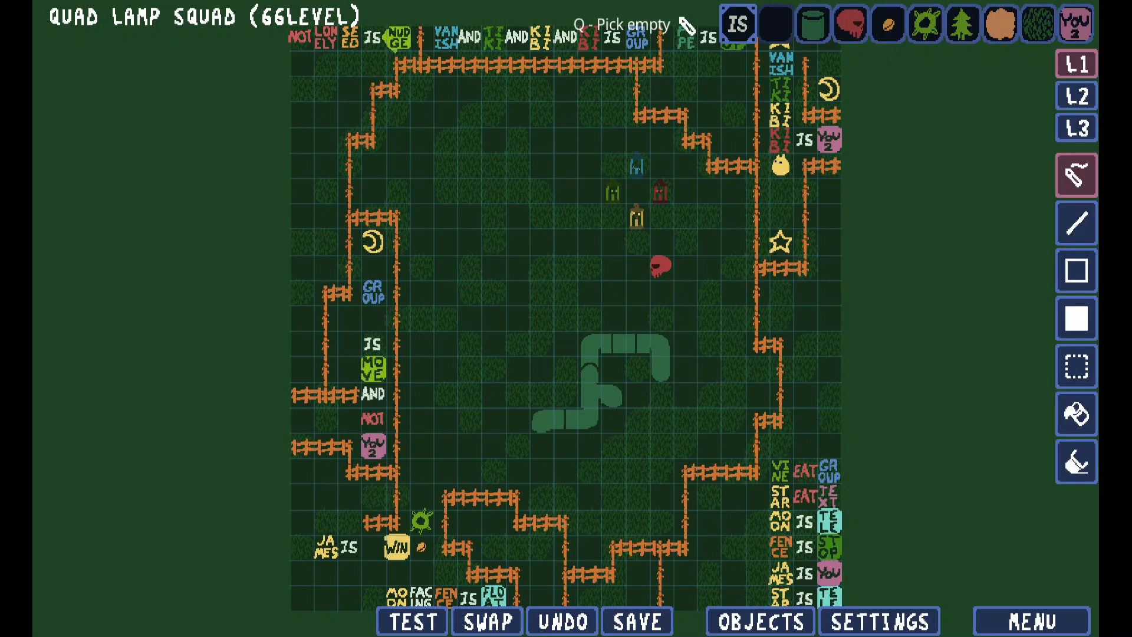
Save the level with its pipe and PIPE IS STOP rule
{"action": "left_click", "coordinate": [636, 621]}
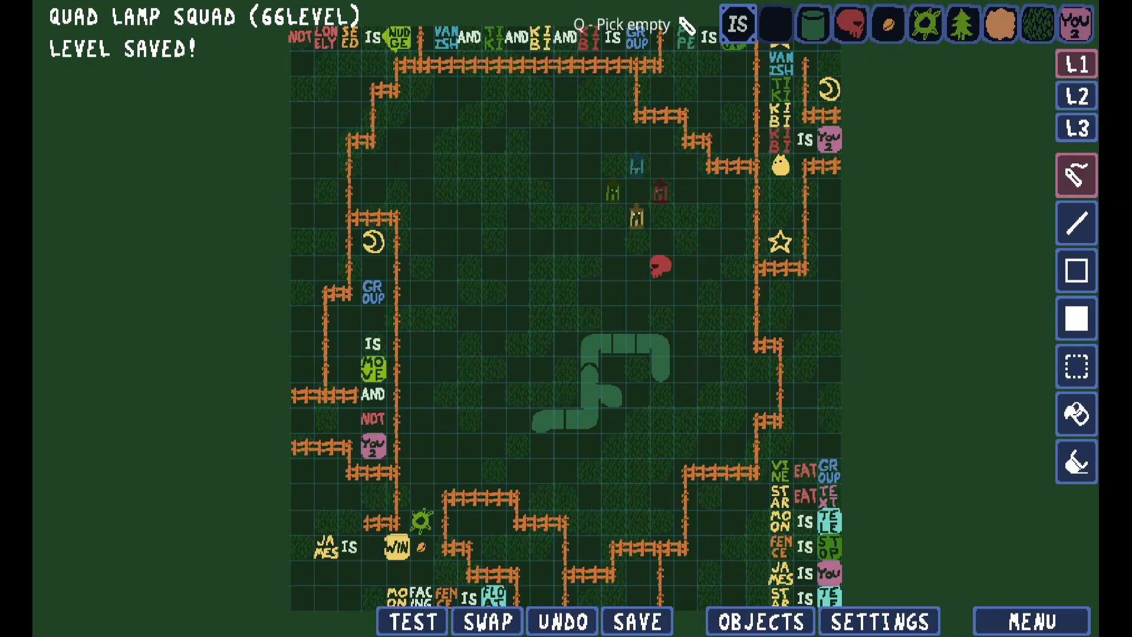
{"action": "mouse_move", "coordinate": [636, 620]}
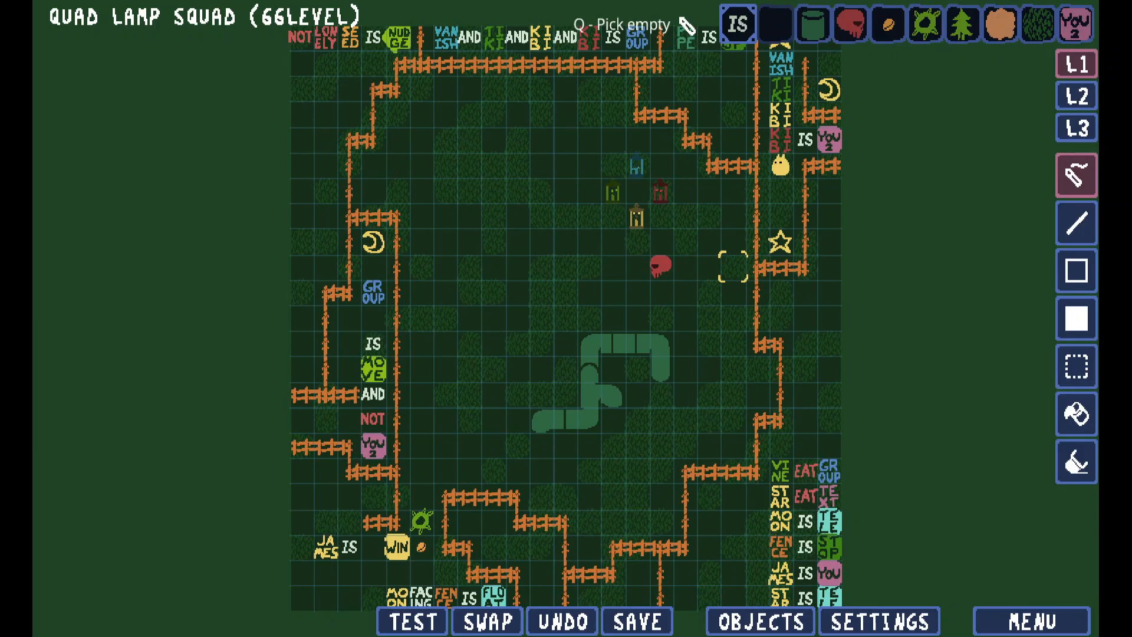
{"action": "left_click", "coordinate": [635, 621]}
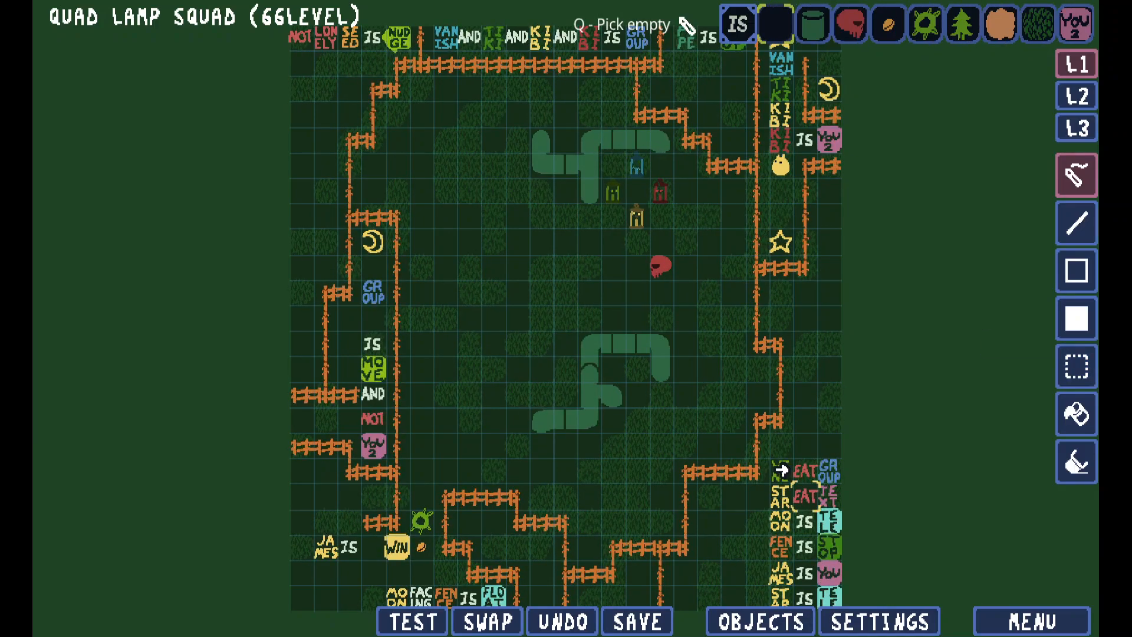
Switch to rectangle select to add a vertical vine segment left of centre
{"action": "left_click", "coordinate": [1077, 367]}
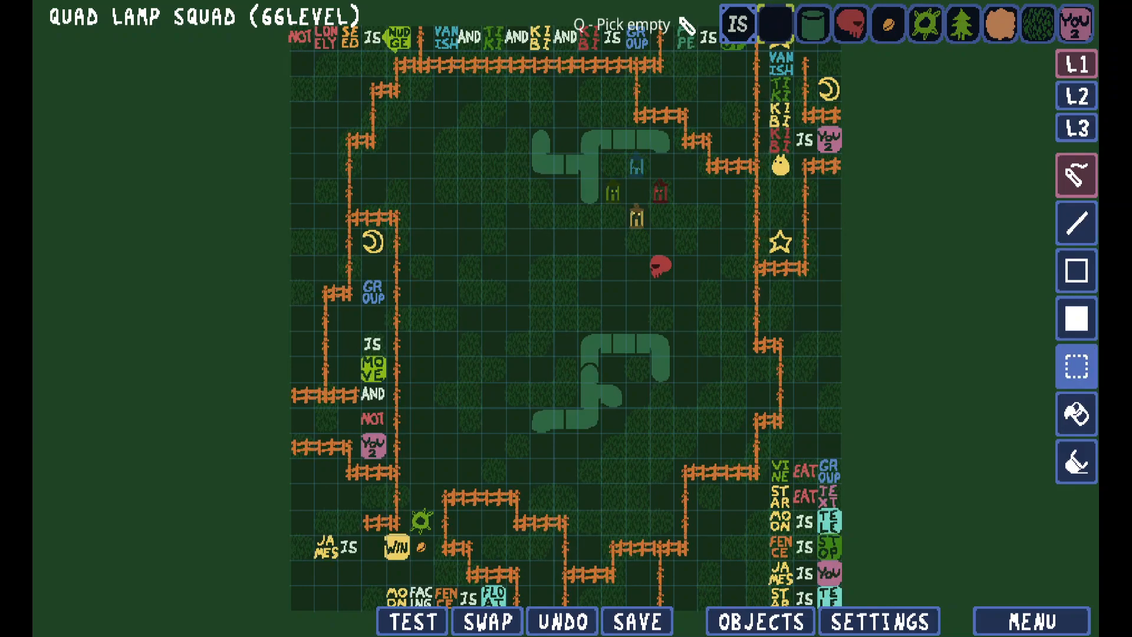
{"action": "left_click", "coordinate": [1077, 366]}
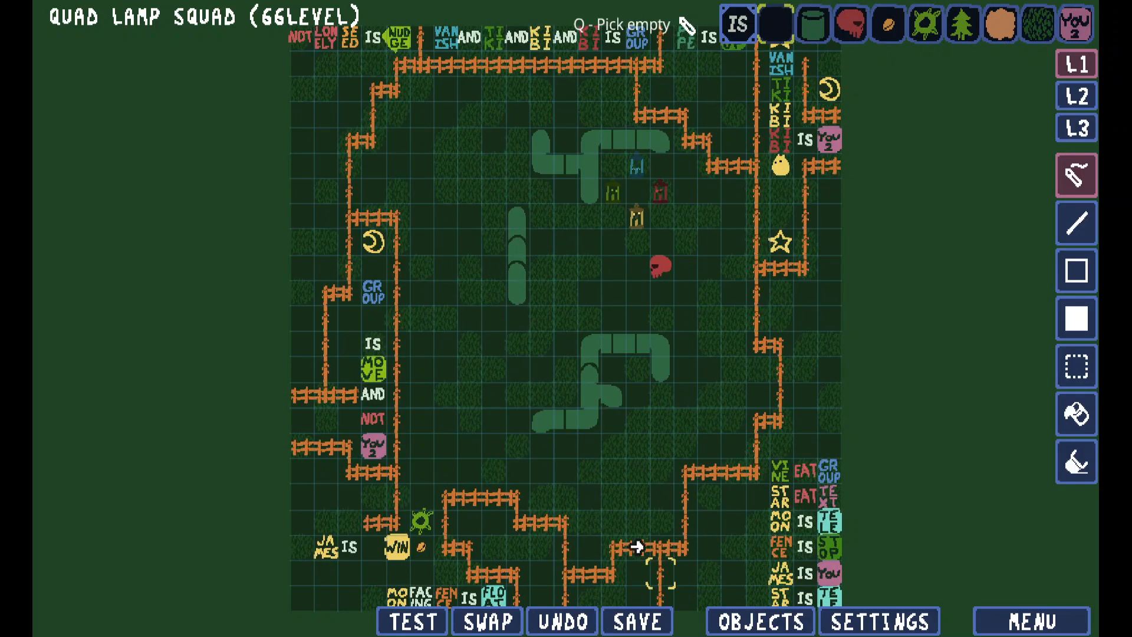
{"action": "left_click", "coordinate": [636, 621]}
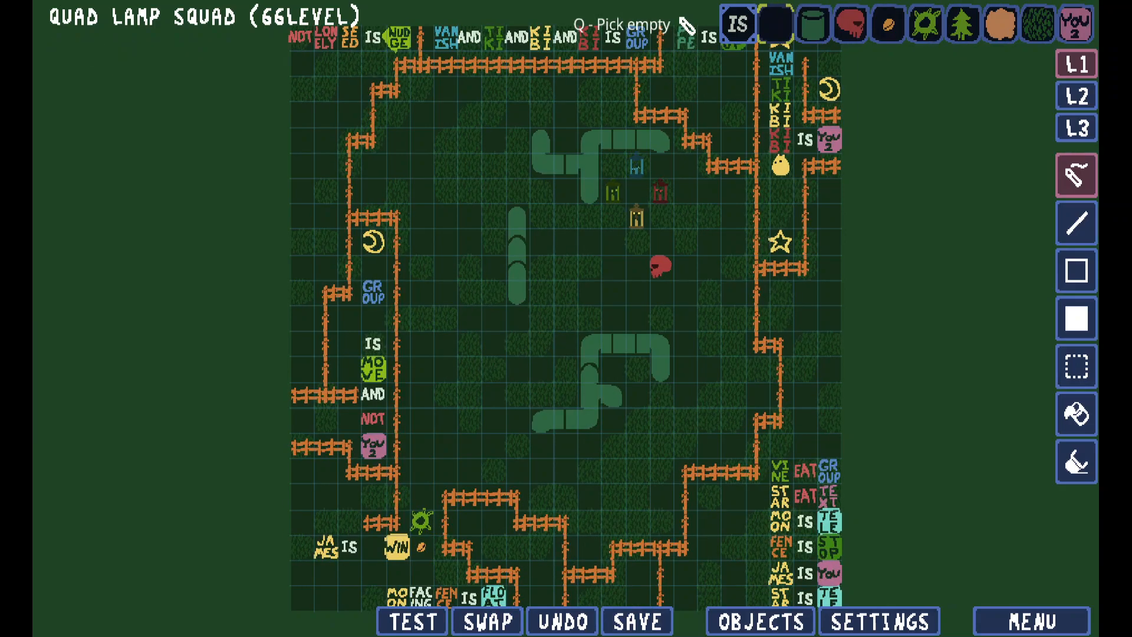
{"action": "left_click", "coordinate": [636, 621]}
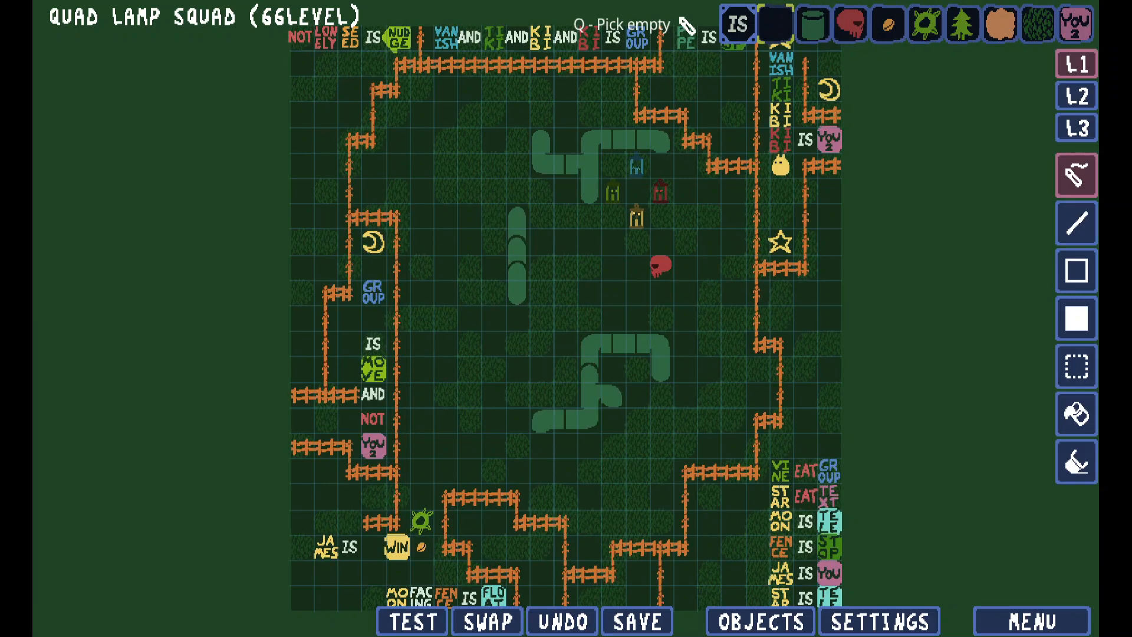
{"action": "left_click", "coordinate": [636, 621]}
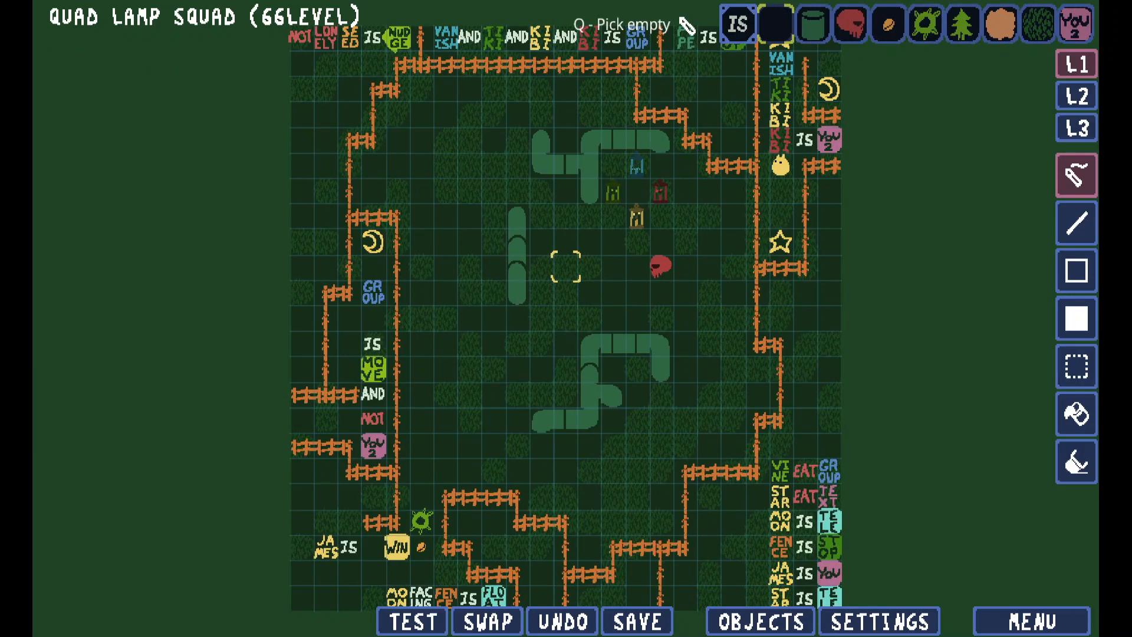
{"action": "left_click", "coordinate": [637, 621]}
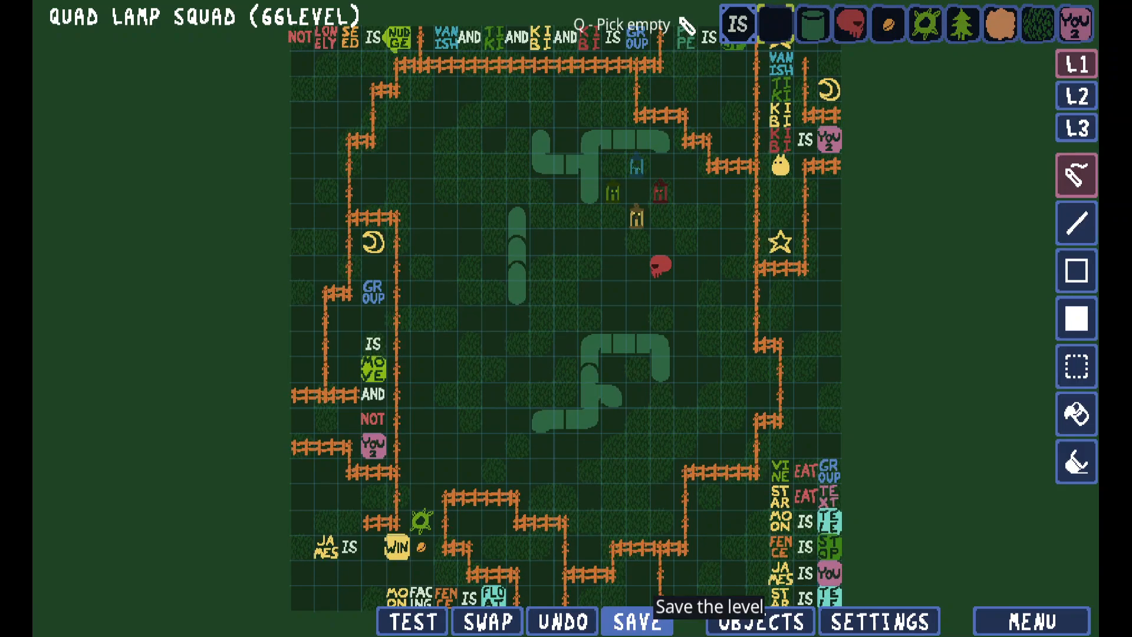
{"action": "left_click", "coordinate": [637, 620]}
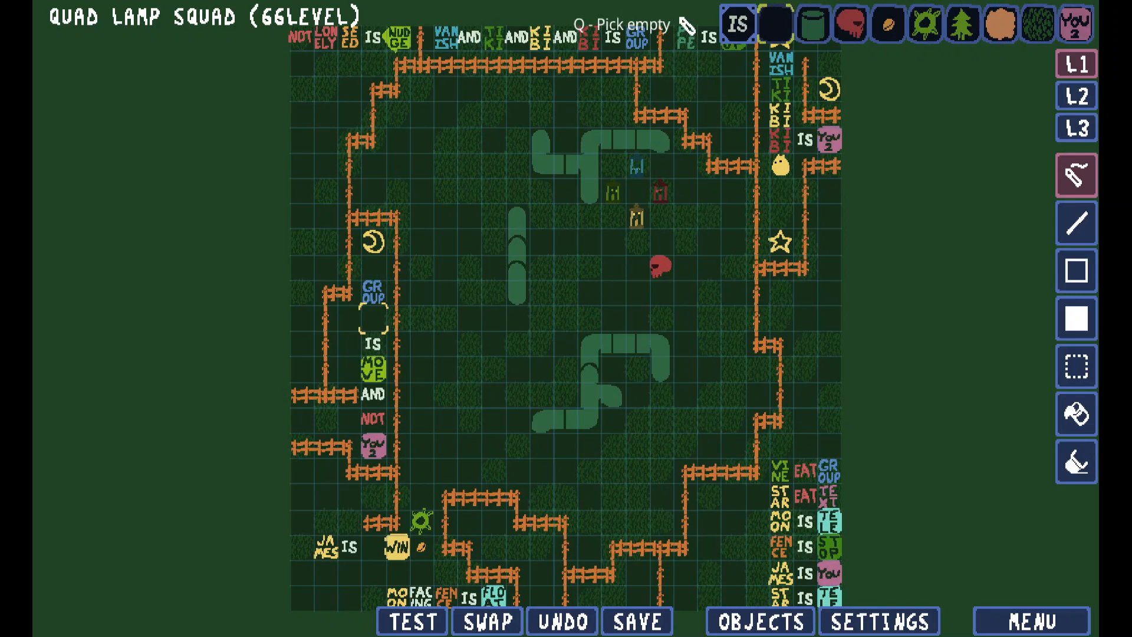
Place an ALL IS REVERT rule beside the left moon, plus fence stubs on the left edge
{"action": "left_click", "coordinate": [636, 621]}
{"action": "type", "text": "all is re"}
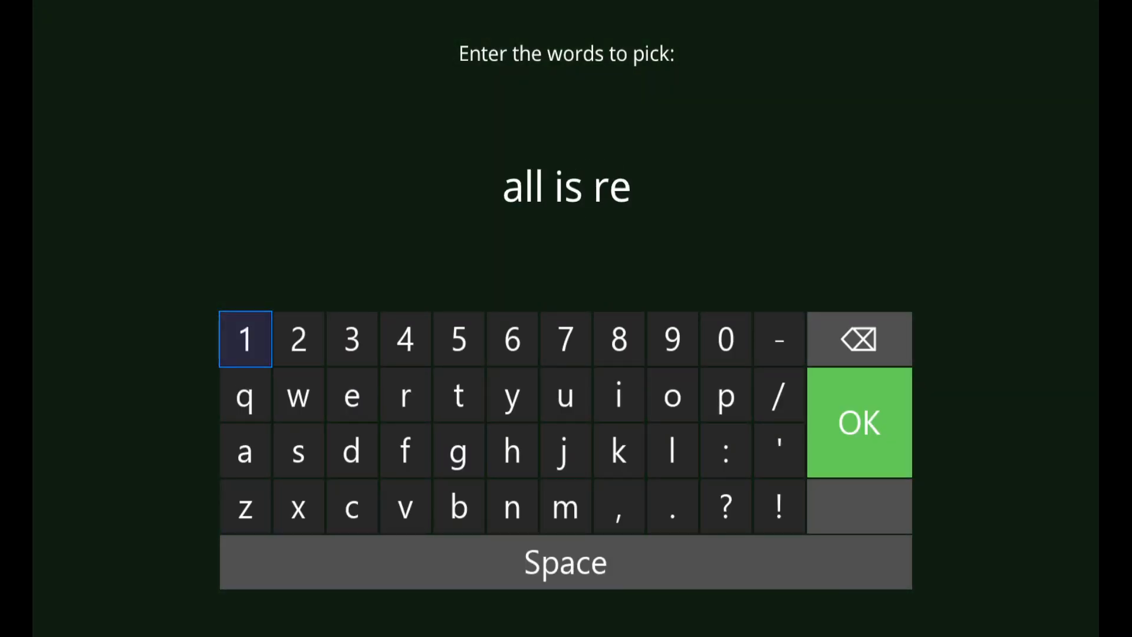
{"action": "left_click", "coordinate": [858, 422]}
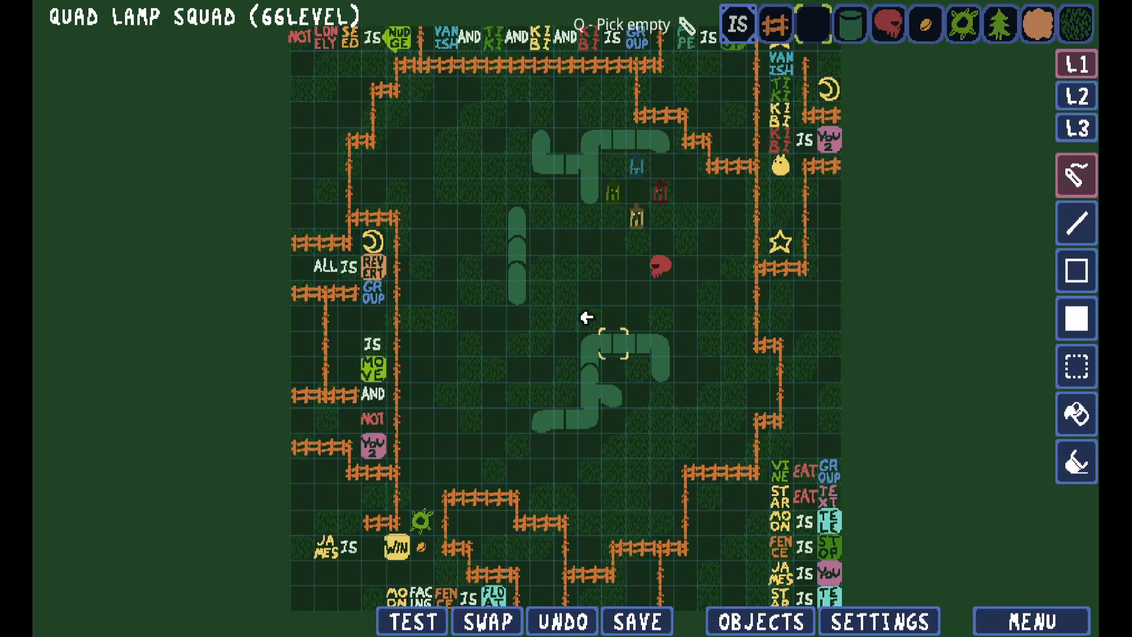
Save Quad Lamp Squad so LEVEL SAVED! appears under the title
{"action": "left_click", "coordinate": [636, 620]}
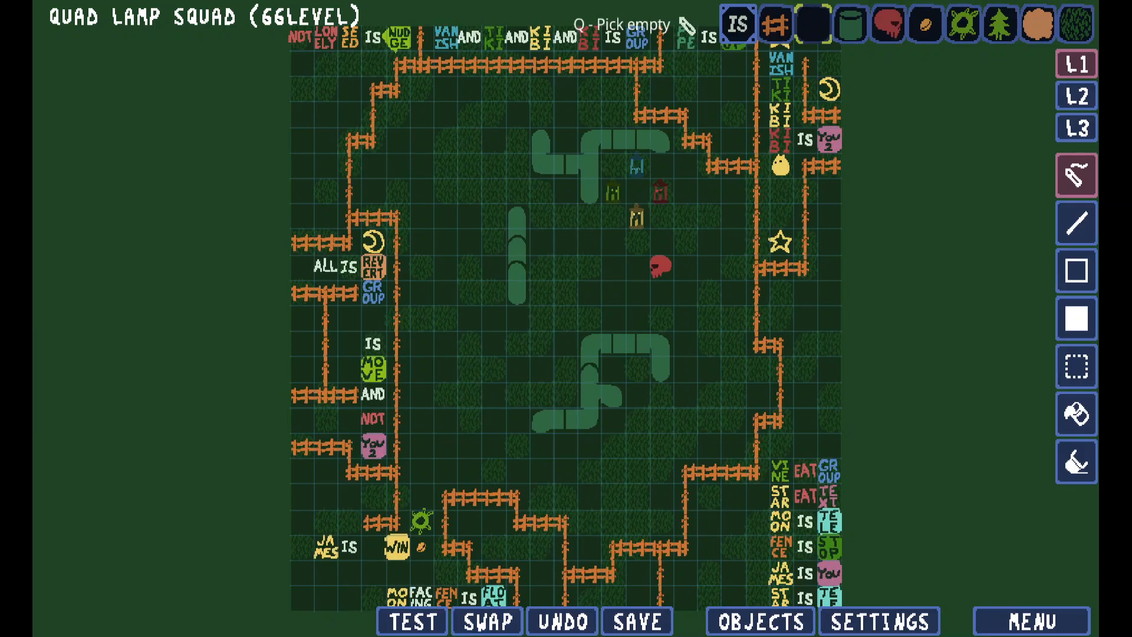
{"action": "left_click", "coordinate": [636, 621]}
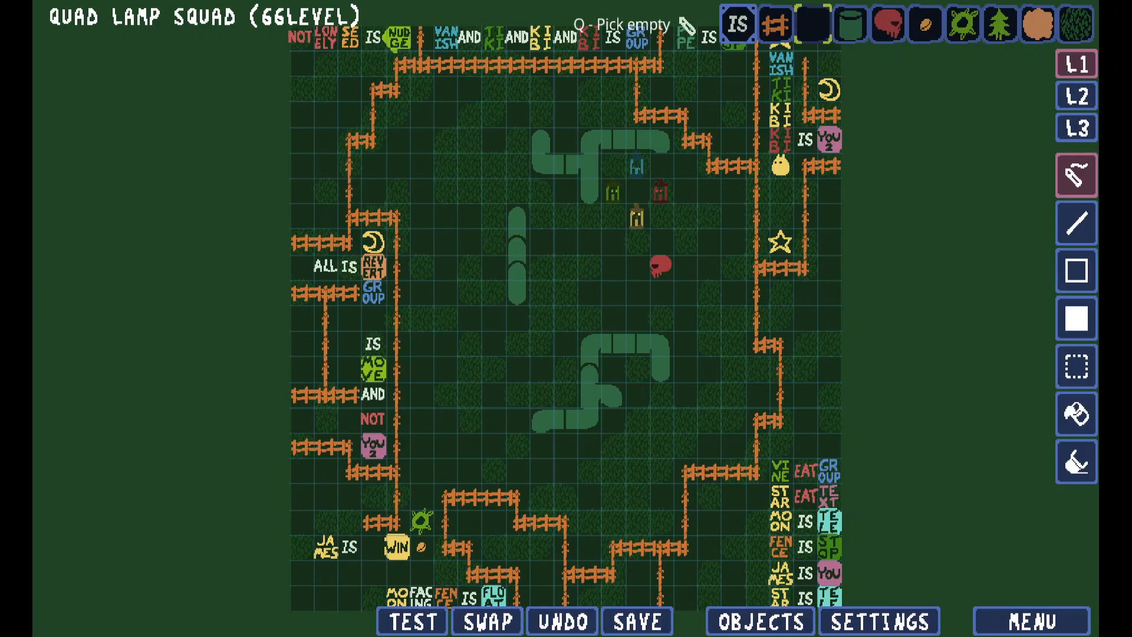
{"action": "left_click", "coordinate": [636, 620]}
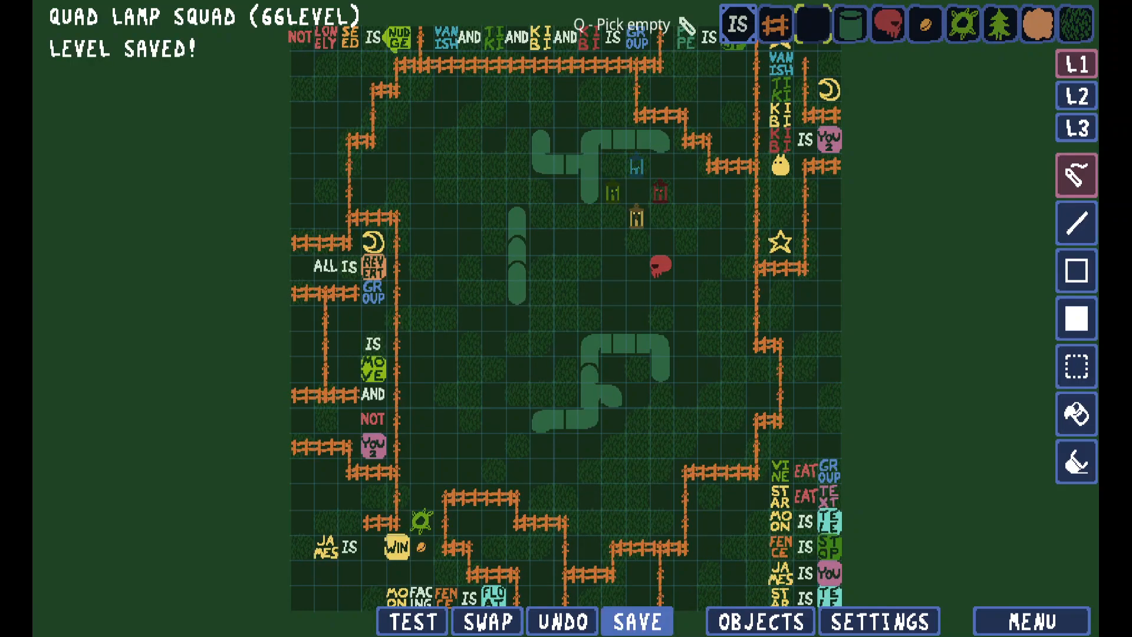
{"action": "mouse_move", "coordinate": [636, 620]}
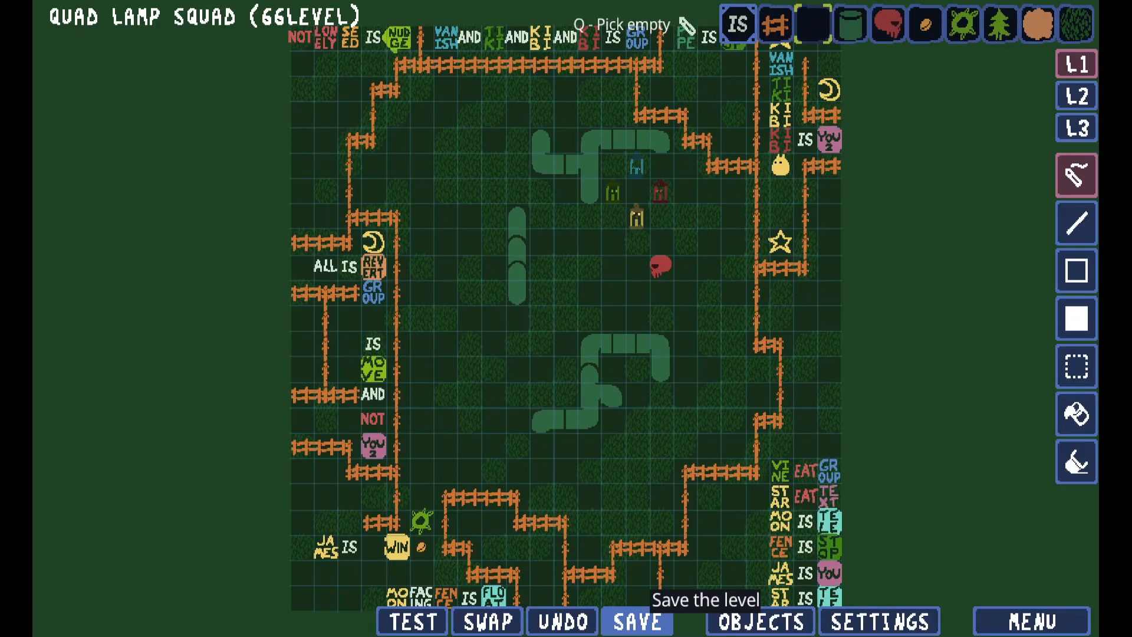
{"action": "left_click", "coordinate": [637, 620]}
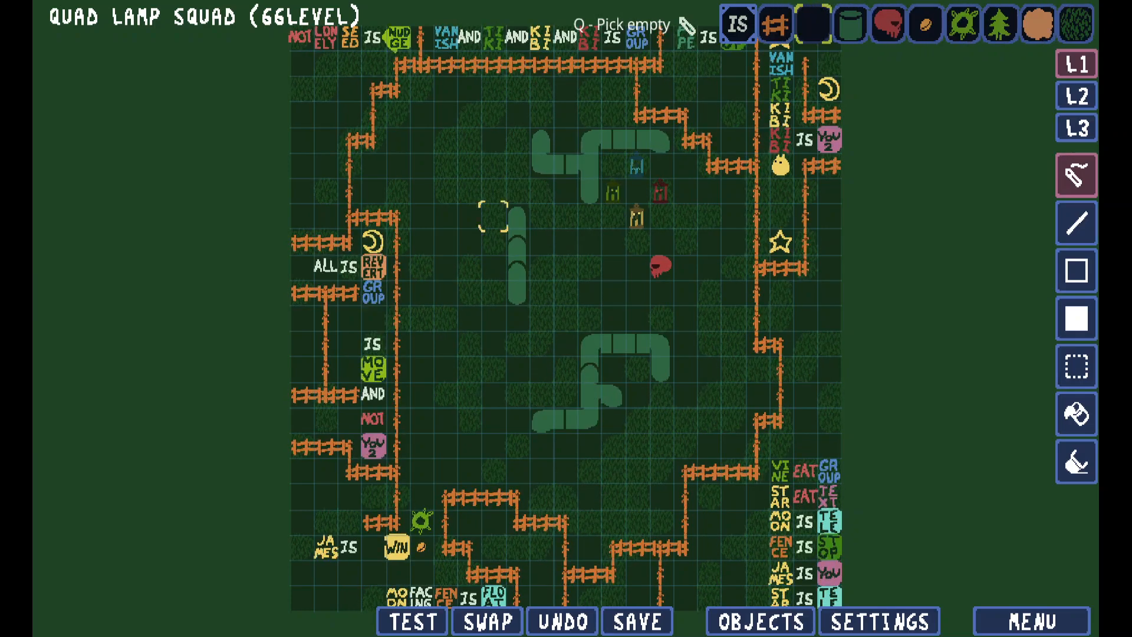
Leave Quad Lamp Squad unedited, keeping the ALL IS REVERT version as the last save
{"action": "left_click", "coordinate": [636, 620]}
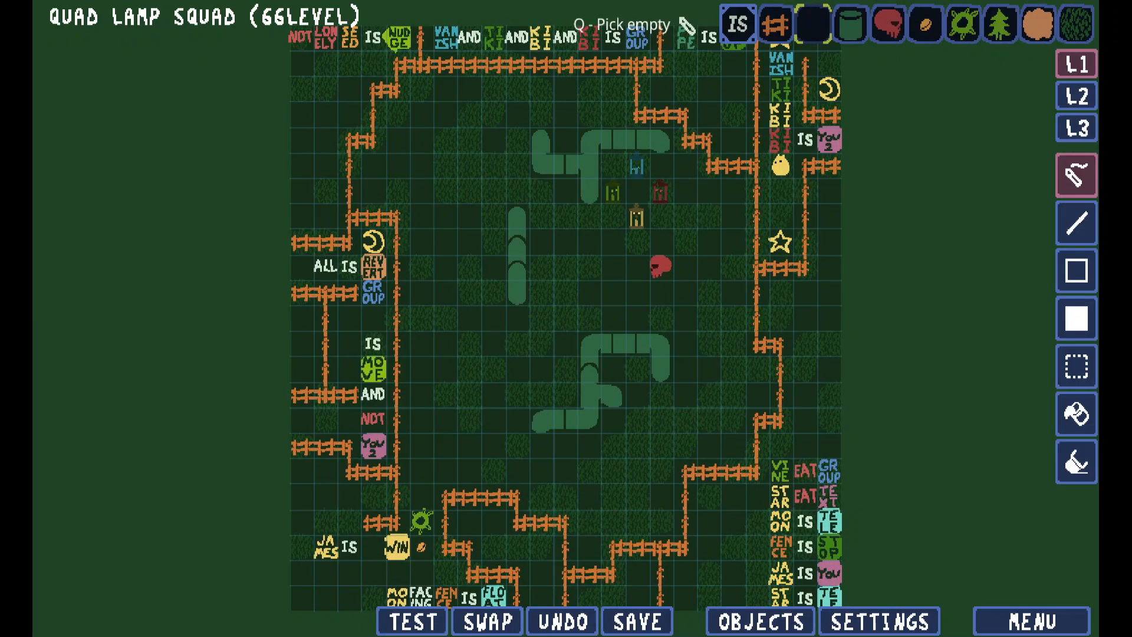
{"action": "left_click", "coordinate": [636, 621]}
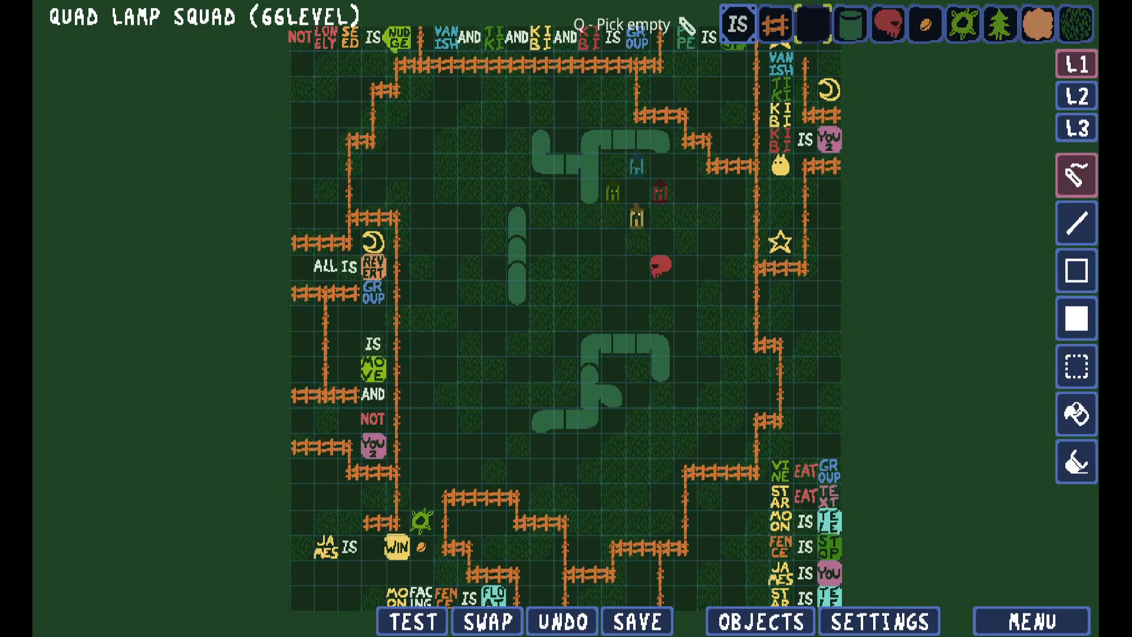
{"action": "left_click", "coordinate": [636, 621]}
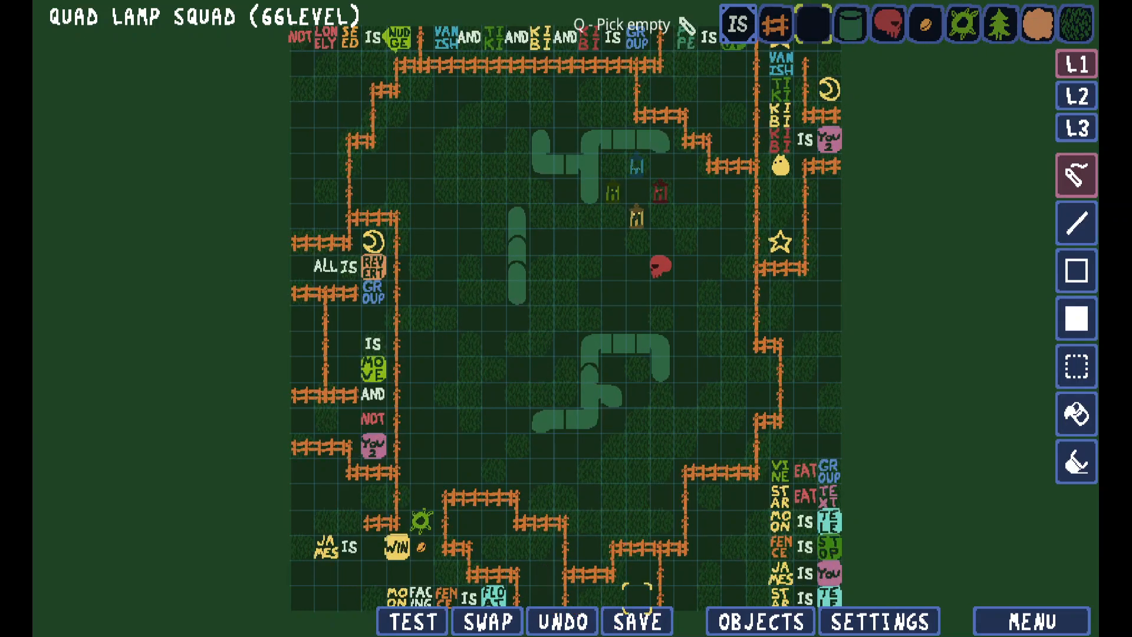
Save Quad Lamp Squad again and bring up the editor's level menu
{"action": "left_click", "coordinate": [636, 621]}
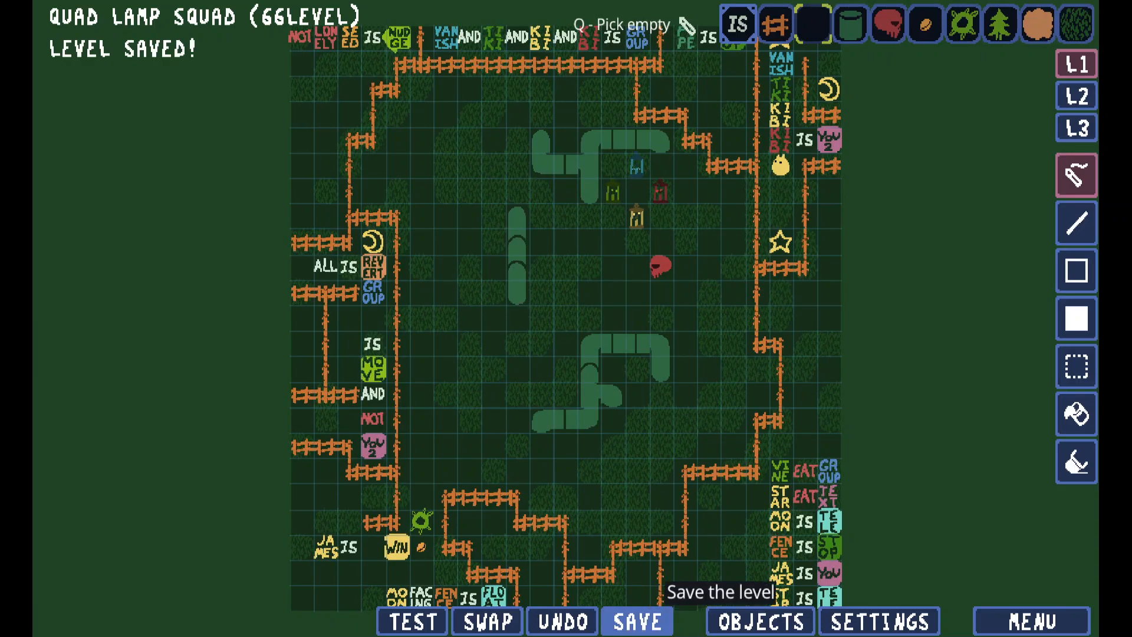
{"action": "left_click", "coordinate": [636, 620]}
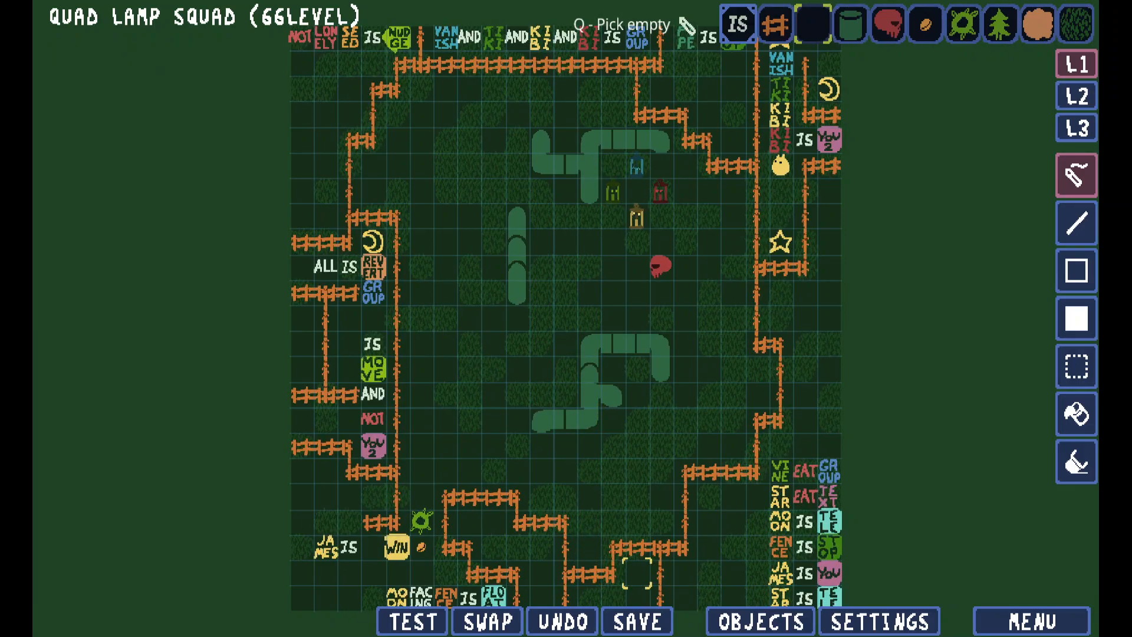
{"action": "left_click", "coordinate": [636, 620]}
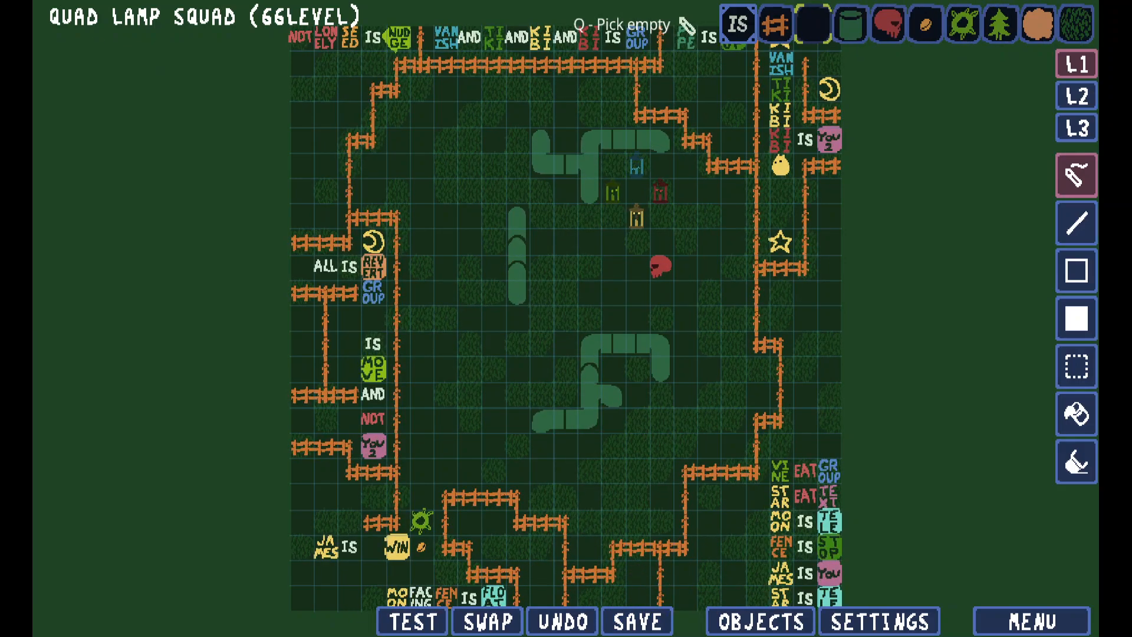
{"action": "left_click", "coordinate": [636, 620]}
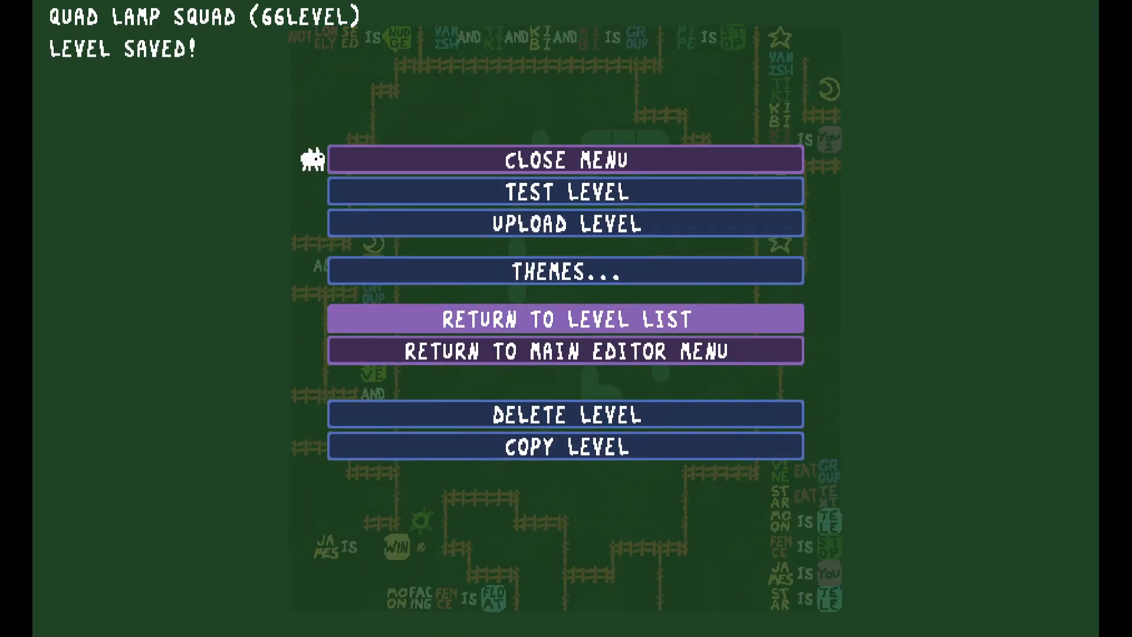